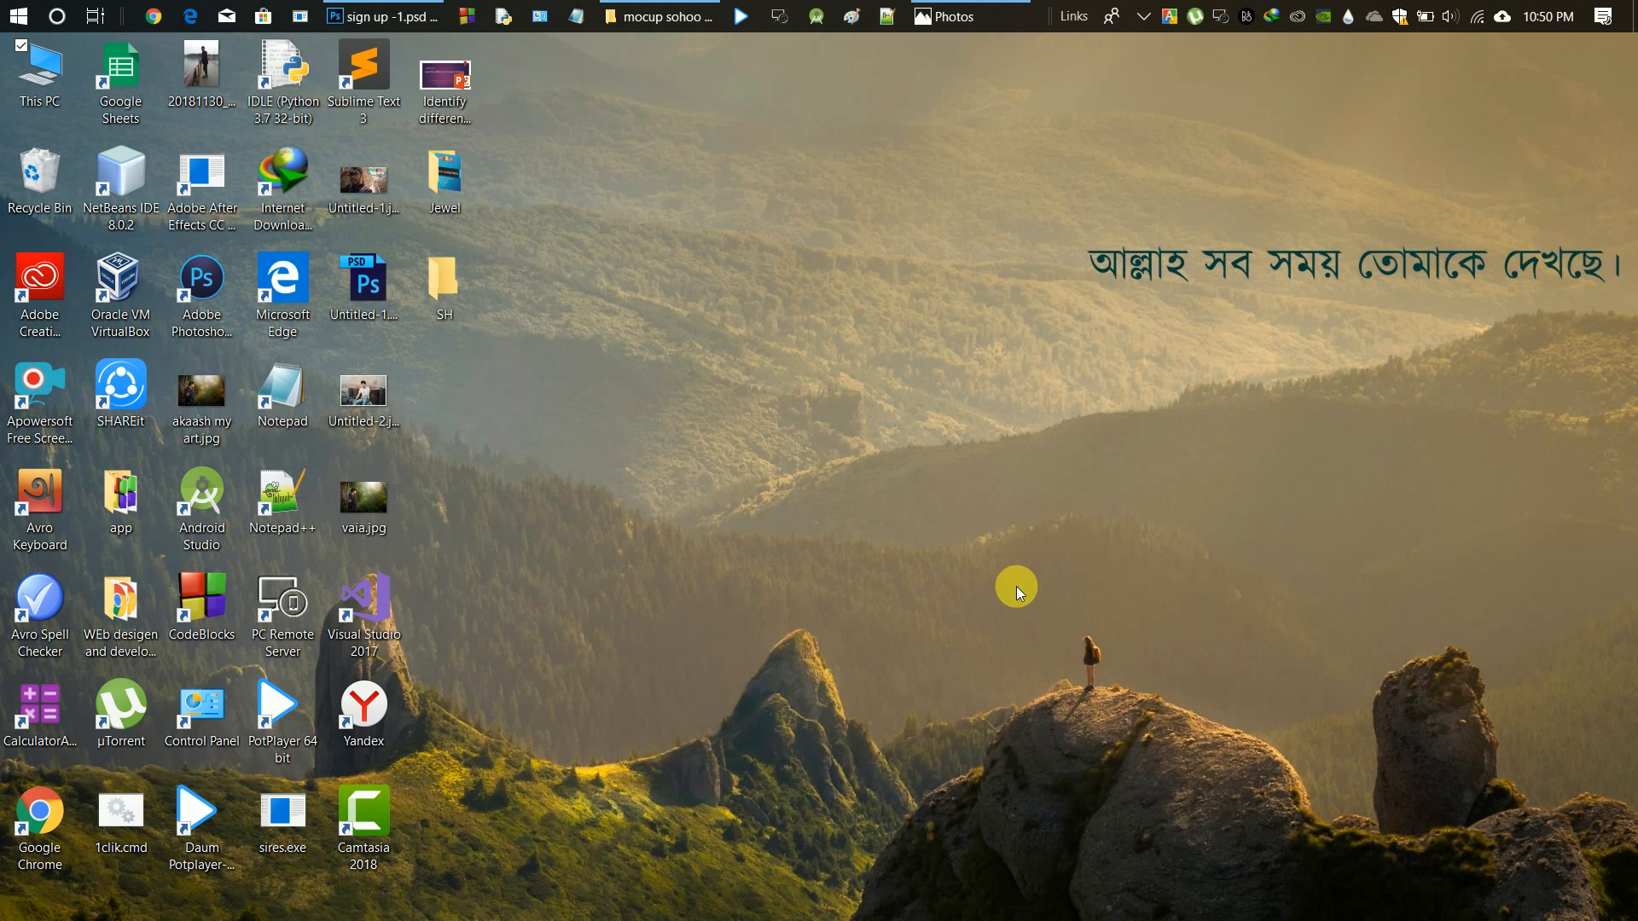
pyautogui.moveTo(963, 231)
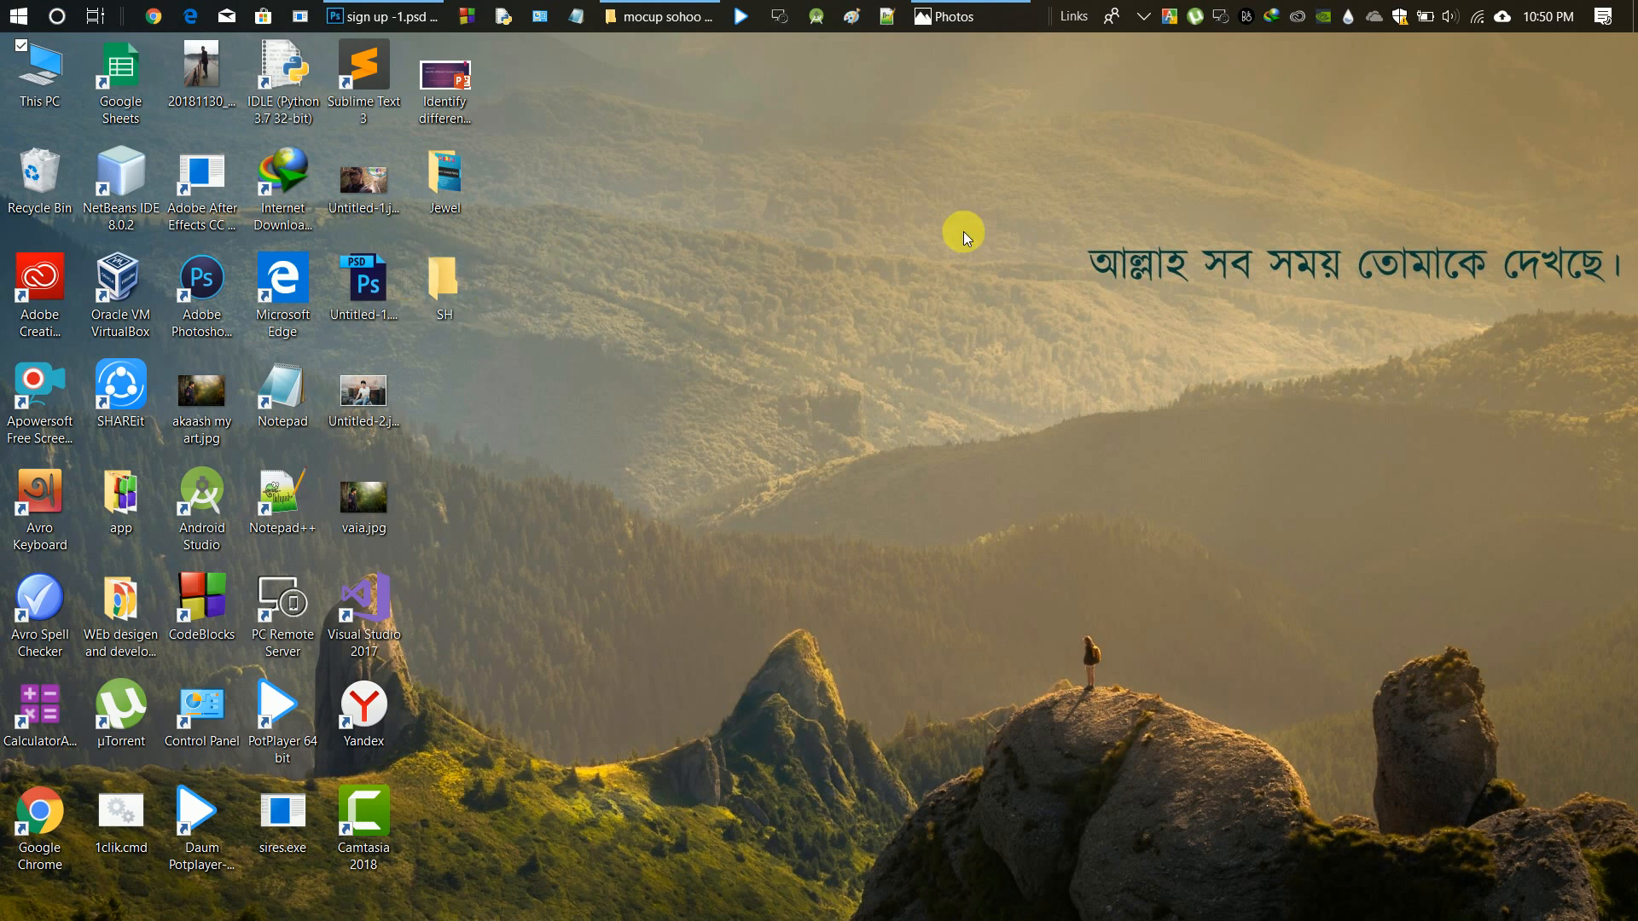
pyautogui.moveTo(844, 237)
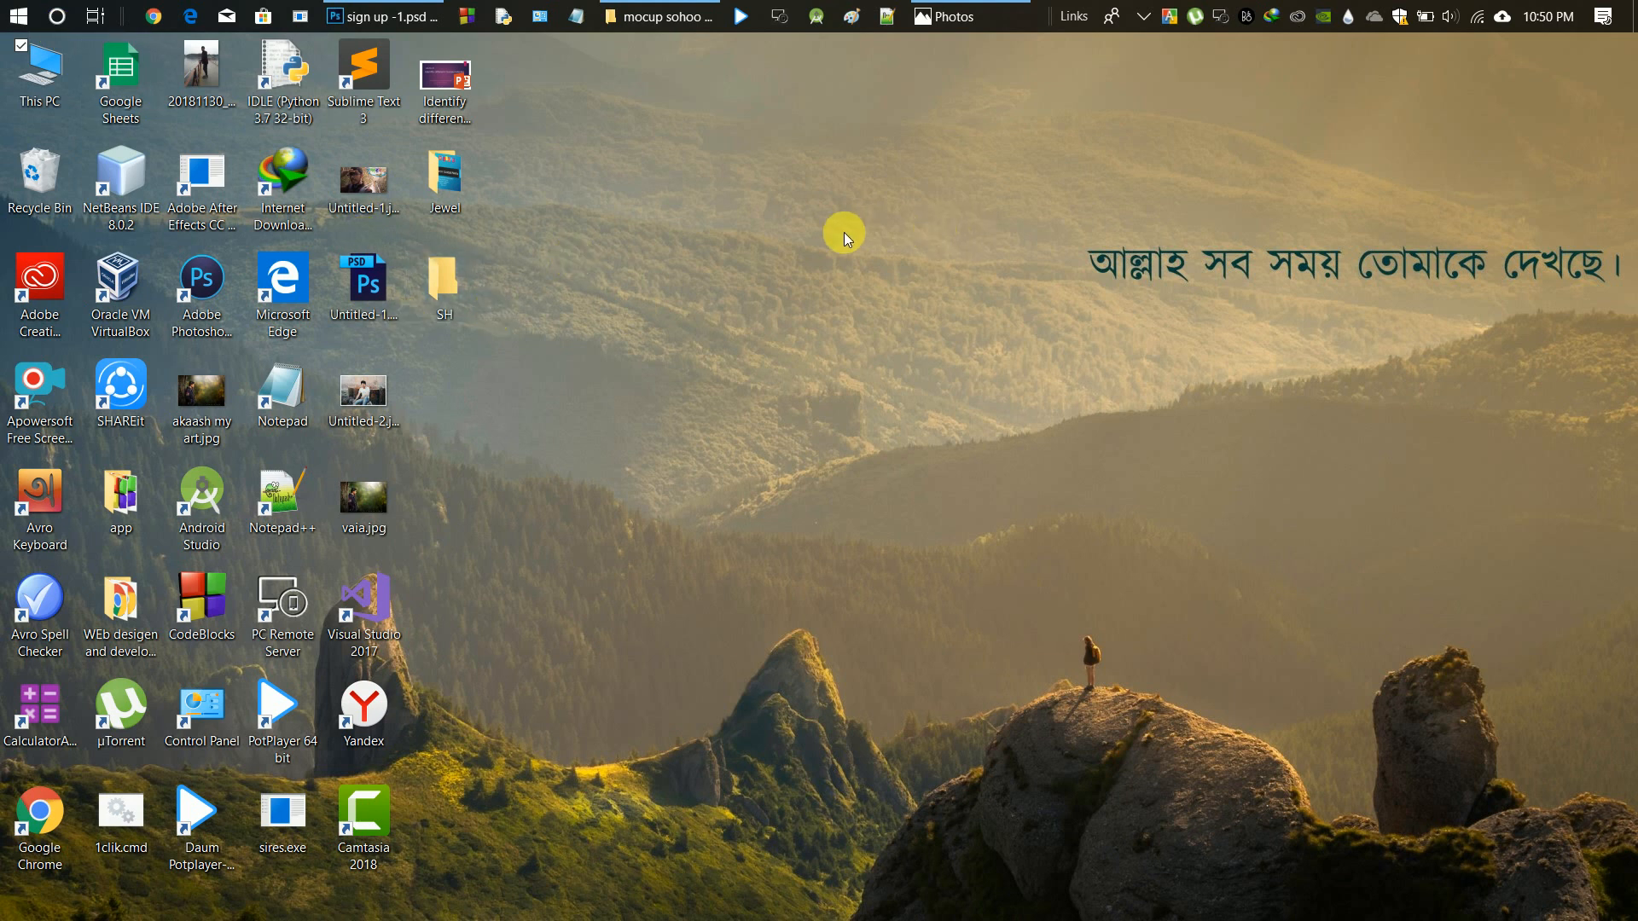
pyautogui.moveTo(778, 205)
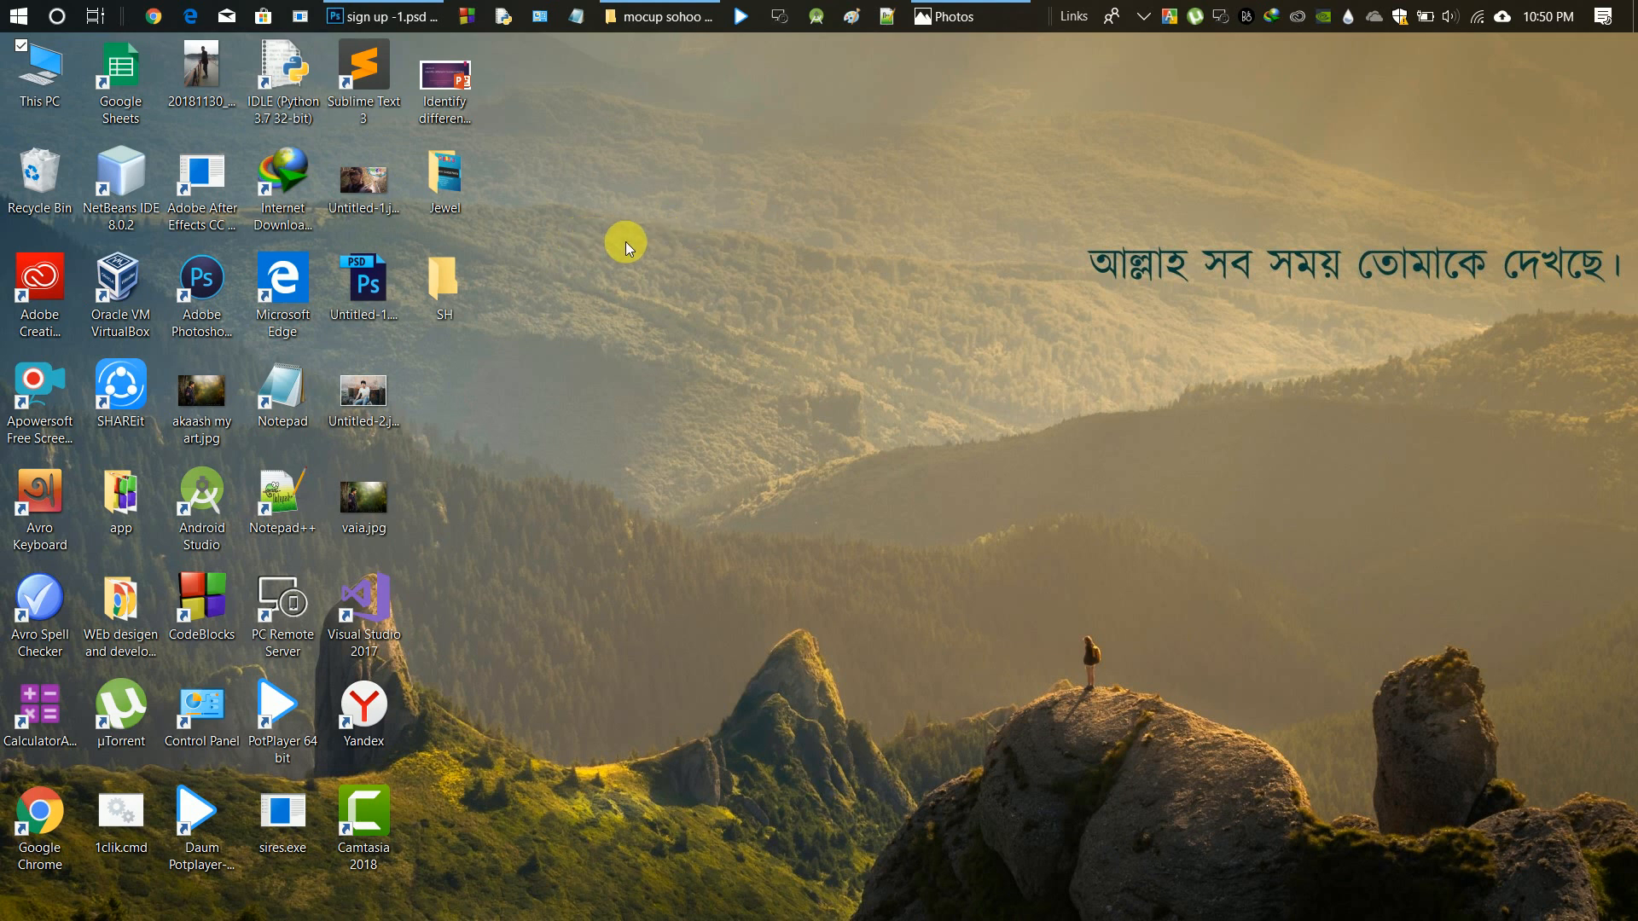
pyautogui.moveTo(751, 260)
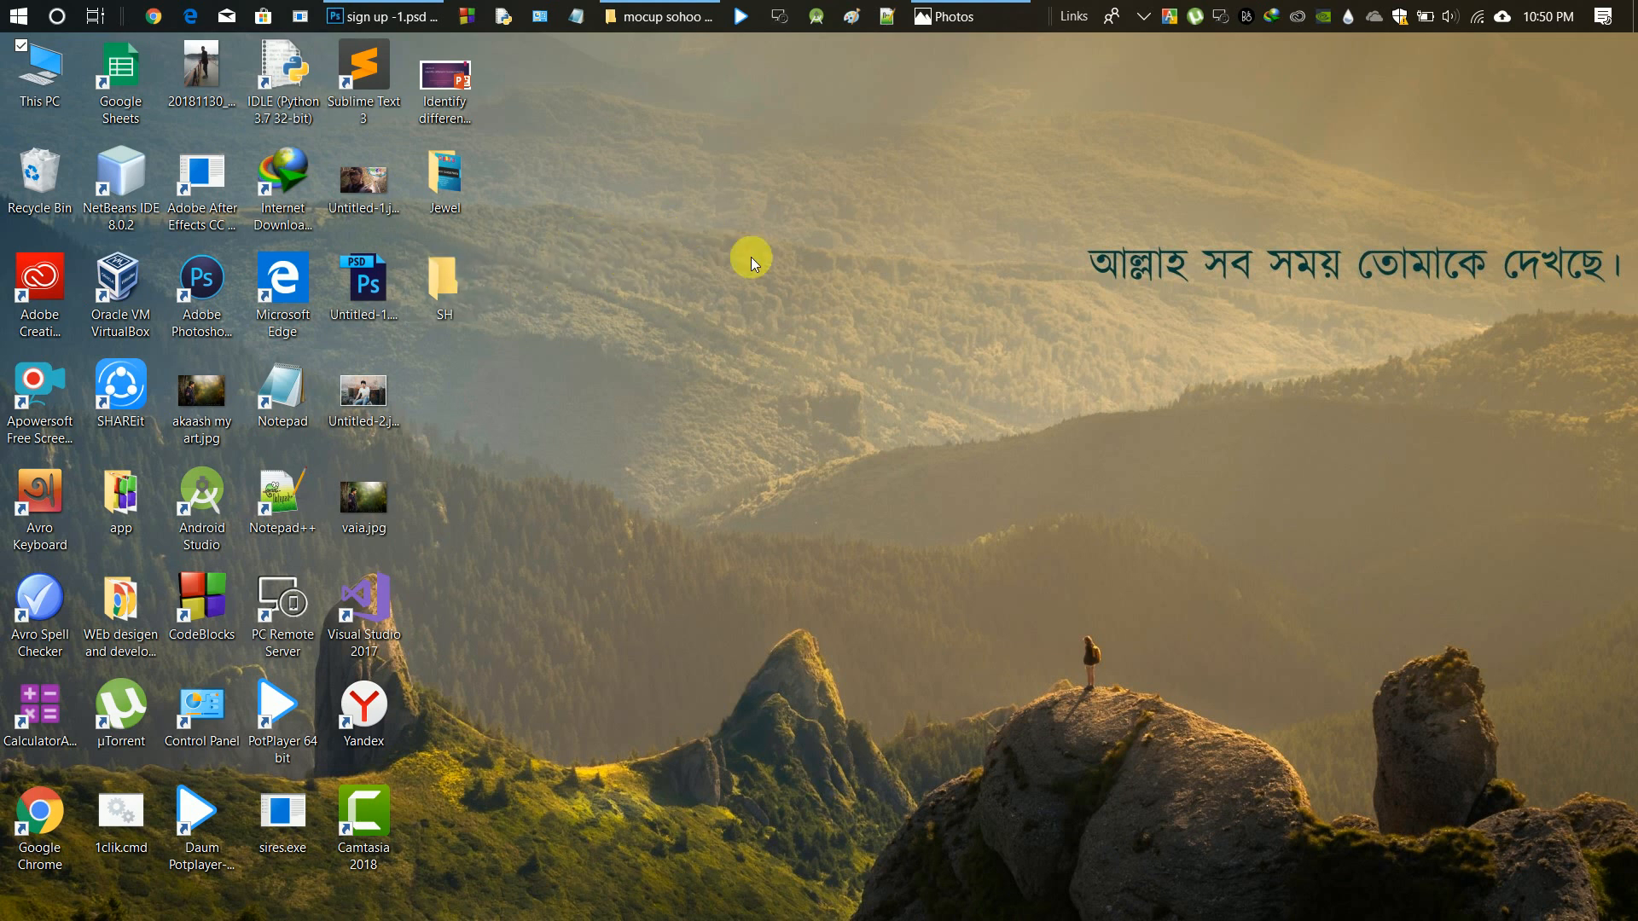
pyautogui.moveTo(811, 276)
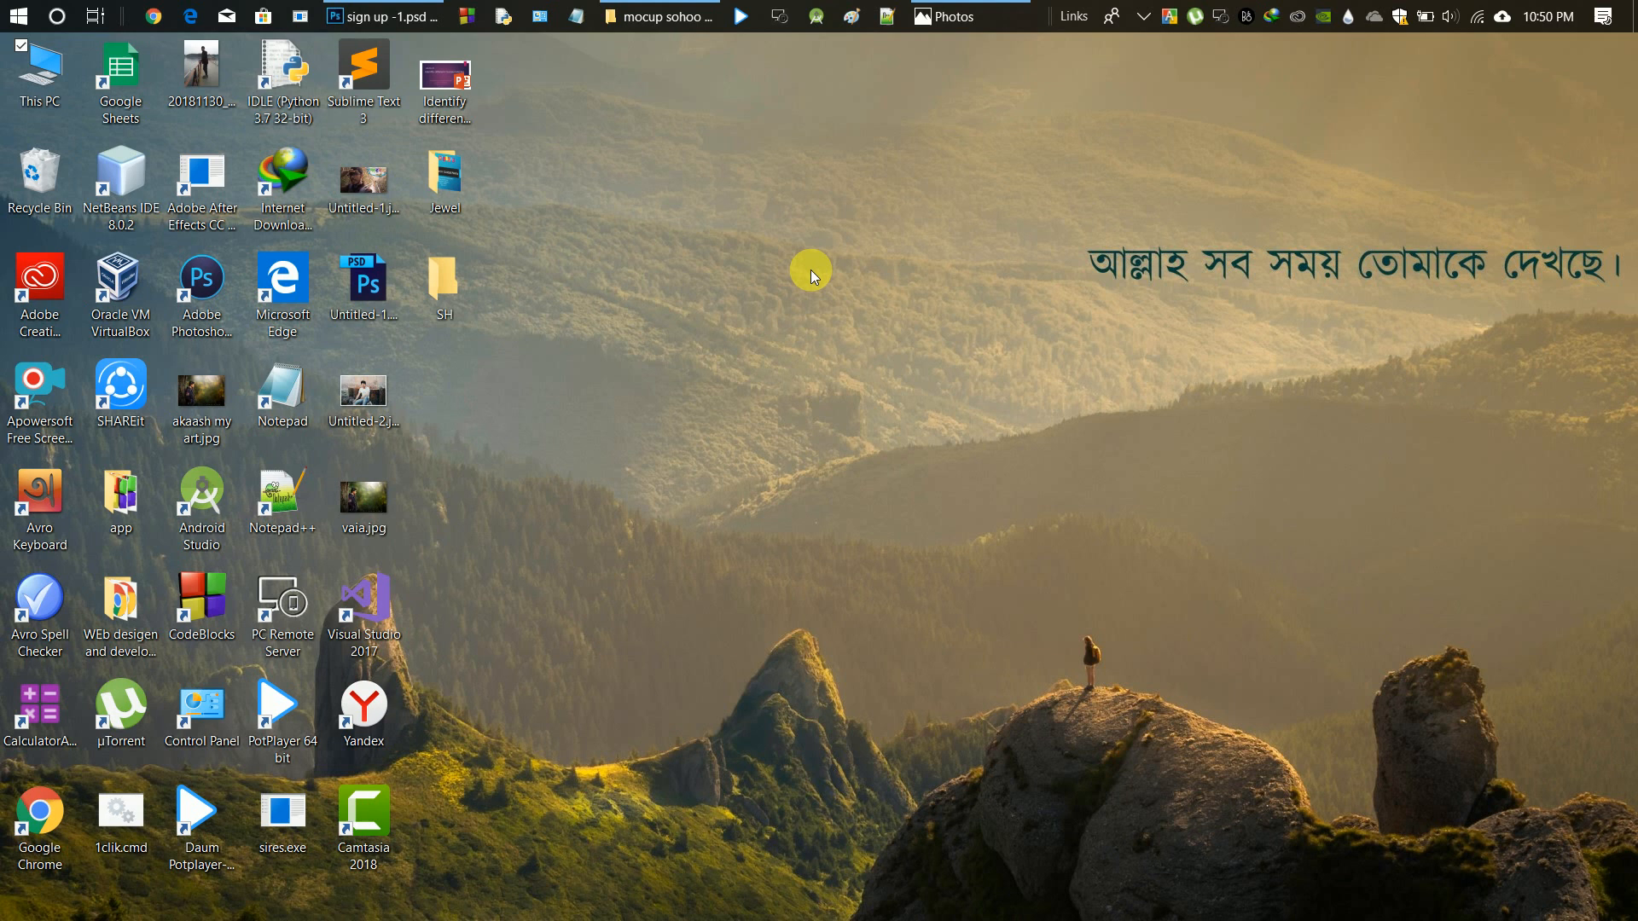
pyautogui.moveTo(631, 134)
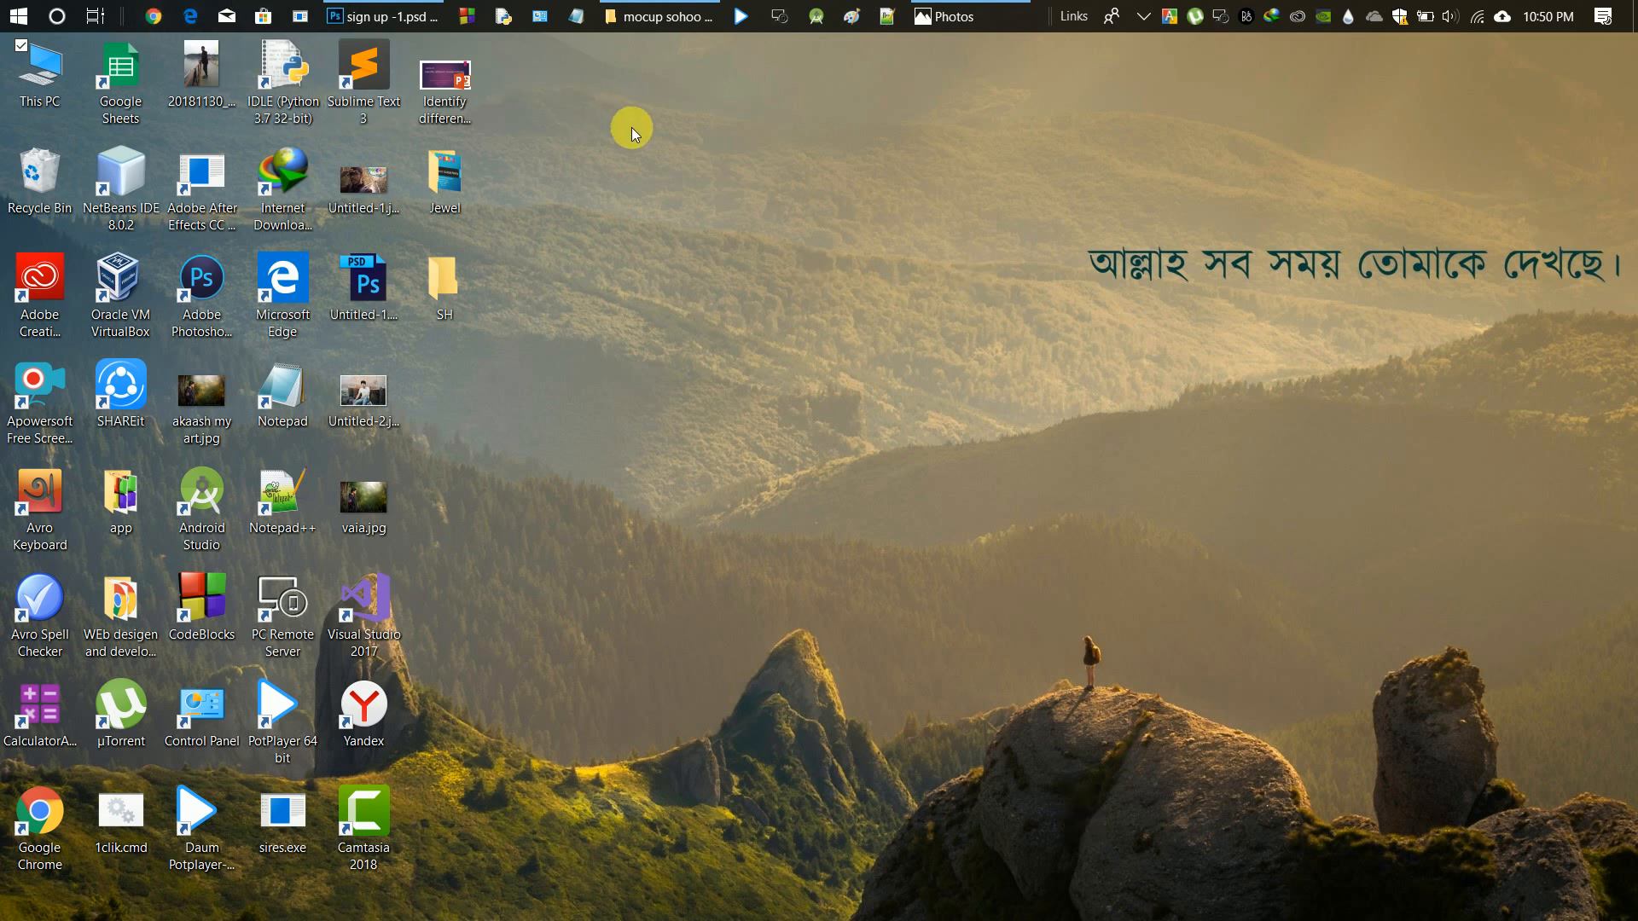
pyautogui.moveTo(678, 155)
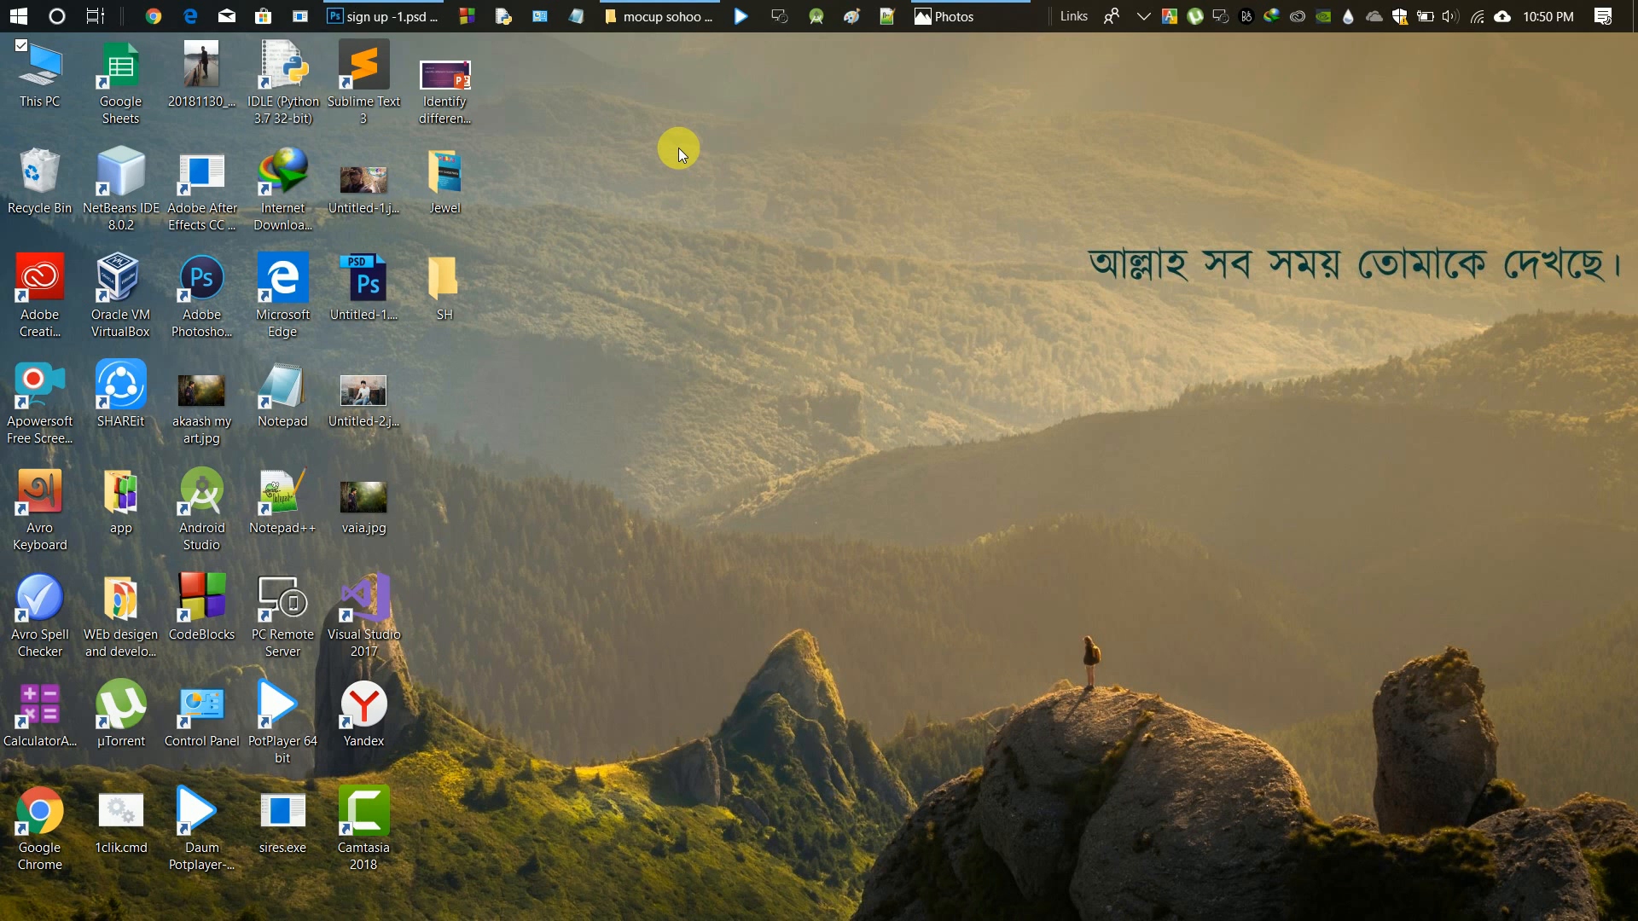
pyautogui.moveTo(727, 198)
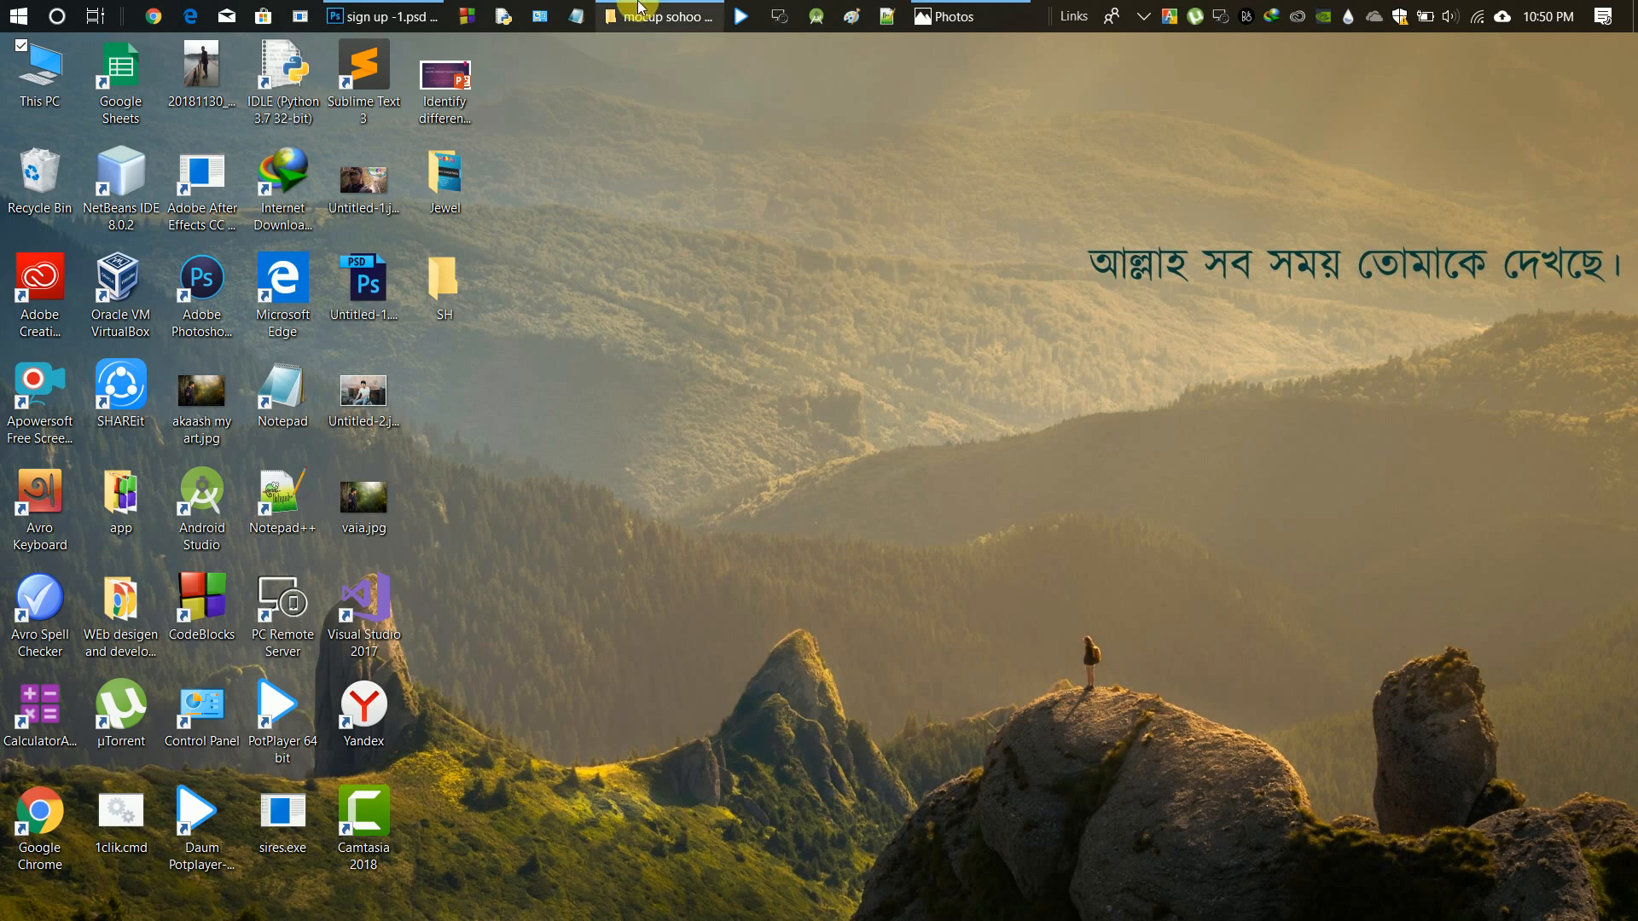
# - View the sign up -1.jpg design from the mockup folder, then put the design window away
pyautogui.click(657, 15)
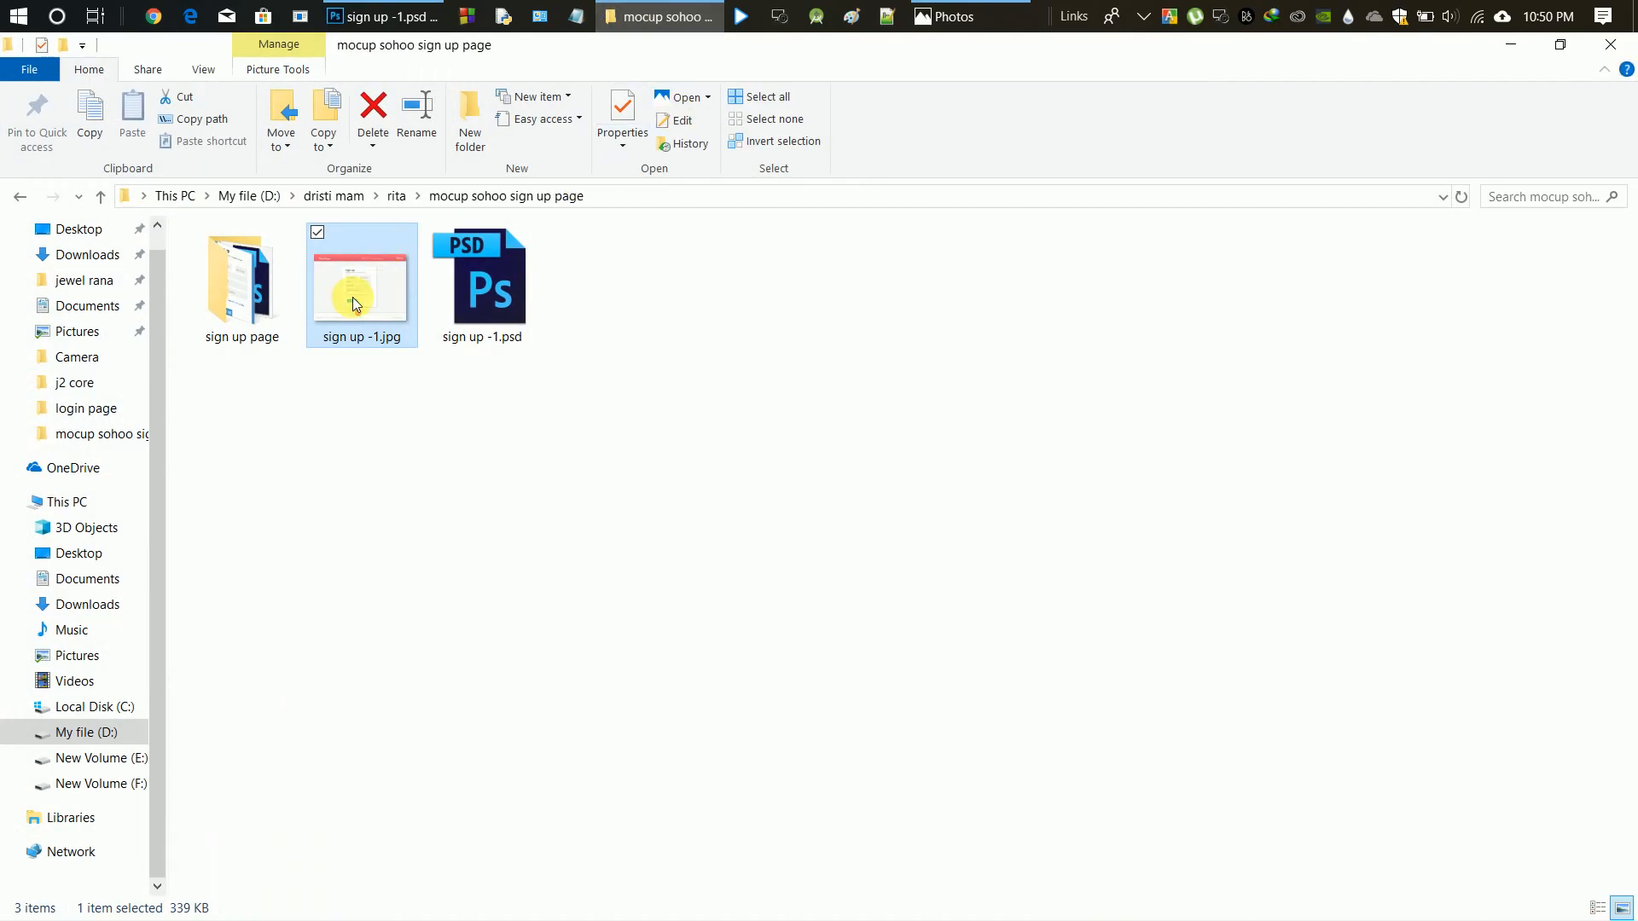
pyautogui.doubleClick(360, 276)
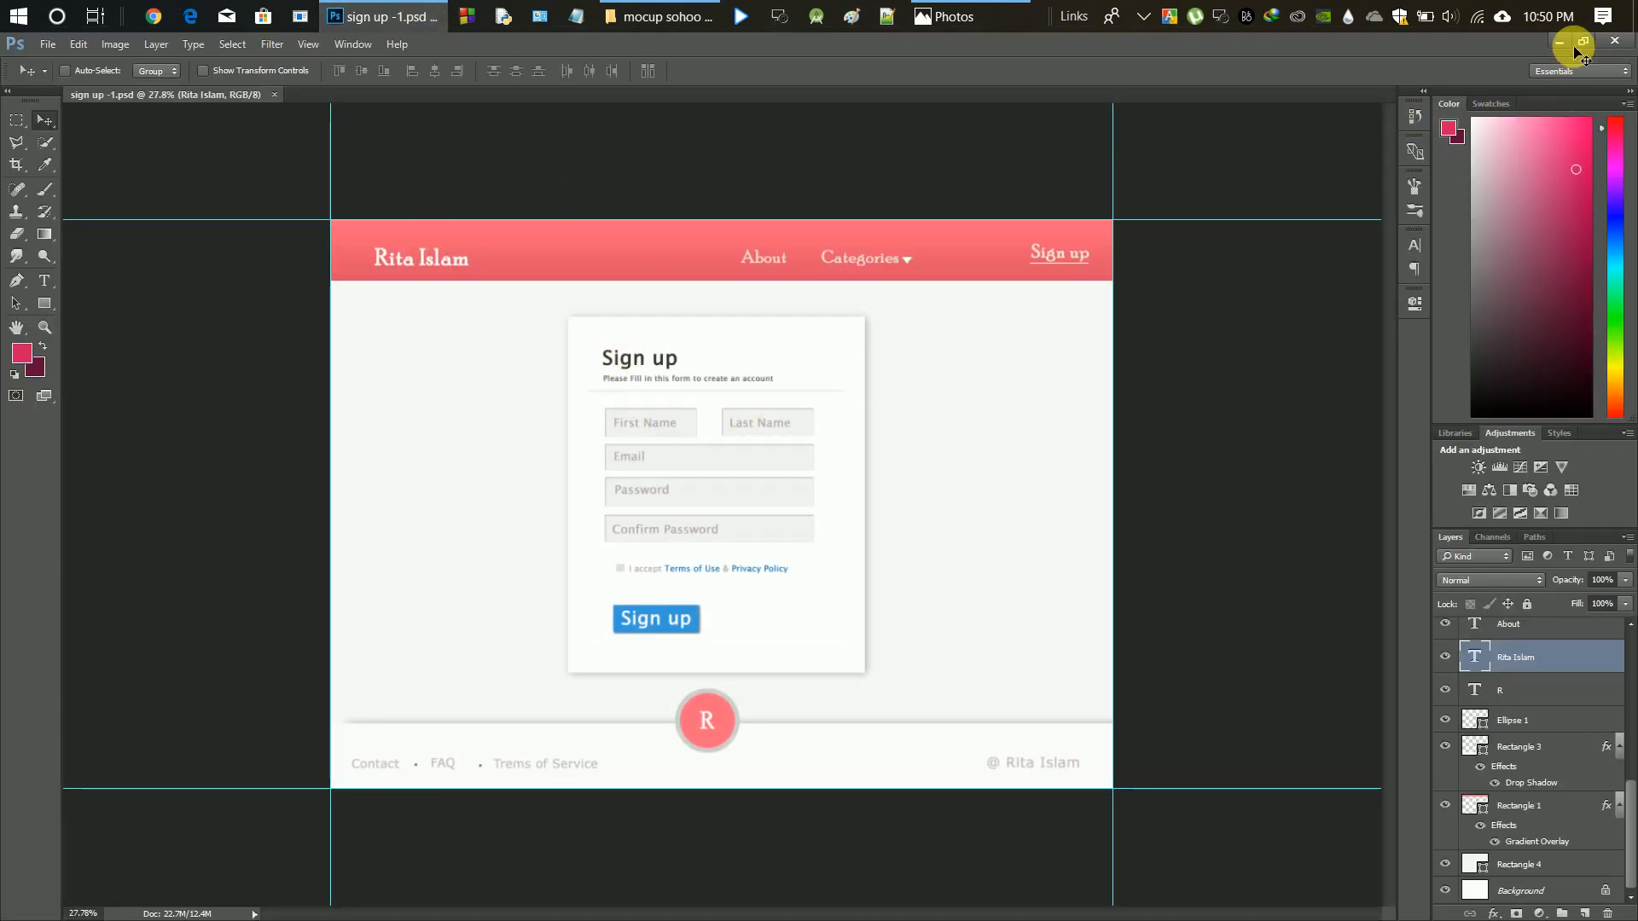
pyautogui.click(659, 15)
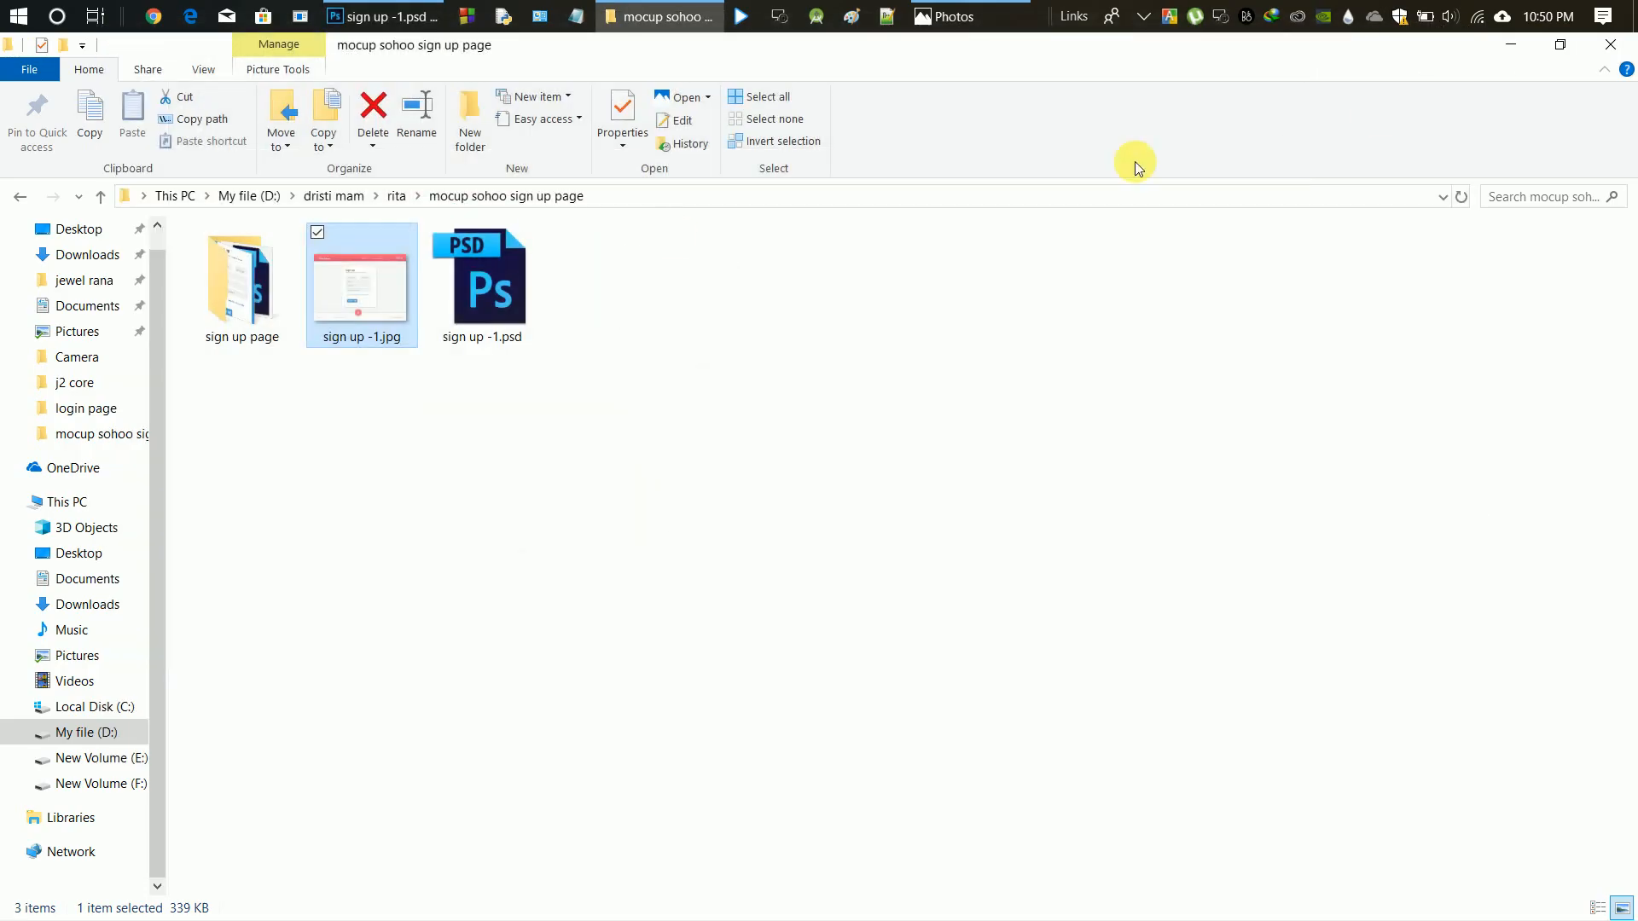
pyautogui.moveTo(408, 314)
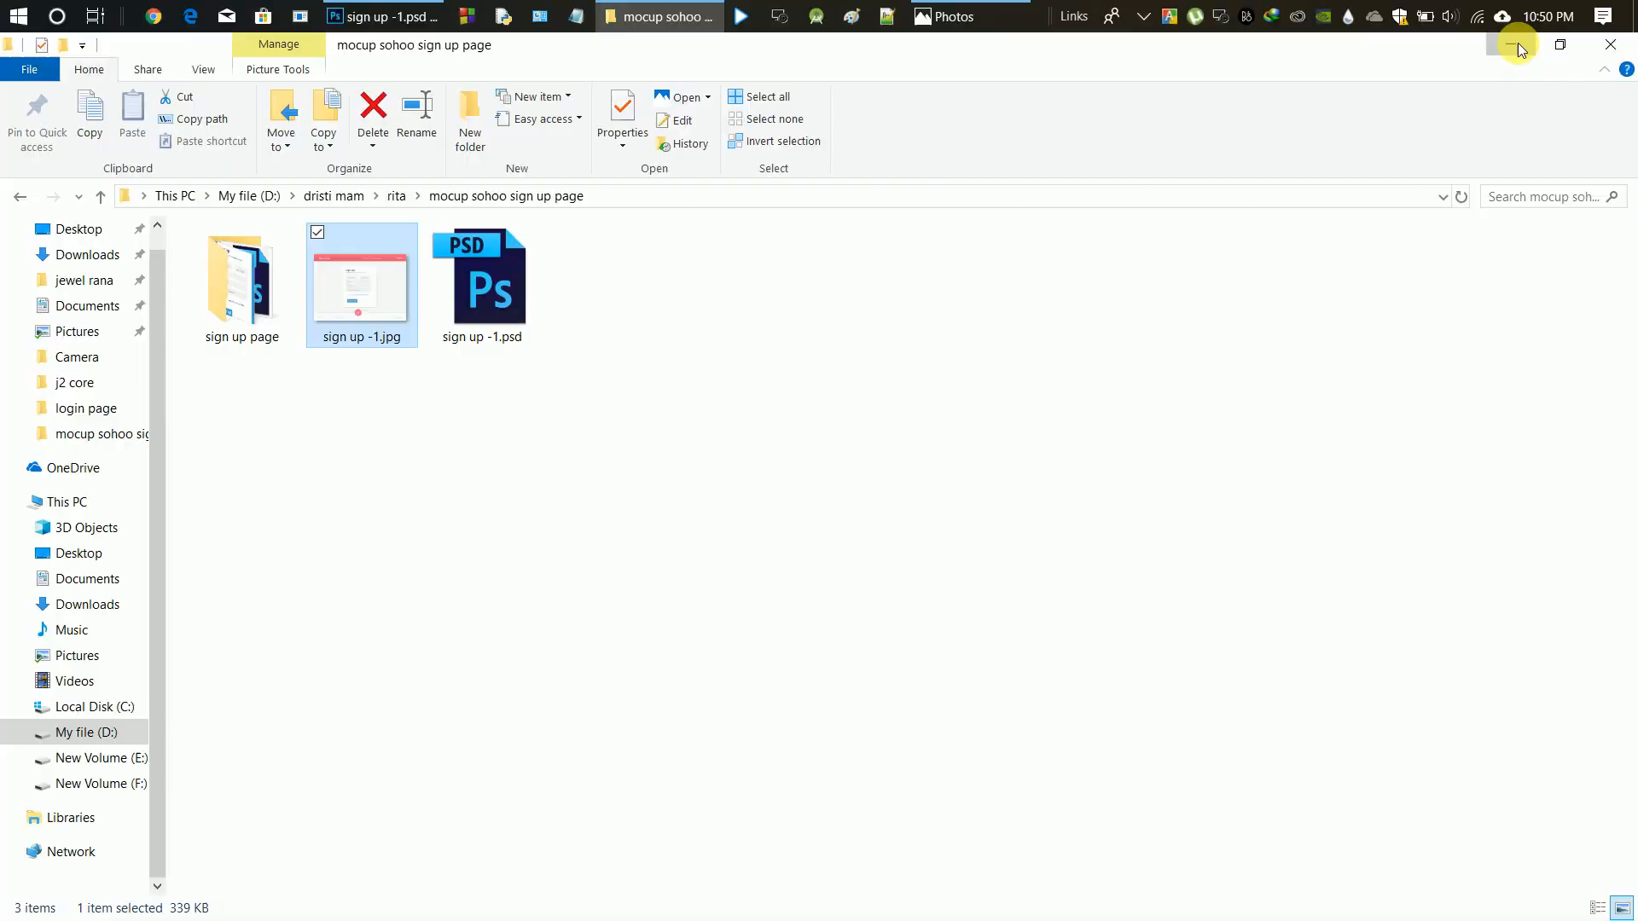
# - Hide the File Explorer window so Chrome's new tab shows
pyautogui.click(1518, 45)
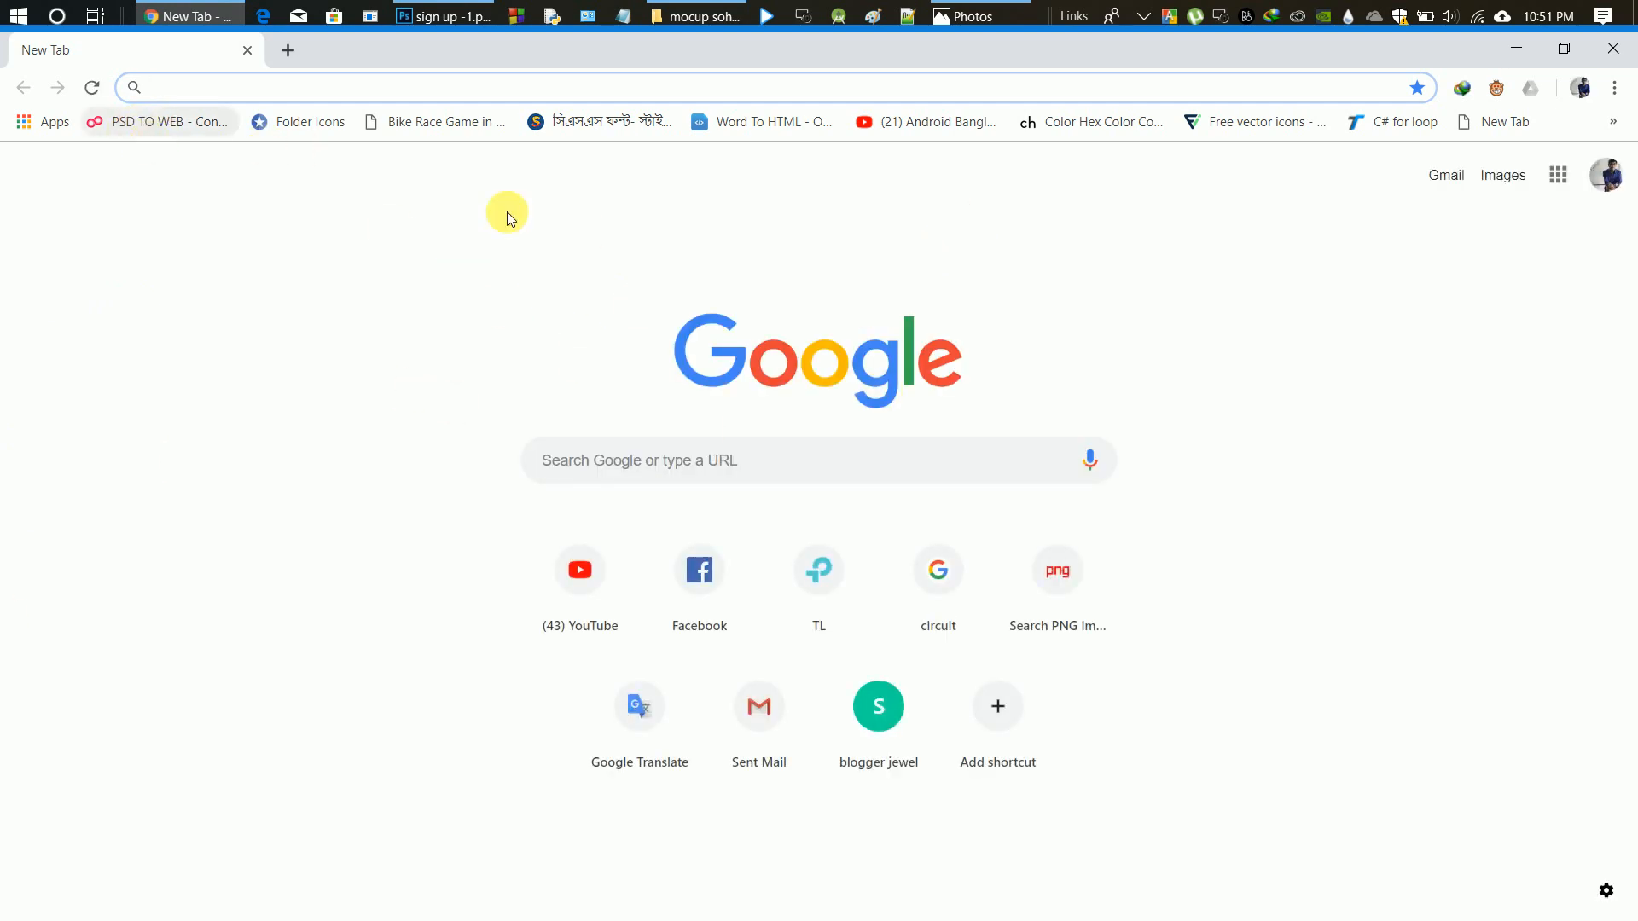
pyautogui.moveTo(182, 122)
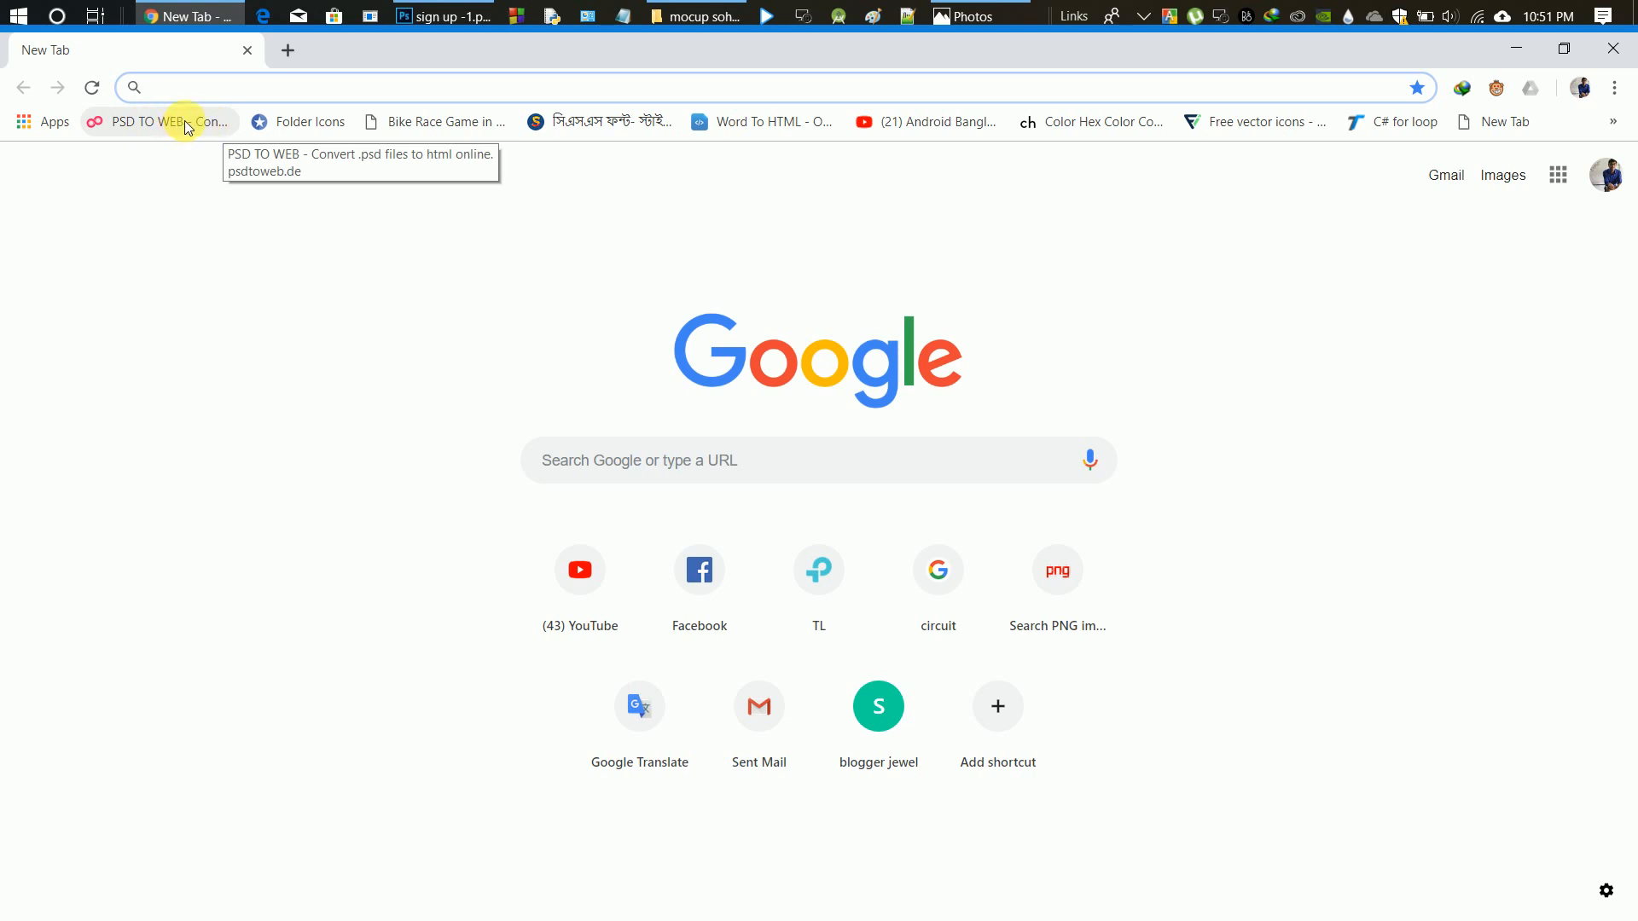
# - Load psdtoweb.de from the bookmark and scroll to its upload section
pyautogui.click(157, 122)
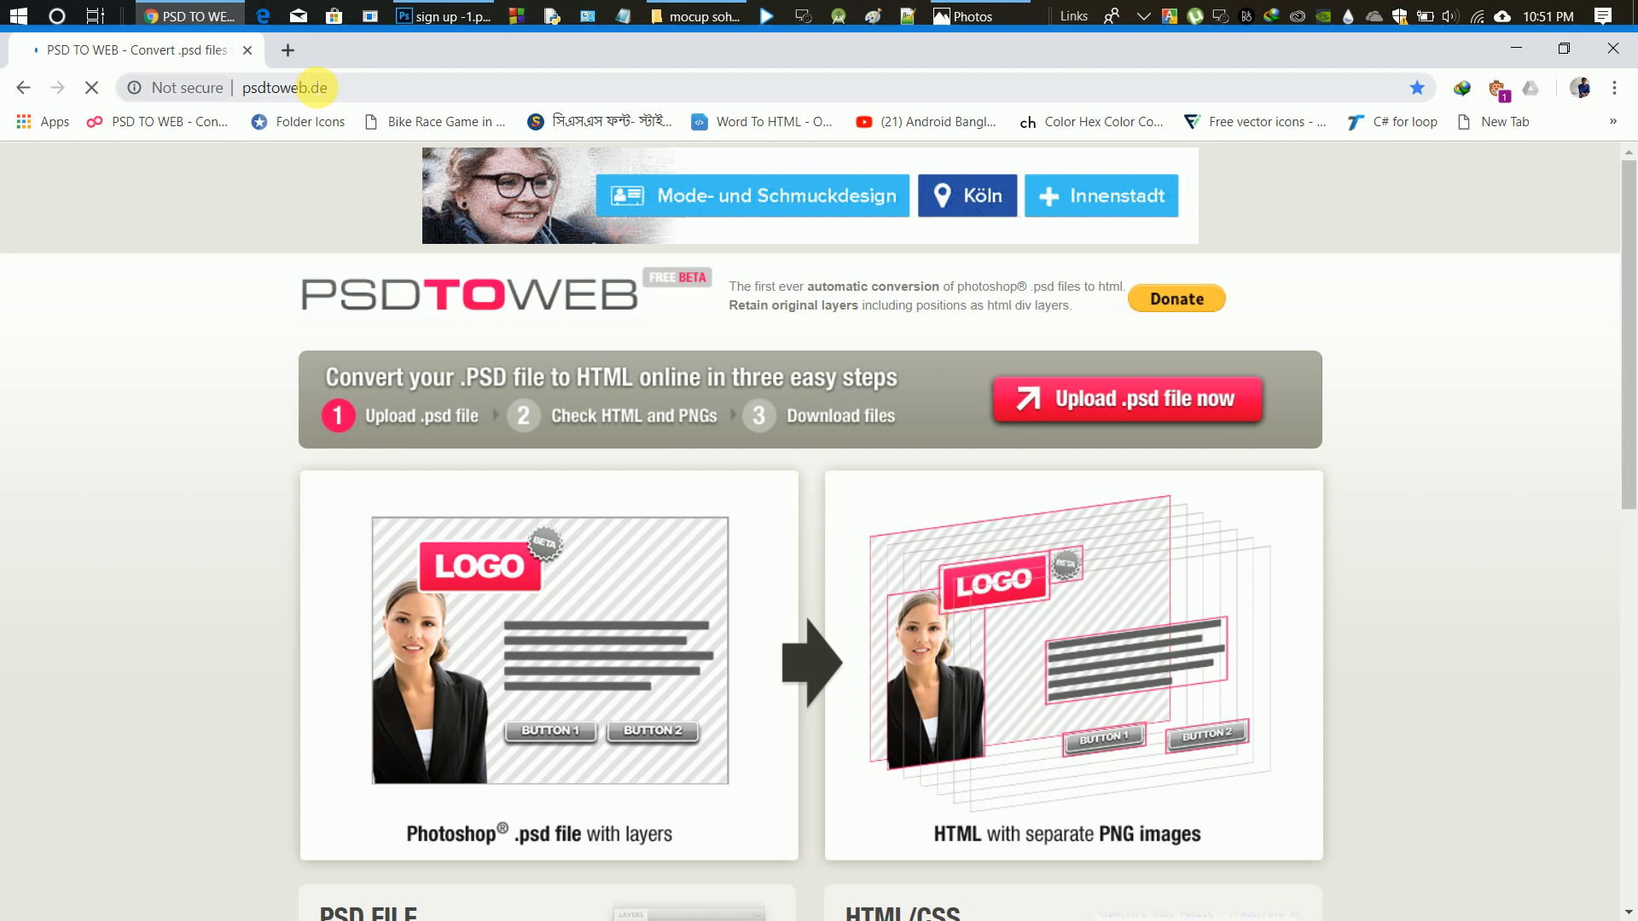
pyautogui.scroll(-3)
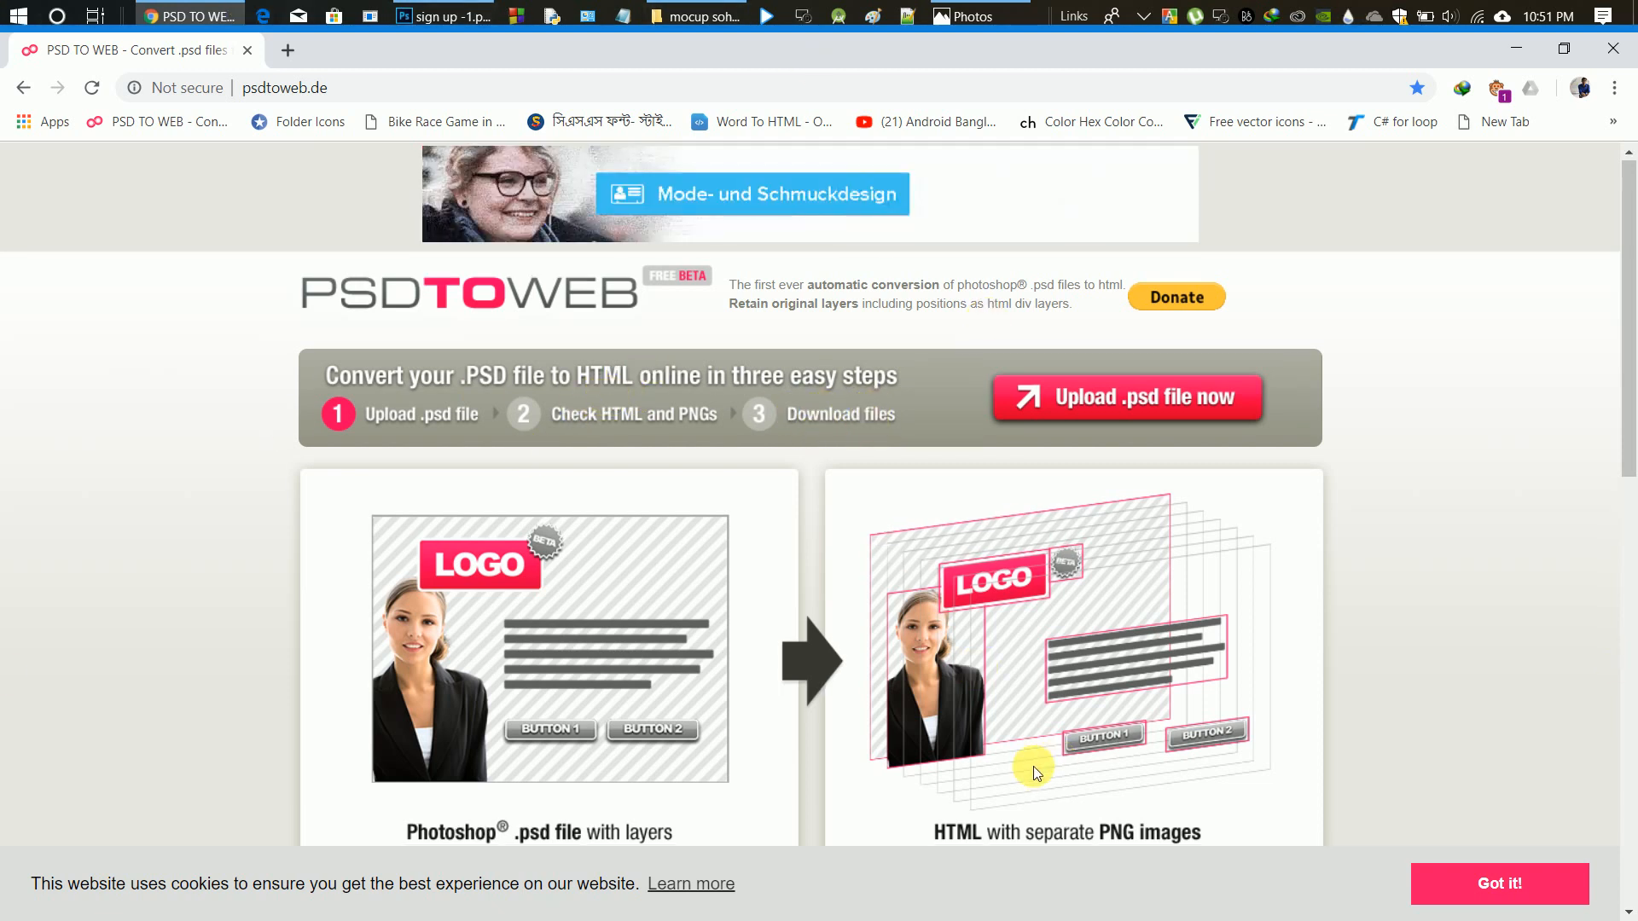
pyautogui.scroll(-3)
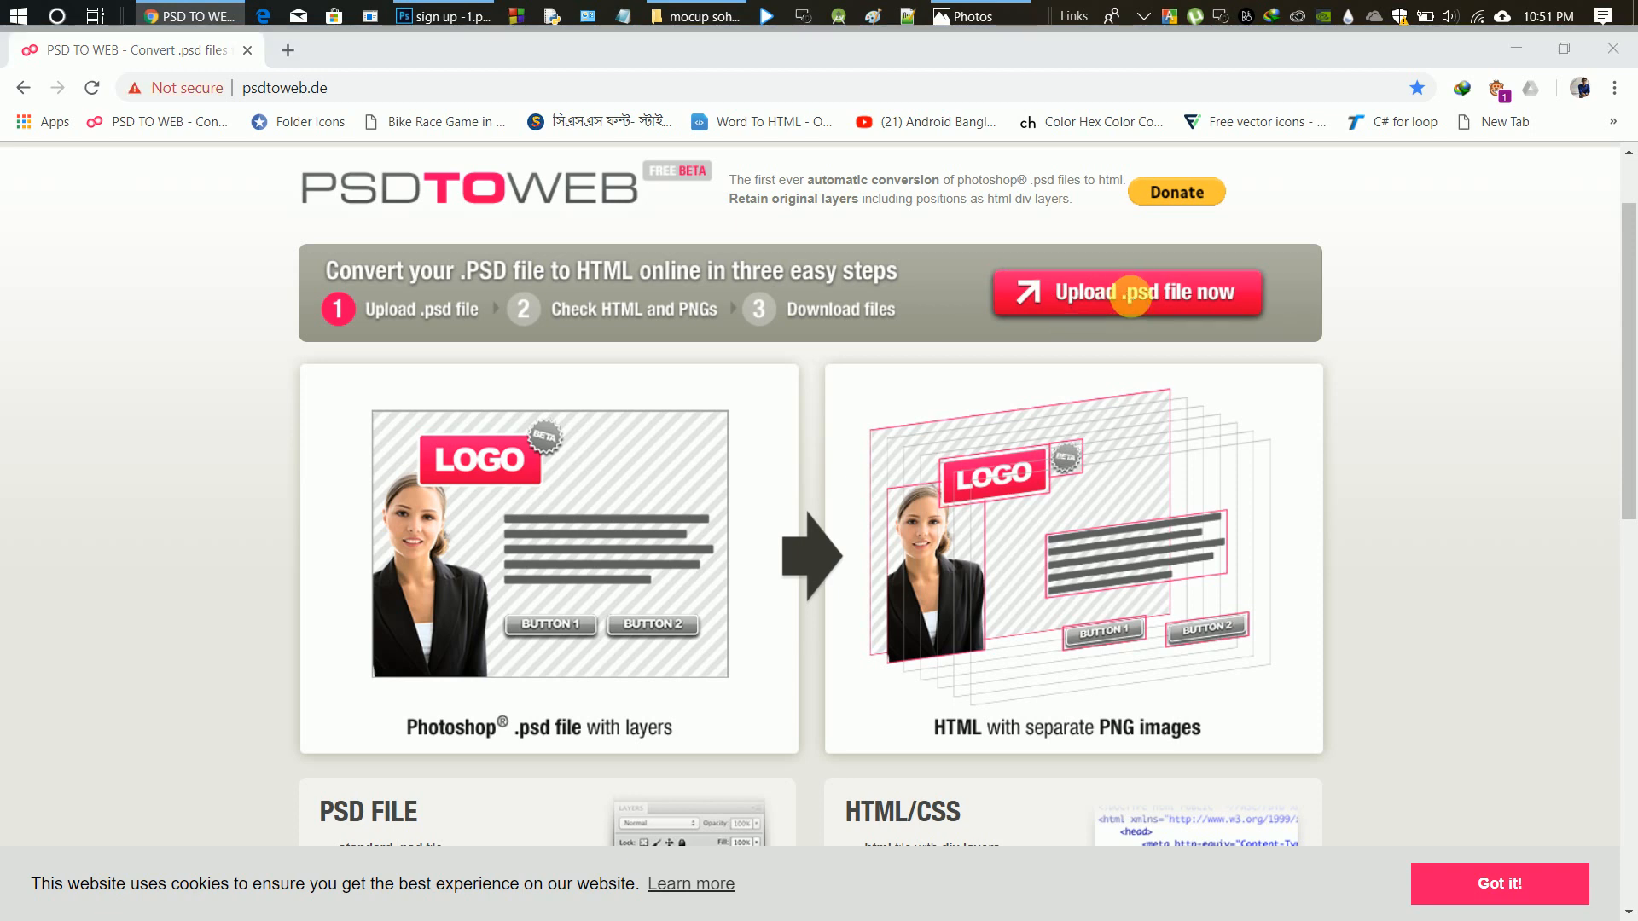
# - Select sign up -1.psd from the mocup sohoo folder and start its upload and conversion
pyautogui.click(1127, 291)
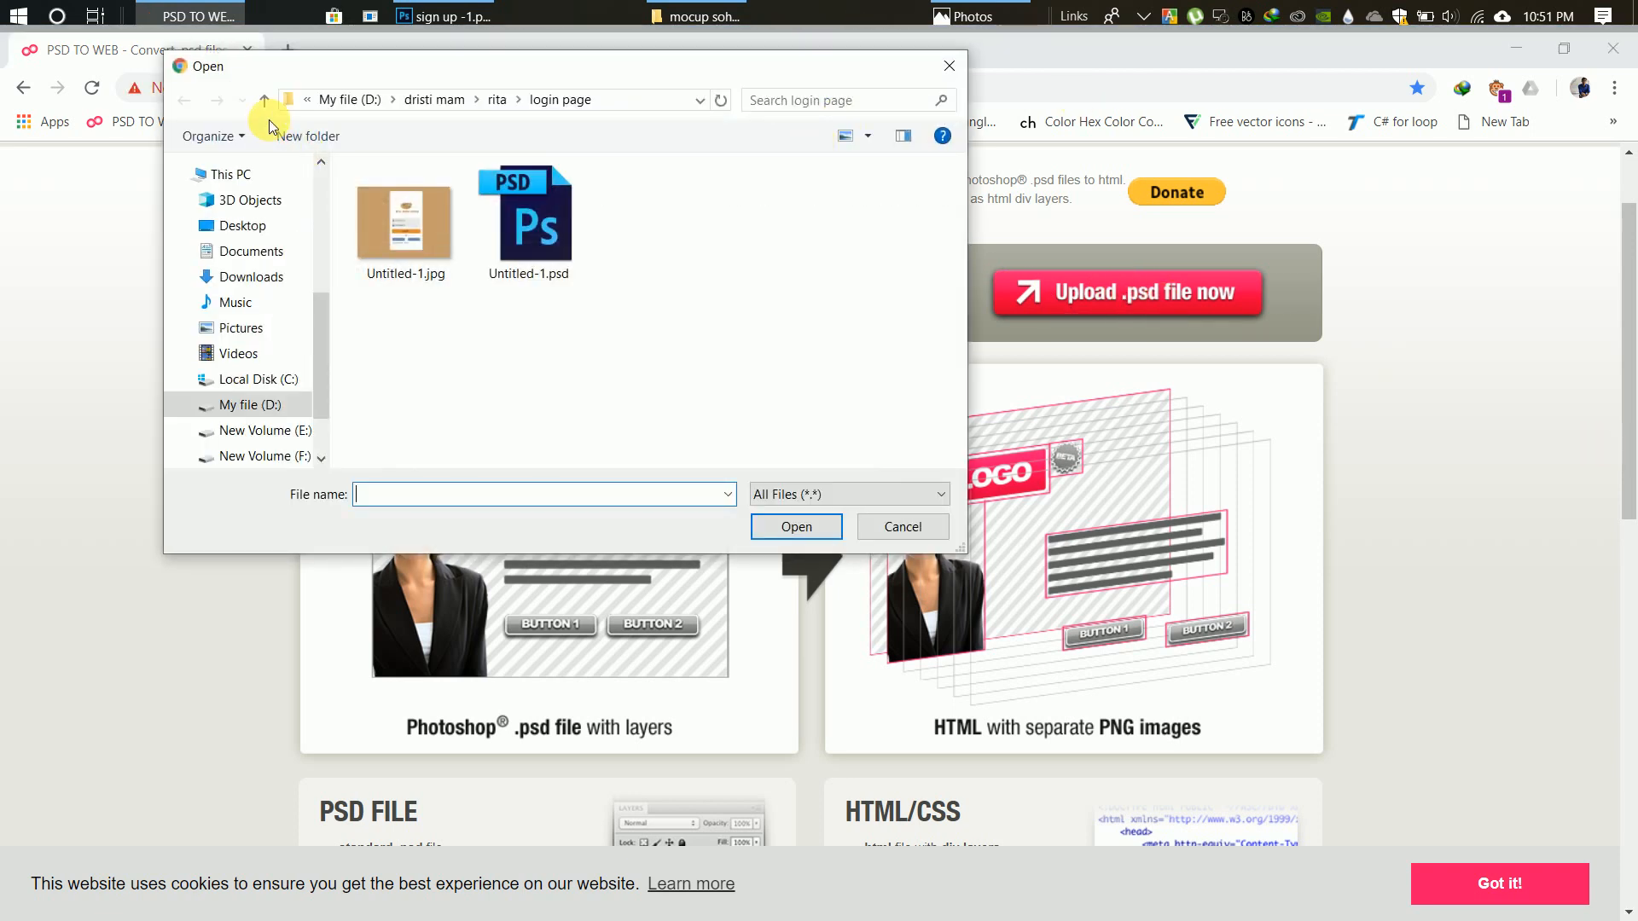
pyautogui.click(265, 99)
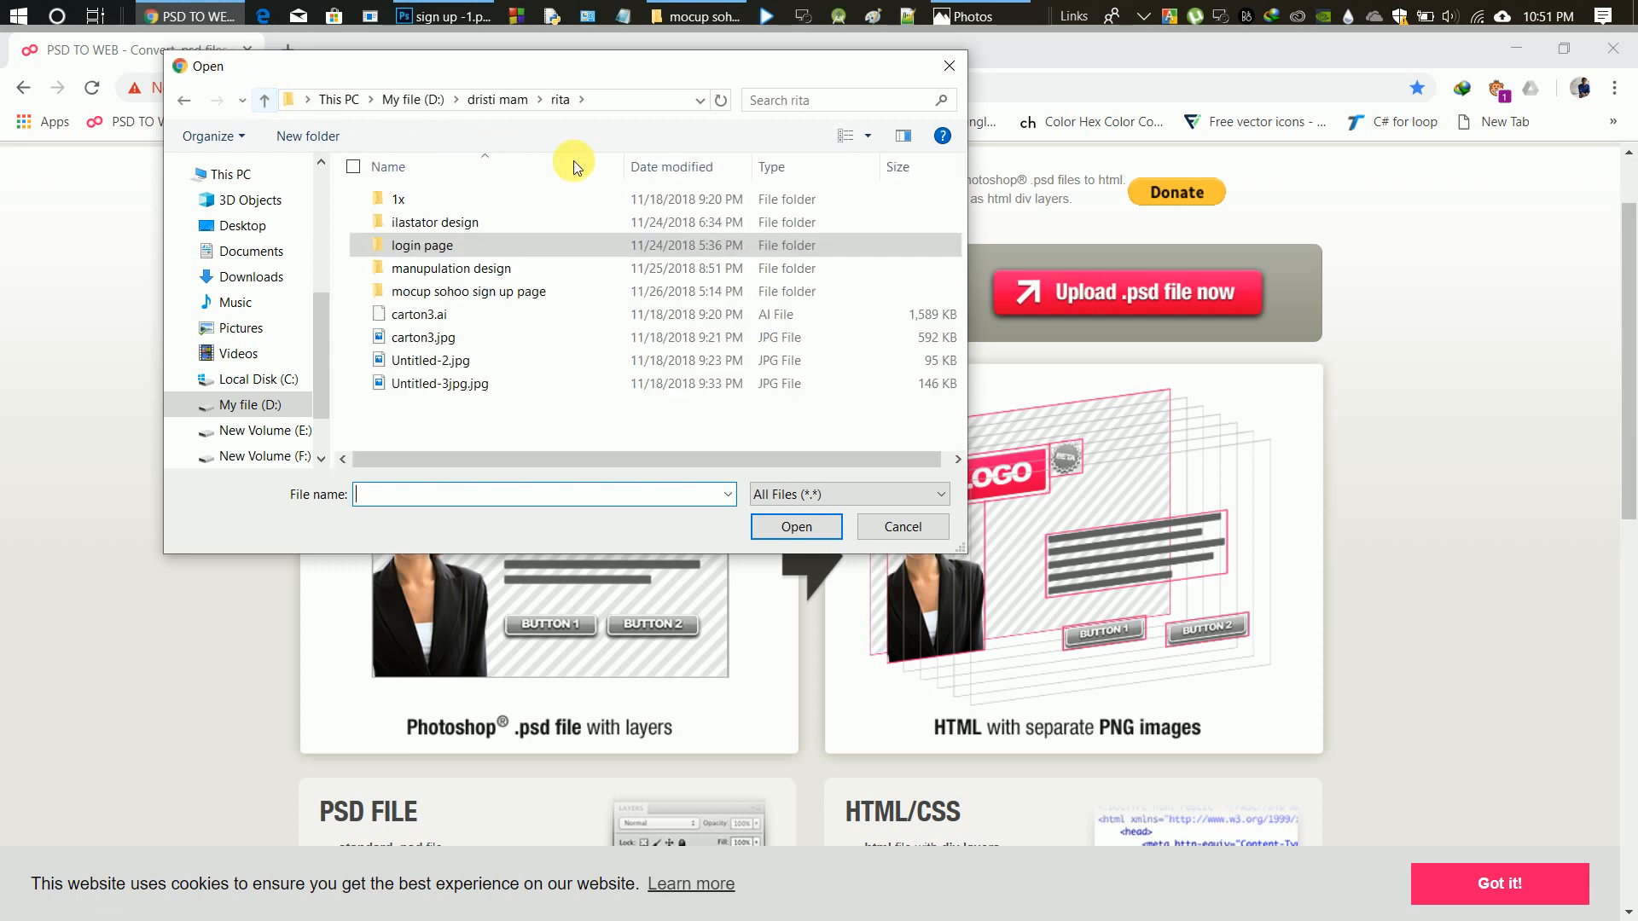
pyautogui.doubleClick(468, 292)
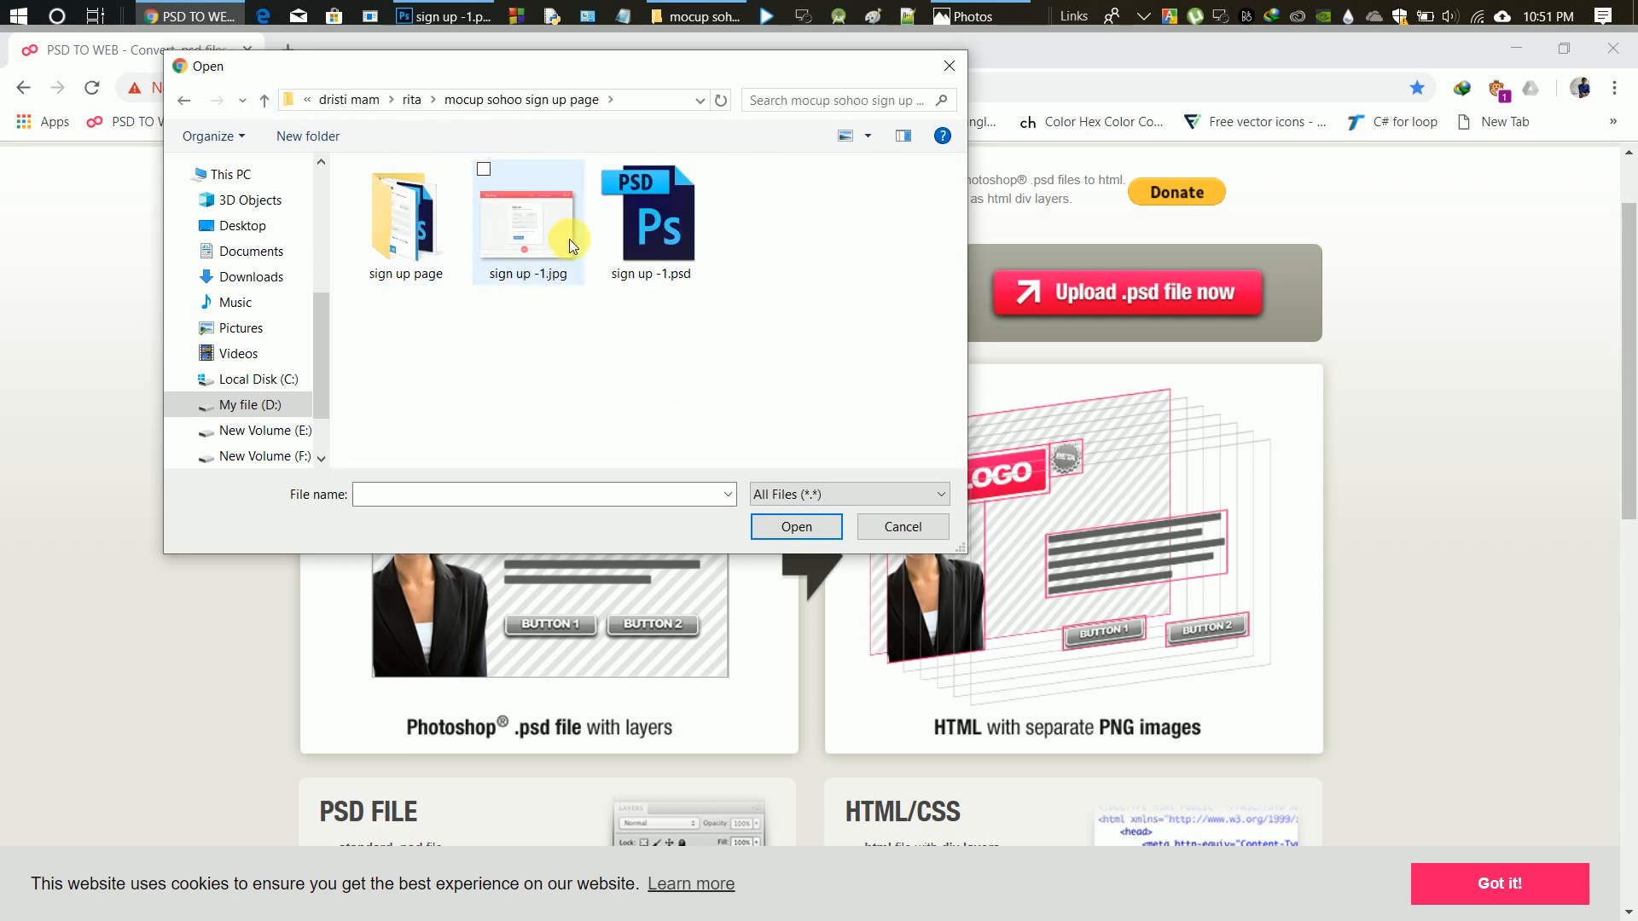
pyautogui.click(650, 220)
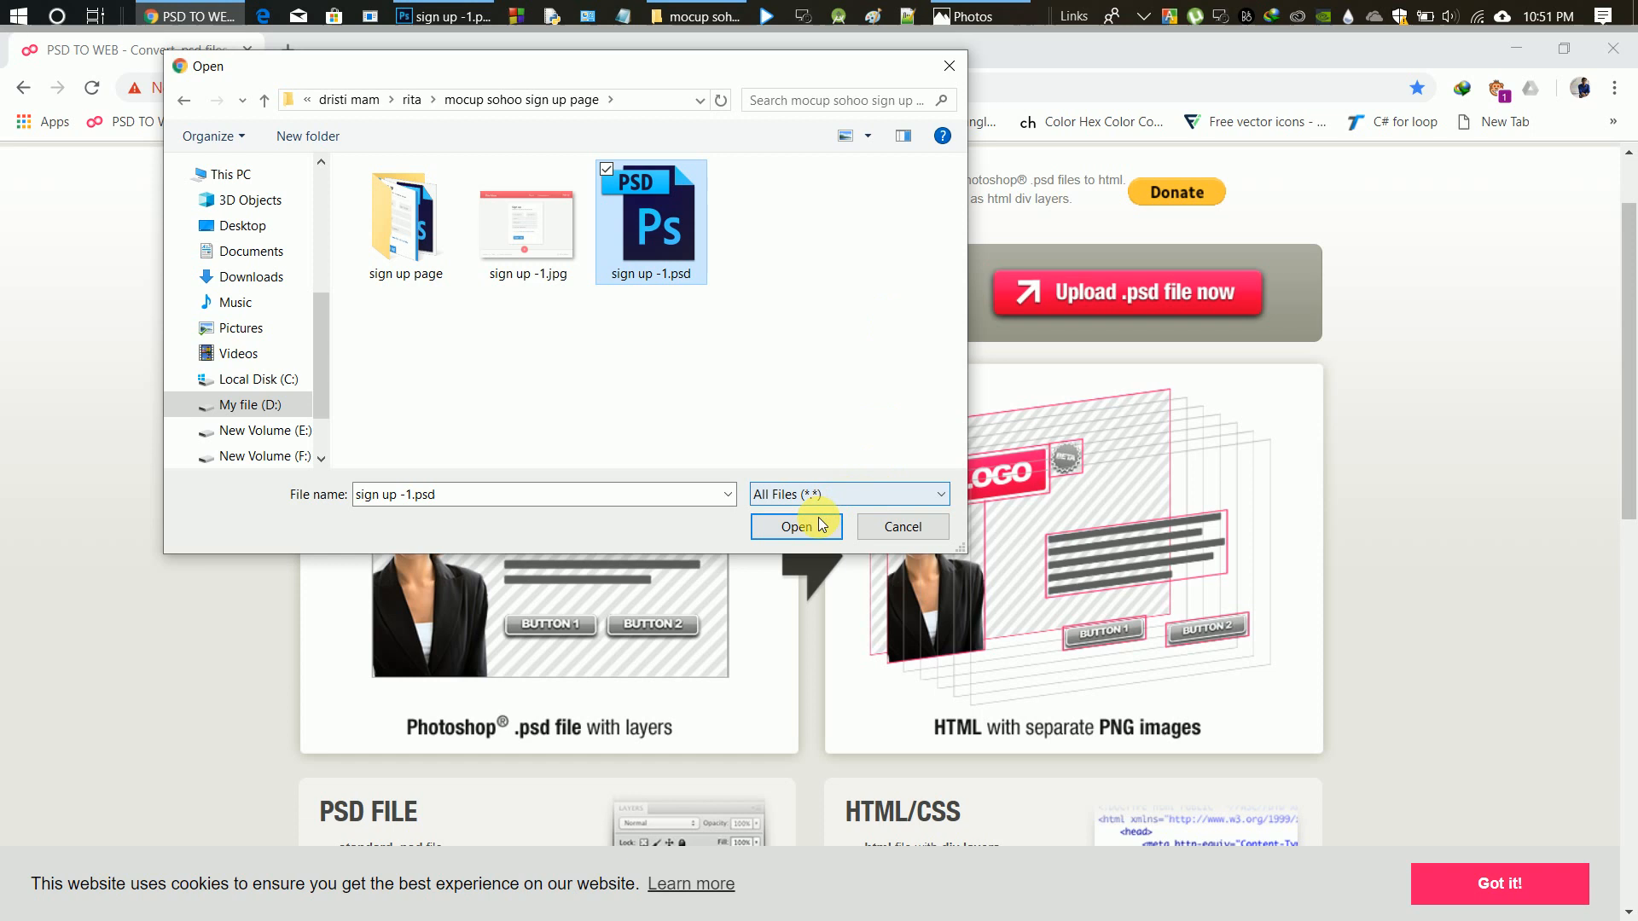
pyautogui.click(797, 527)
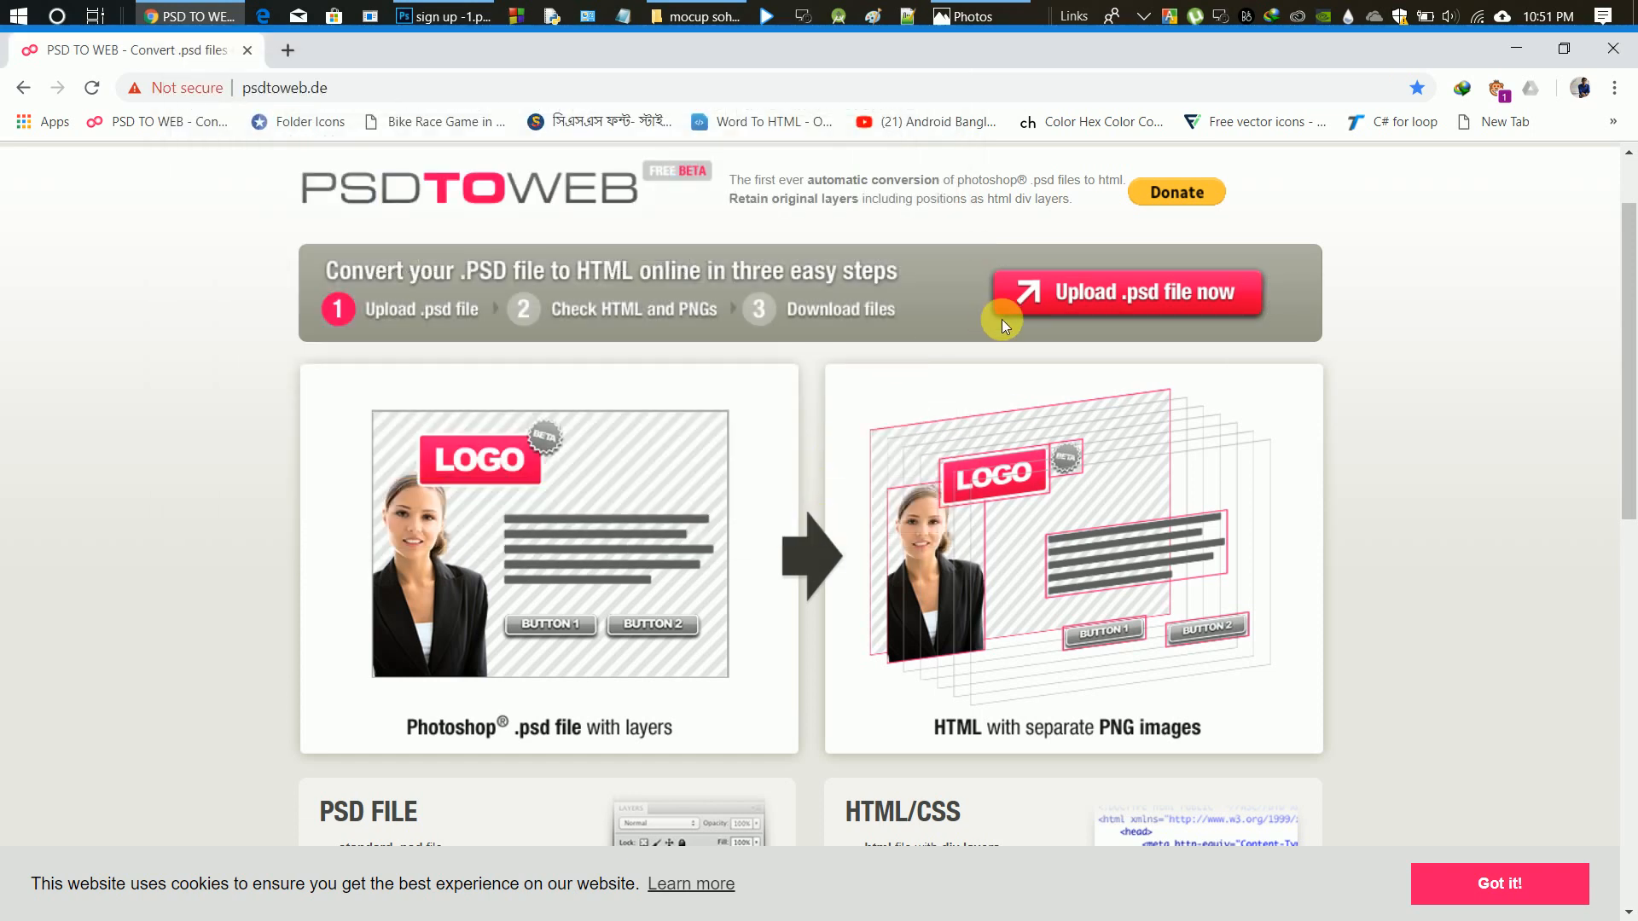
pyautogui.moveTo(1144, 327)
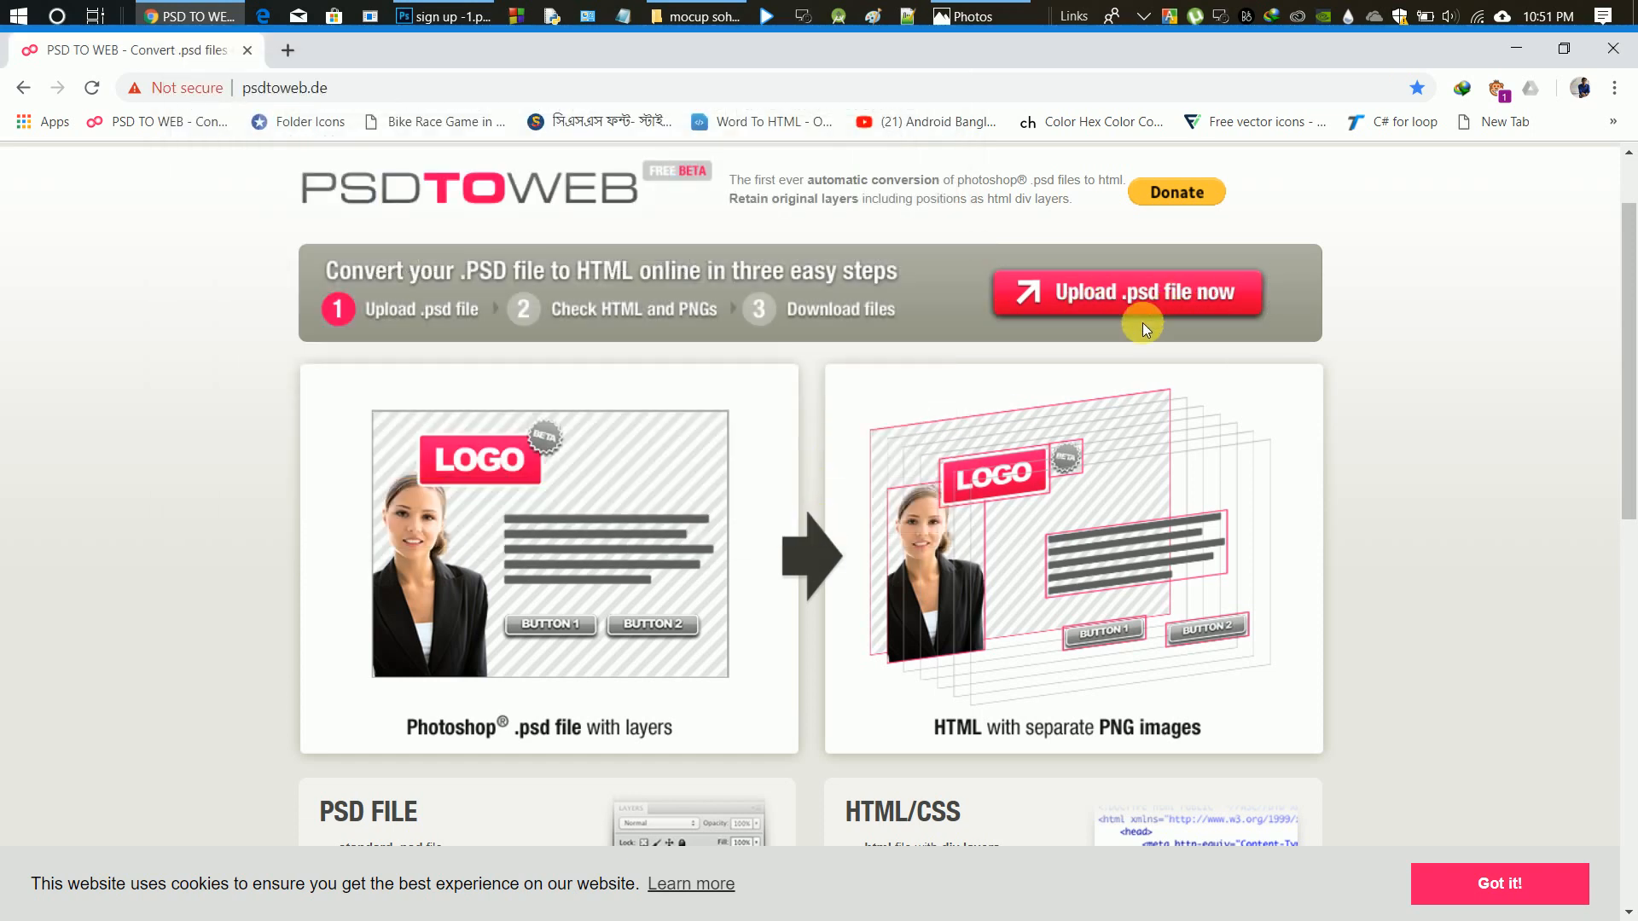
pyautogui.click(1126, 292)
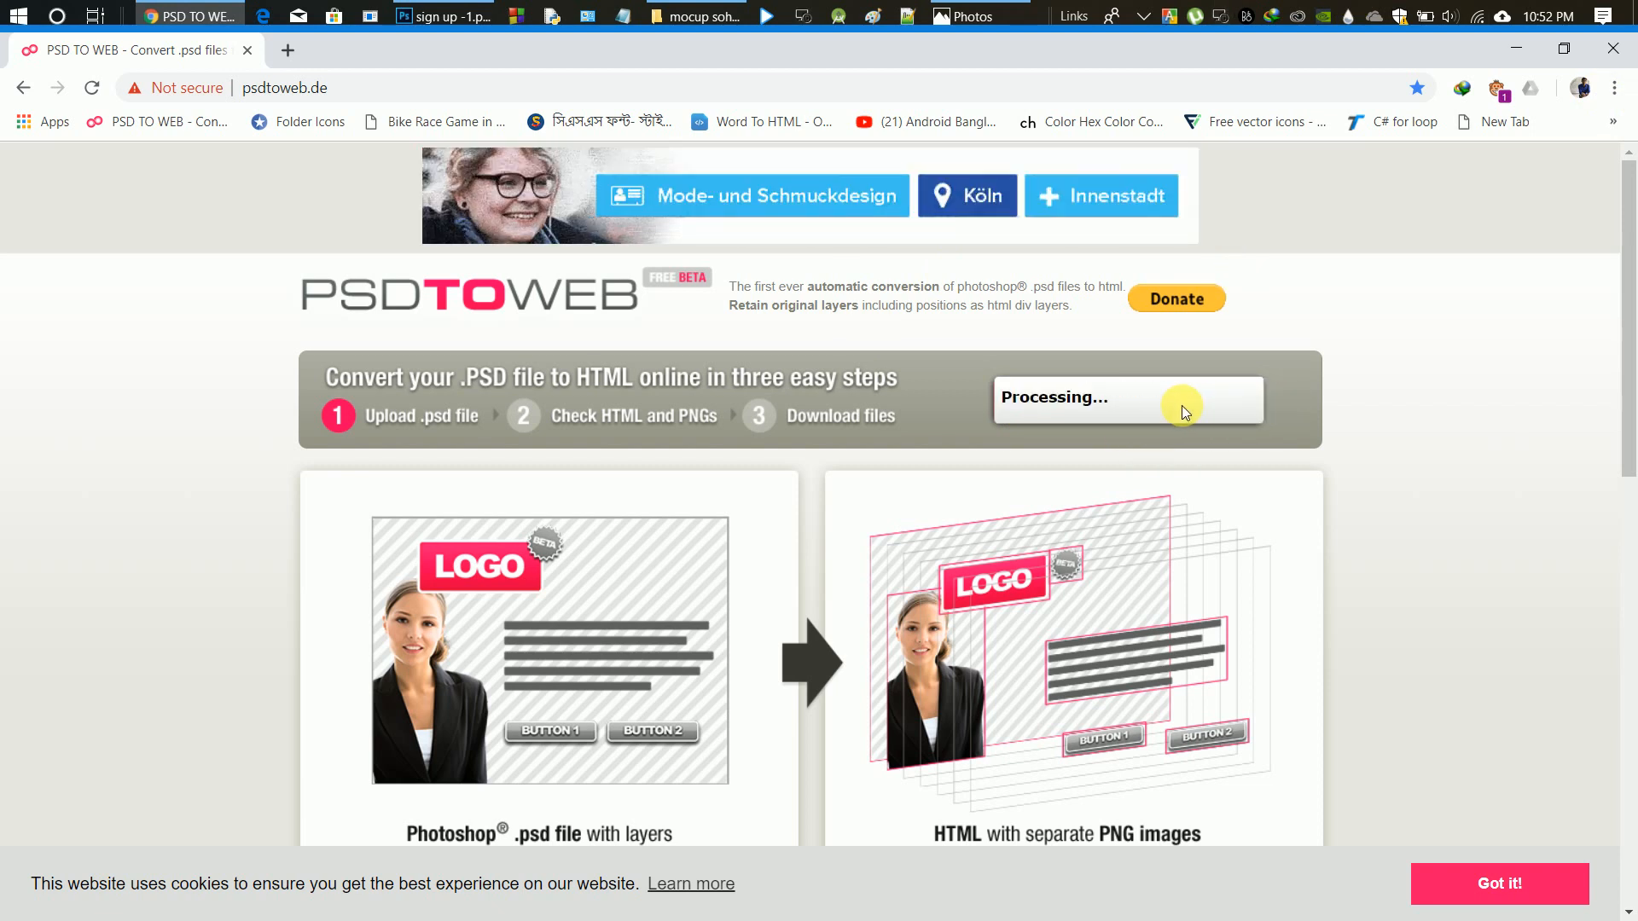
# - Proceed to the conversion results showing the sign-up page preview
pyautogui.click(1127, 399)
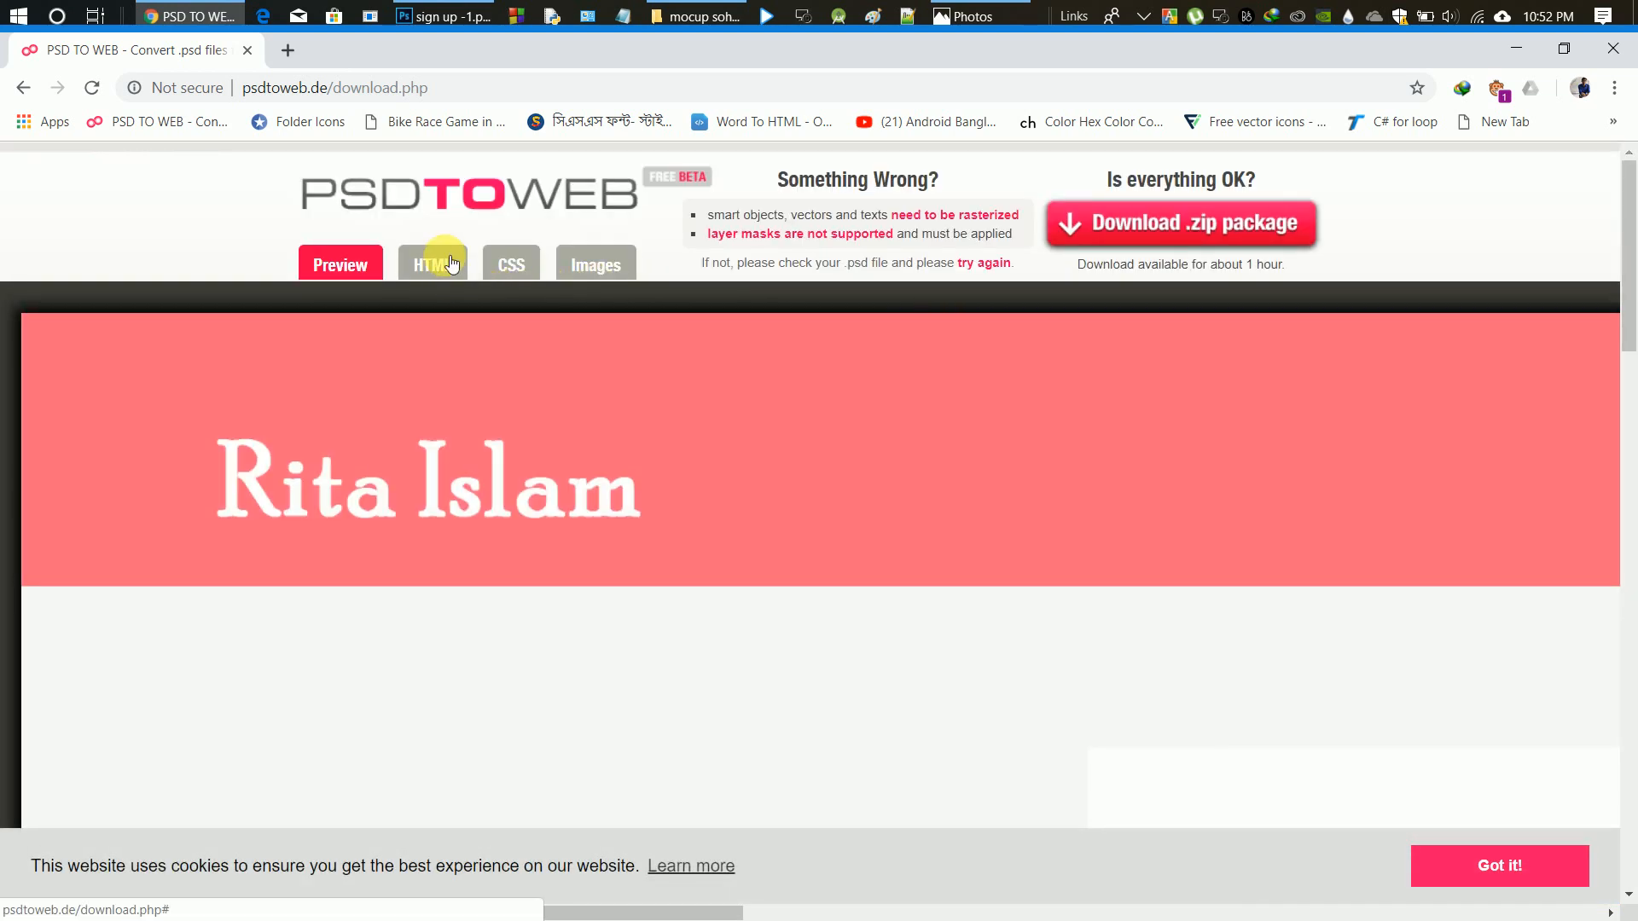
# - Review the generated HTML and CSS, then download the zip package via IDM
pyautogui.click(432, 264)
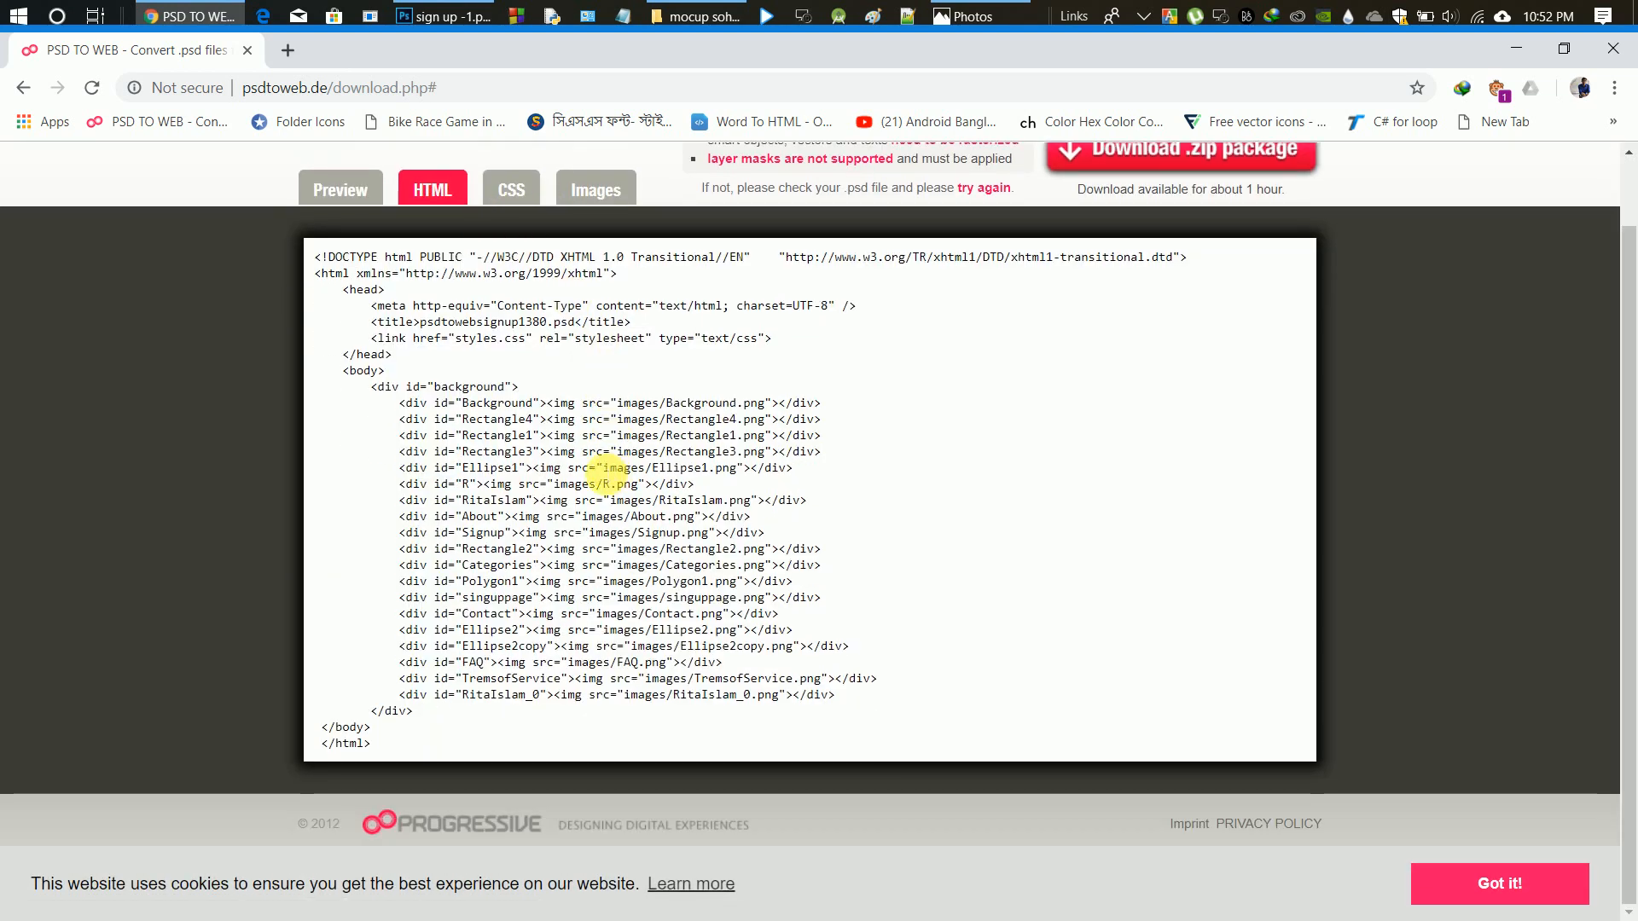
pyautogui.click(510, 263)
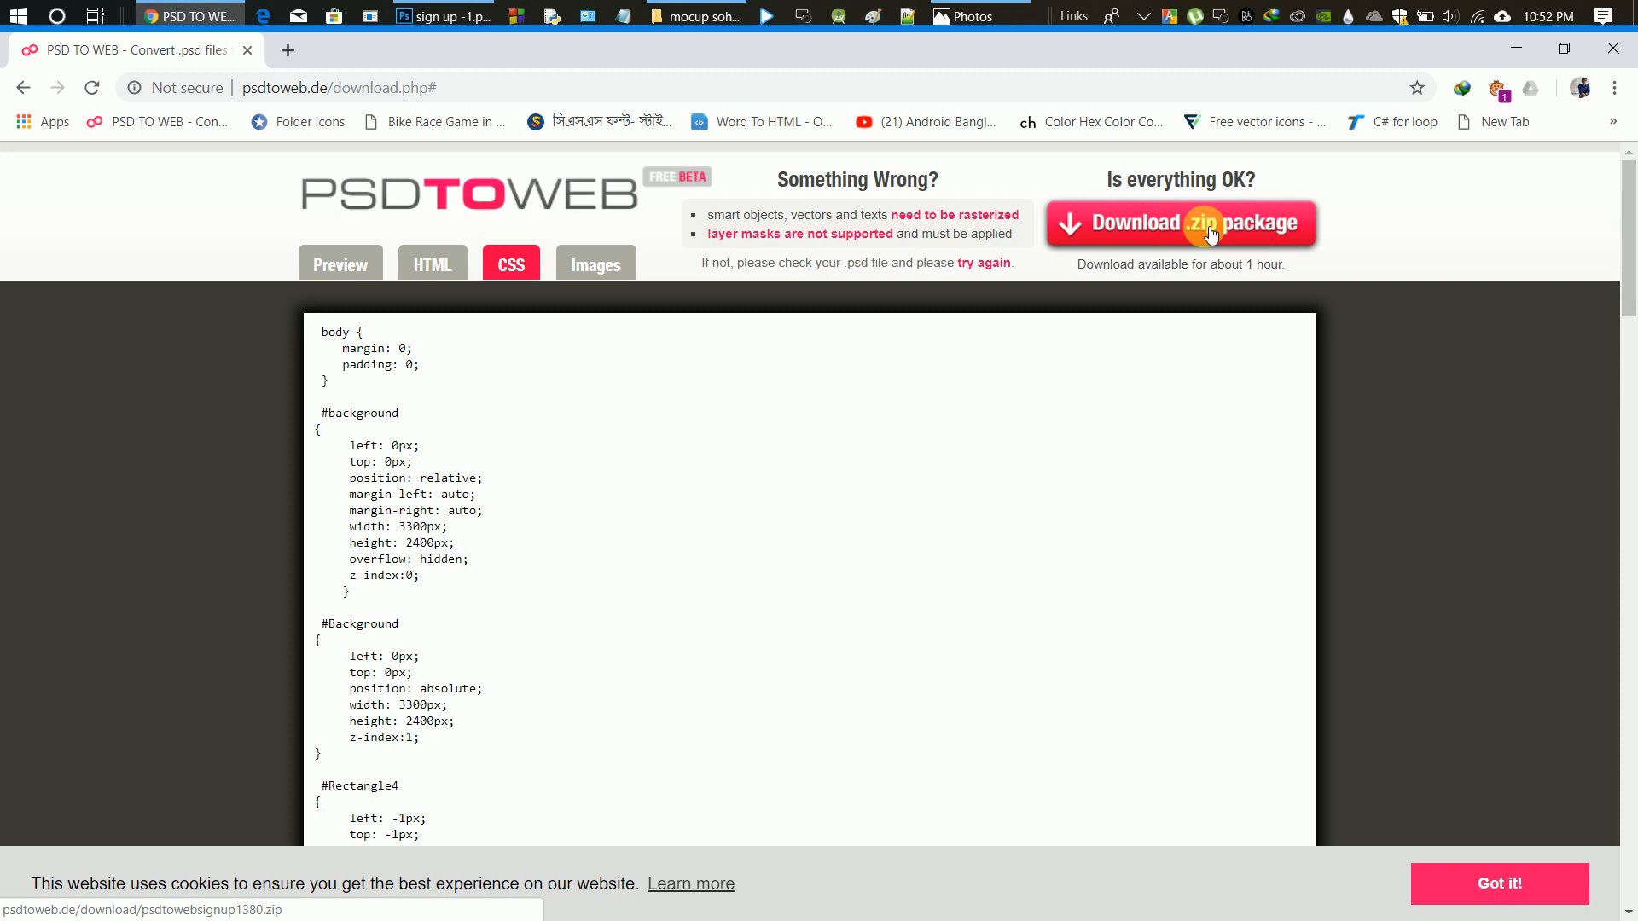
pyautogui.click(1179, 222)
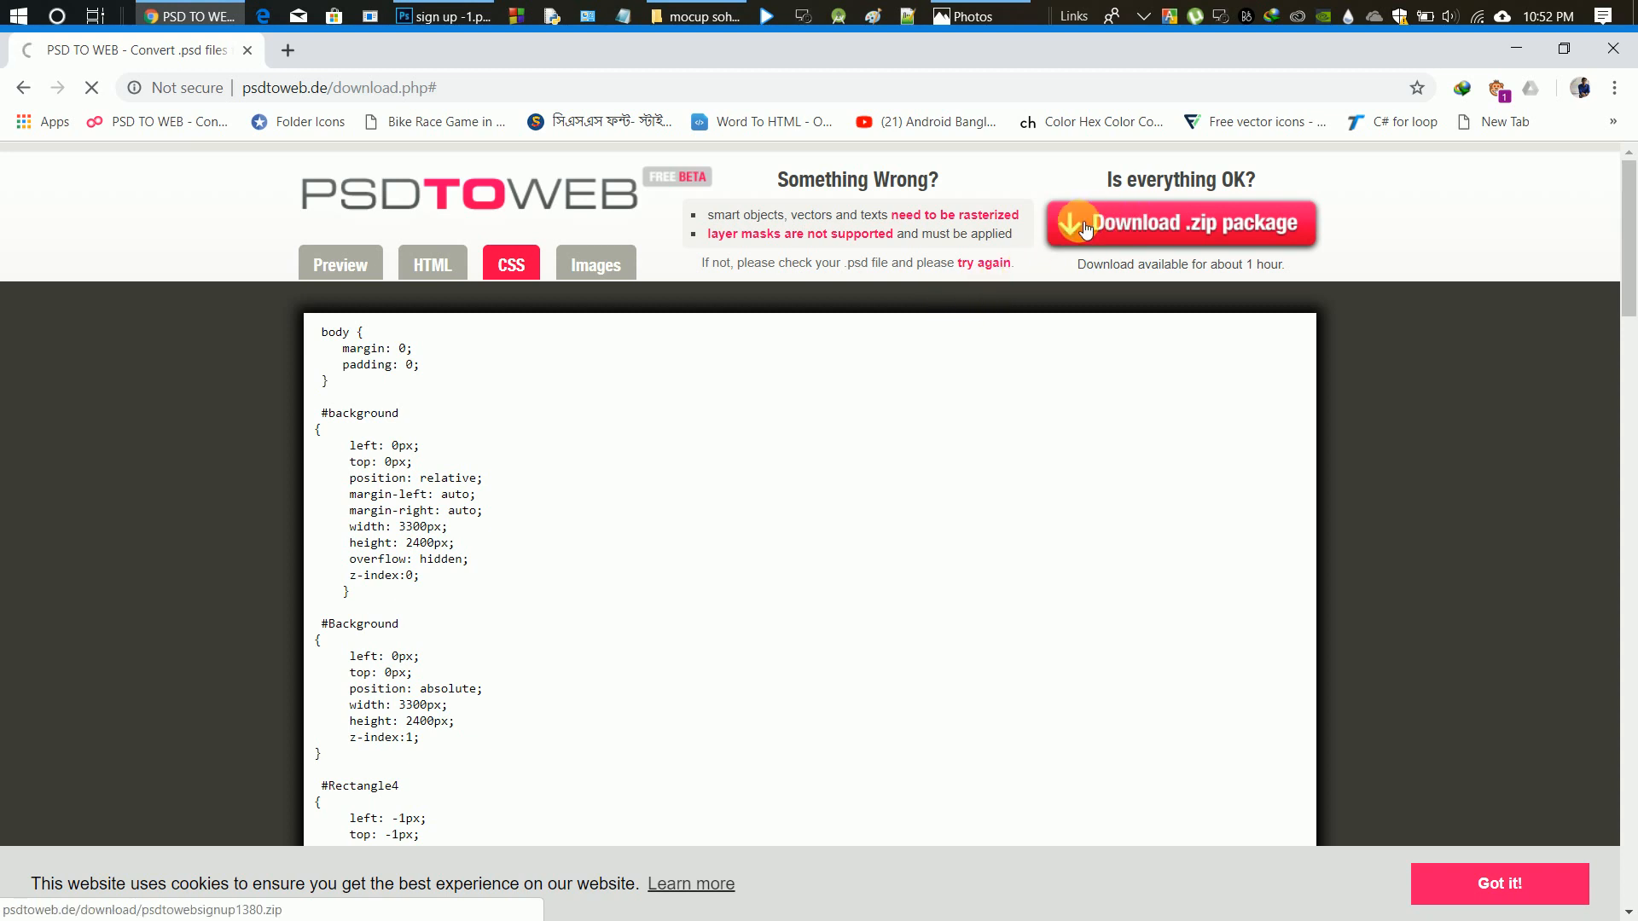
pyautogui.click(1179, 221)
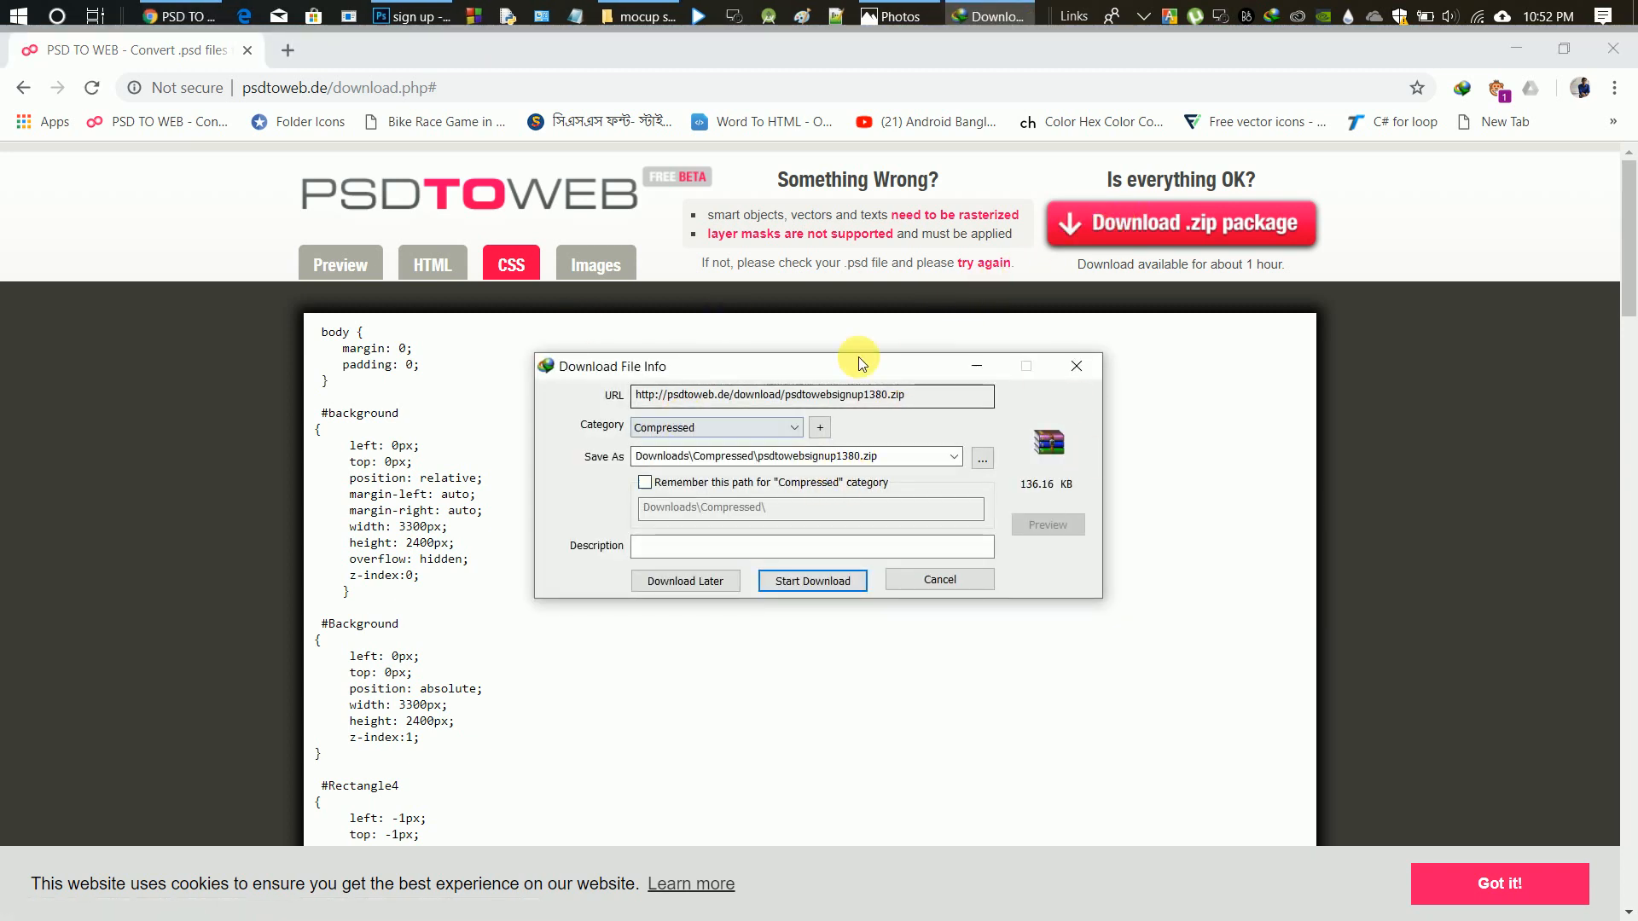
pyautogui.click(812, 581)
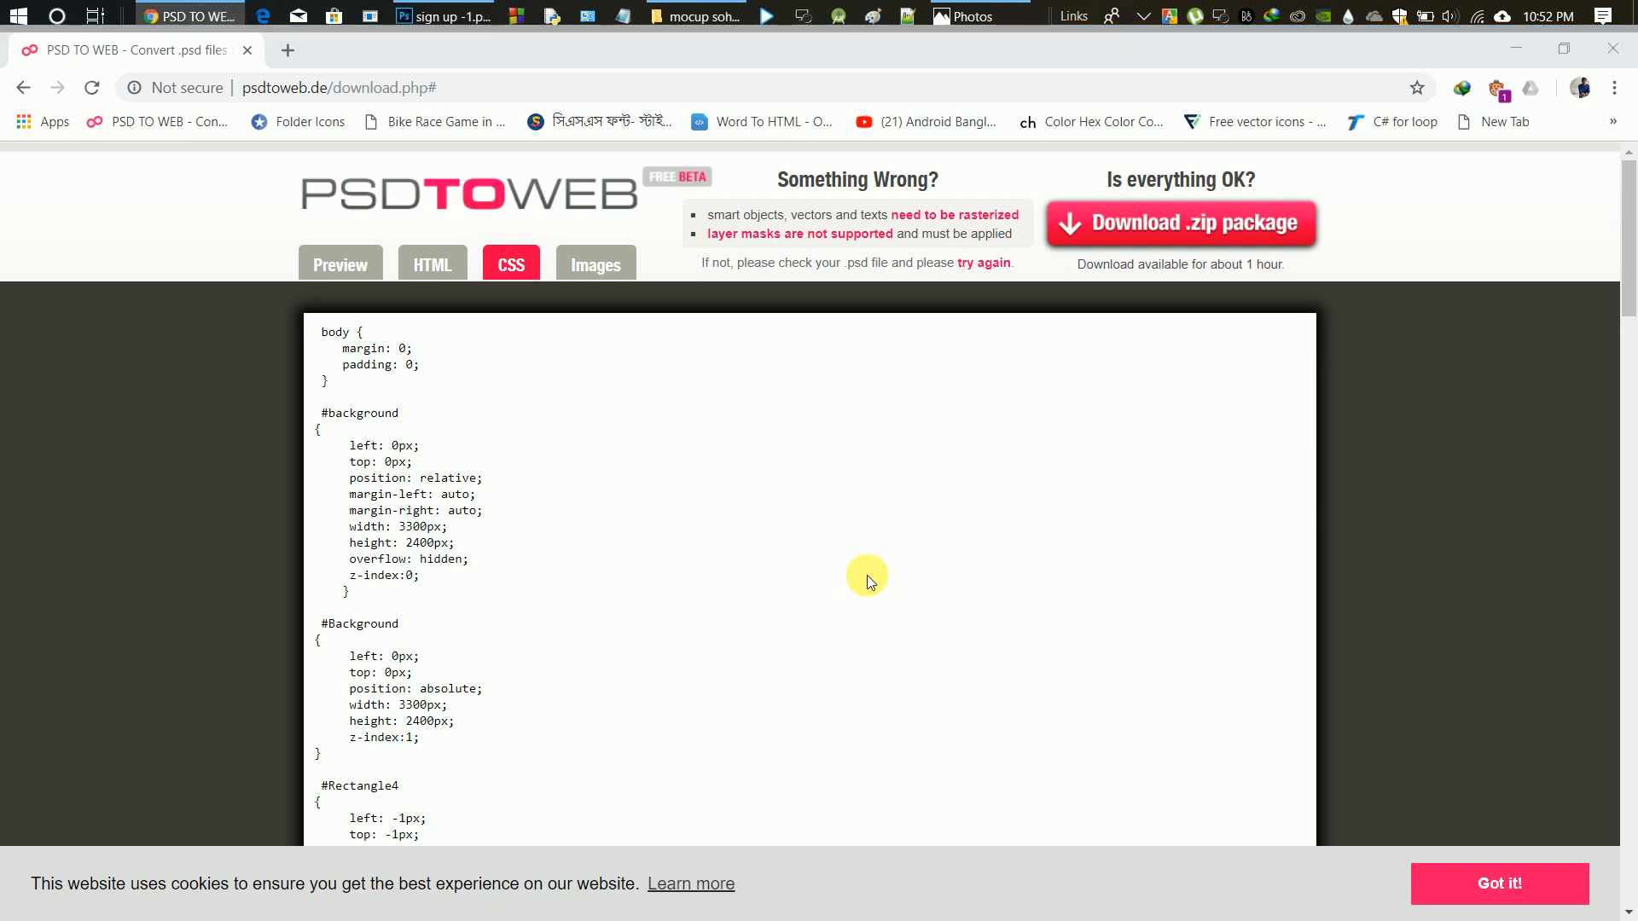
pyautogui.click(1179, 222)
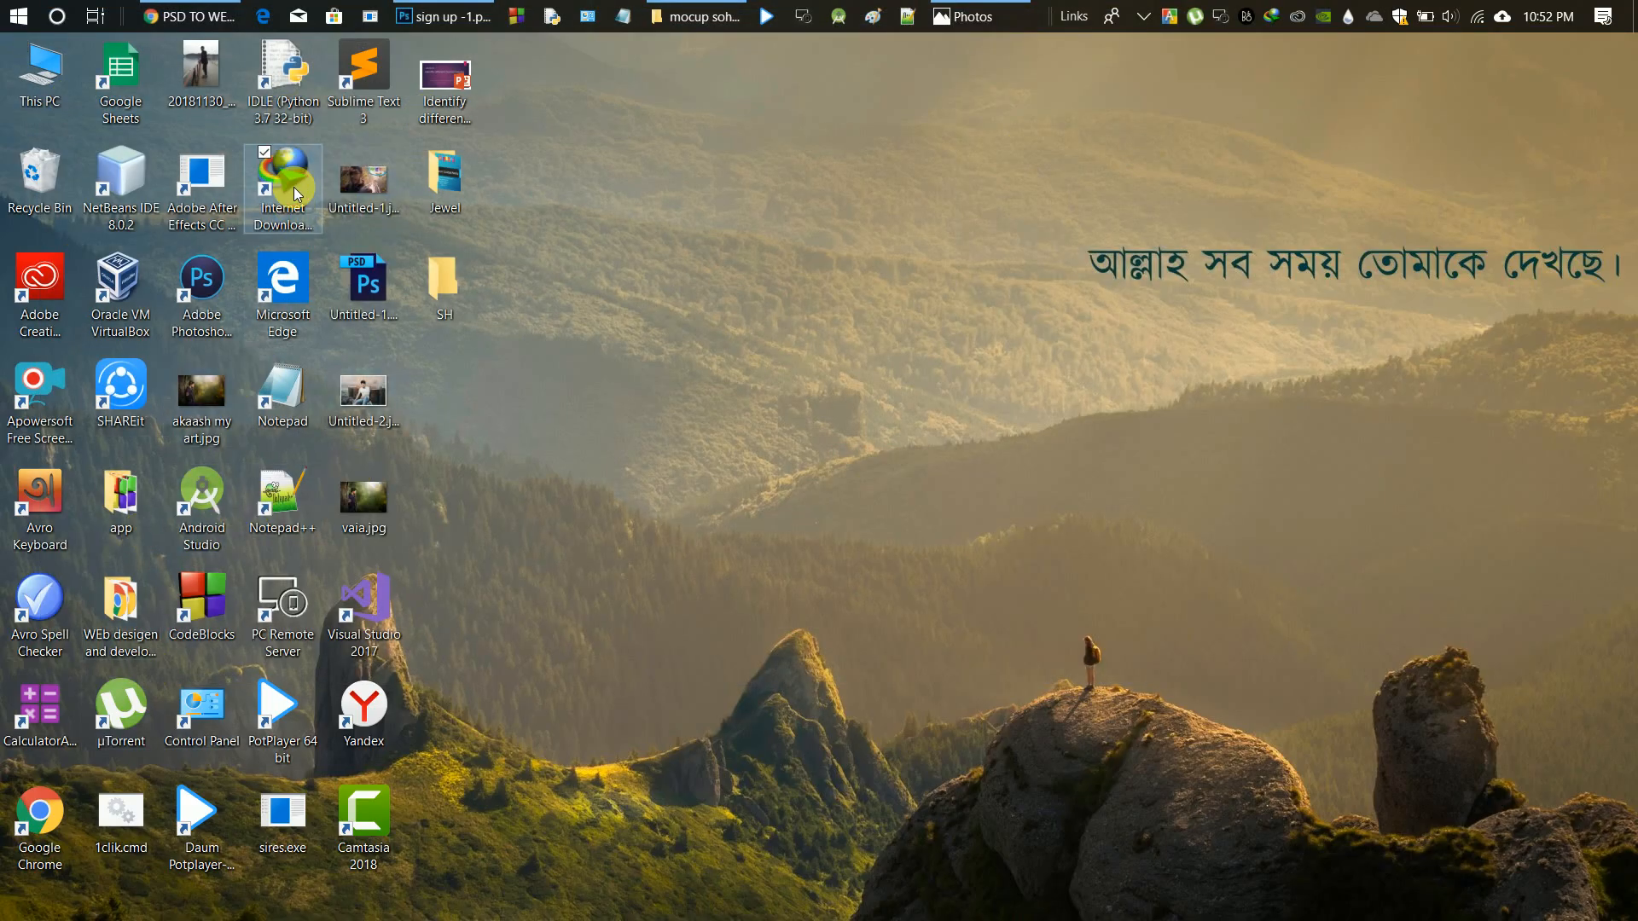
# - Launch IDM and bring up the options for the downloaded psdtowebsignup1380.zip
pyautogui.doubleClick(282, 181)
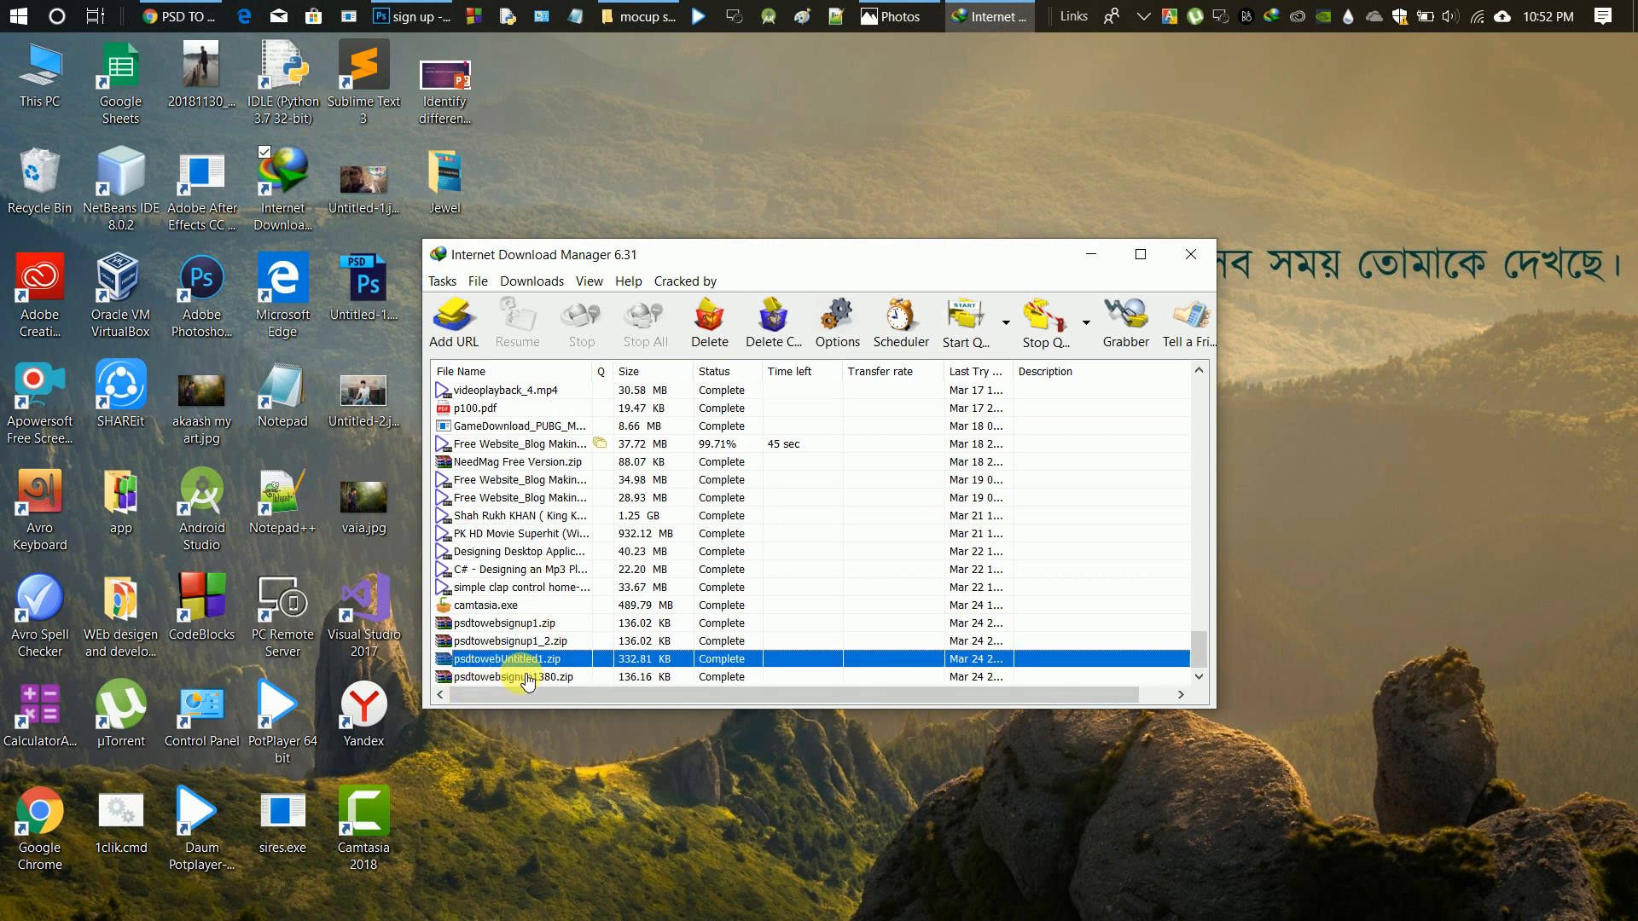
pyautogui.rightClick(512, 677)
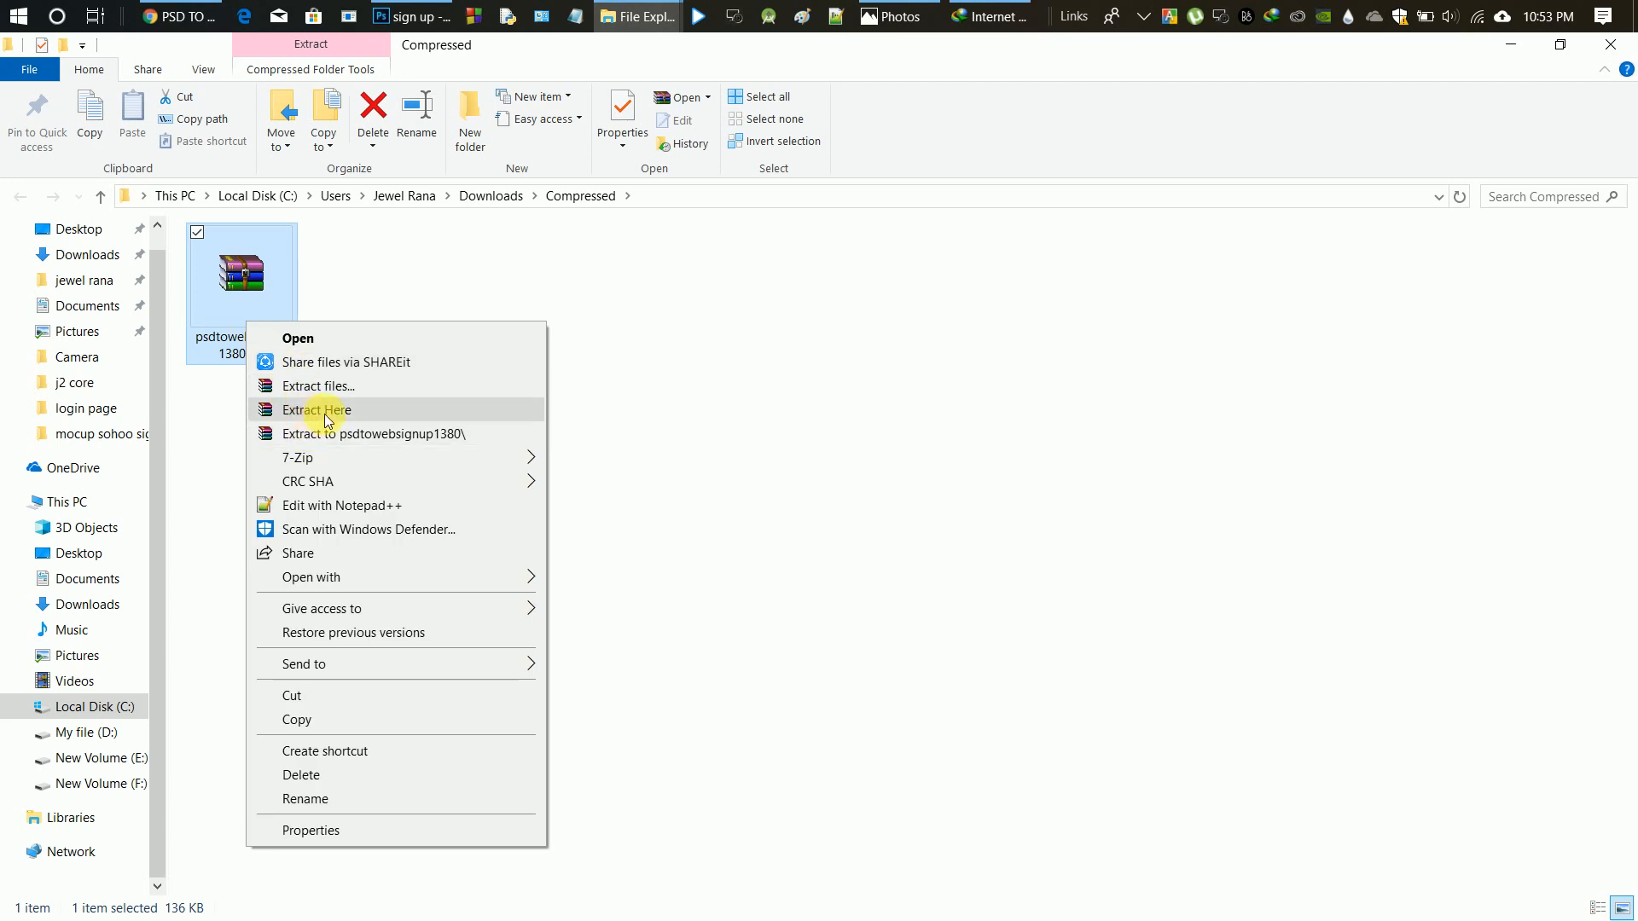
# - Extract the zip here and look inside the images folder of the result
pyautogui.click(318, 409)
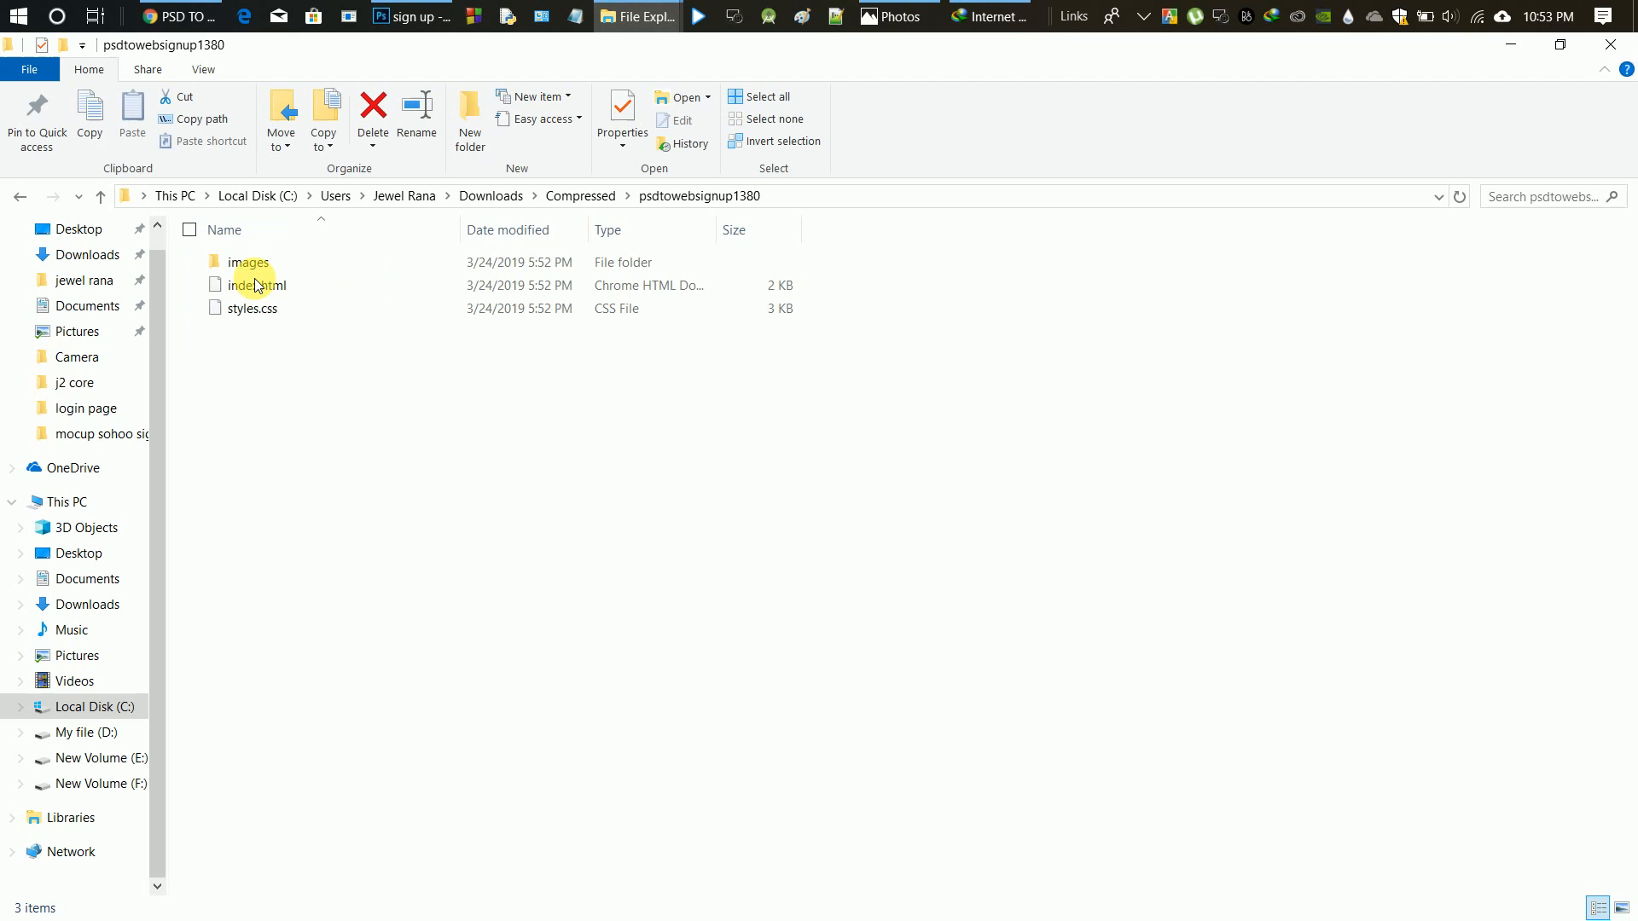
pyautogui.click(251, 309)
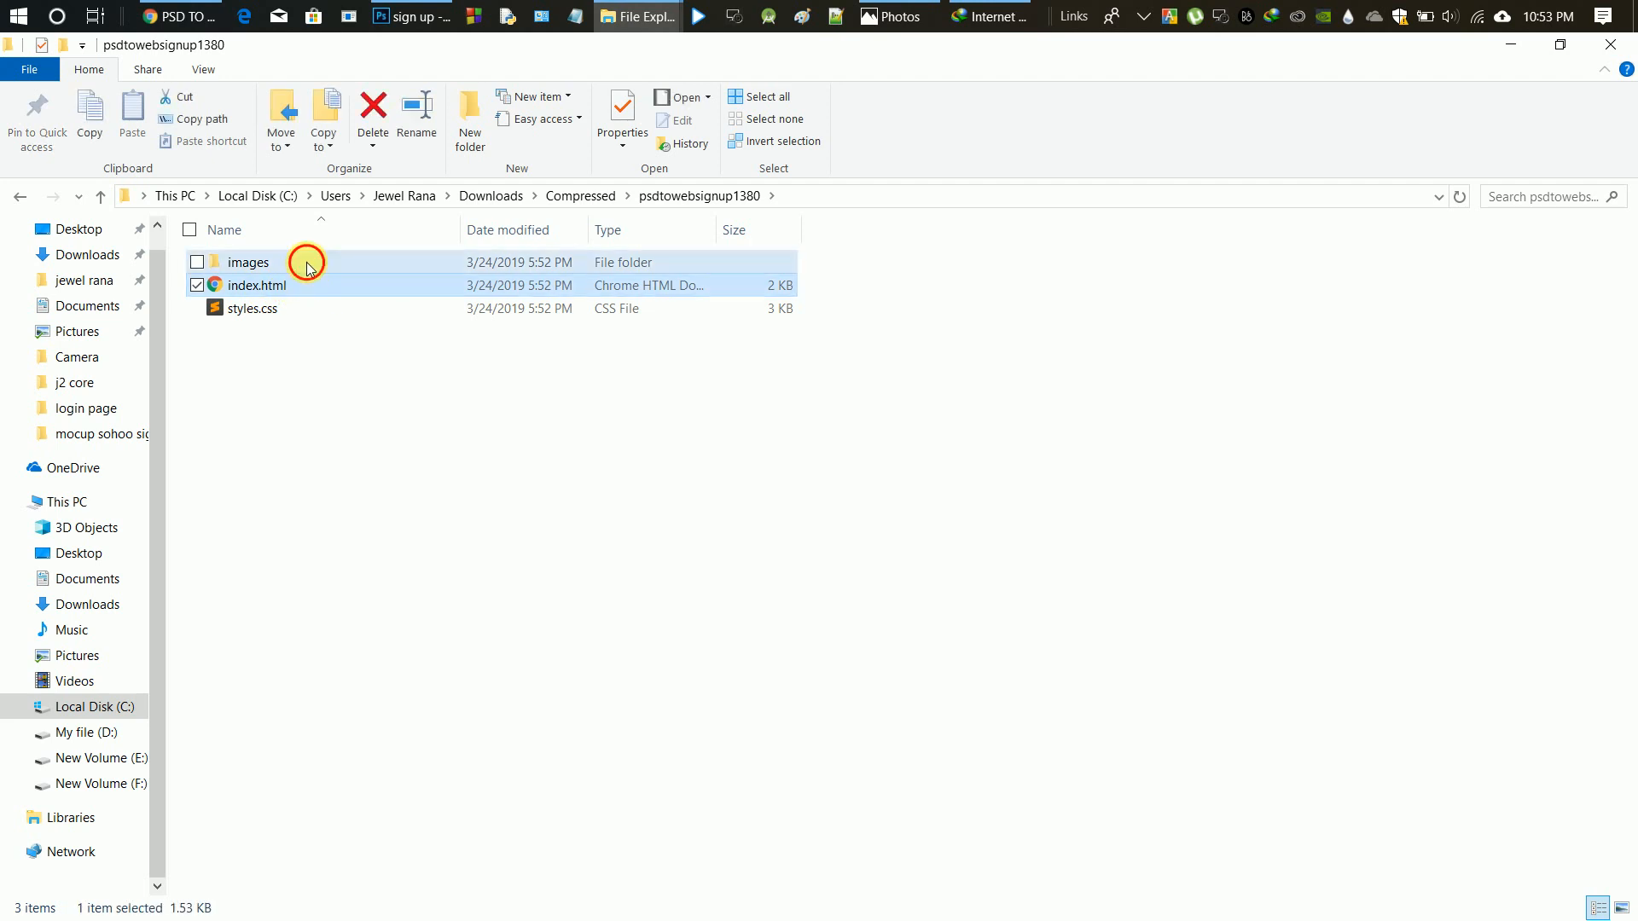
pyautogui.doubleClick(250, 263)
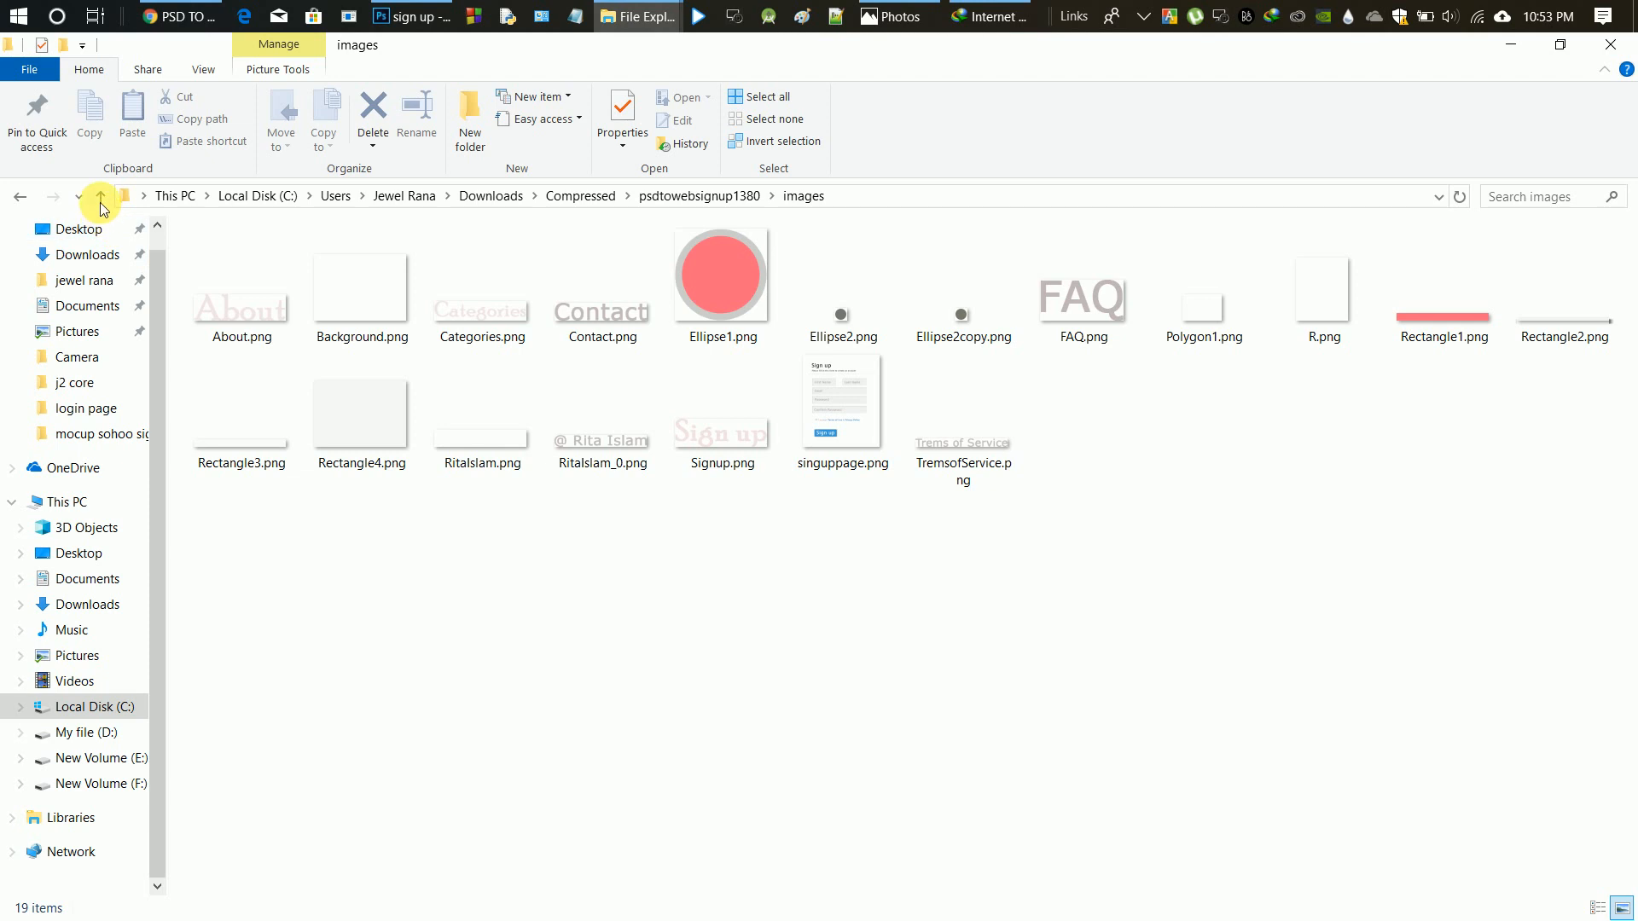
pyautogui.click(100, 196)
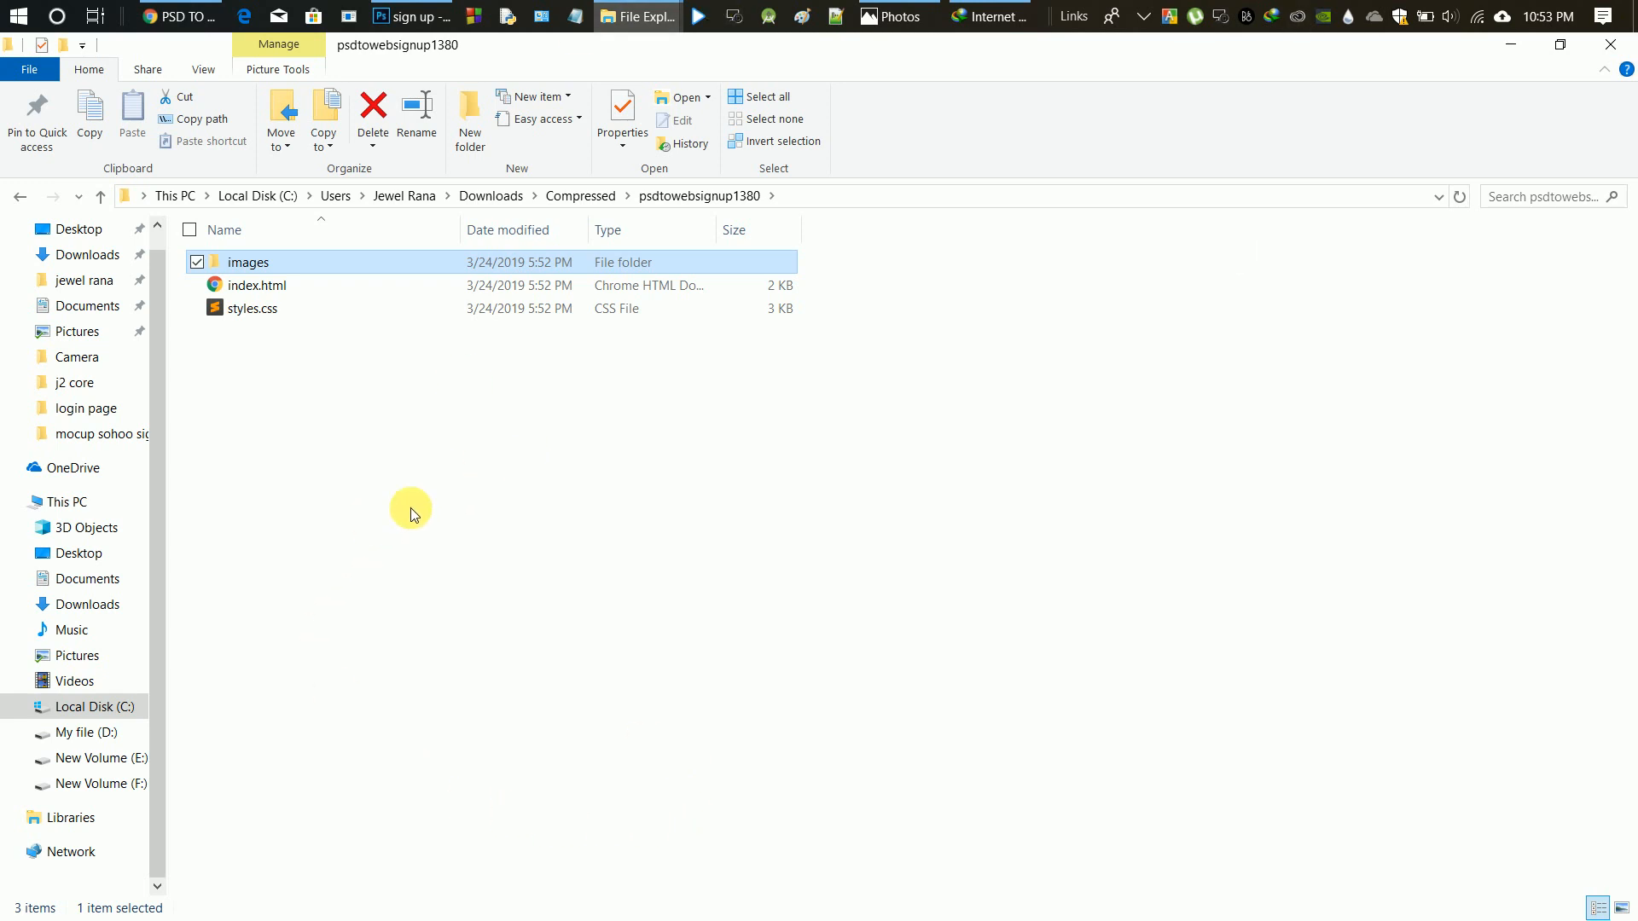
# - Preview index.html as the rendered sign-up page in Chrome, then minimise it
pyautogui.click(256, 285)
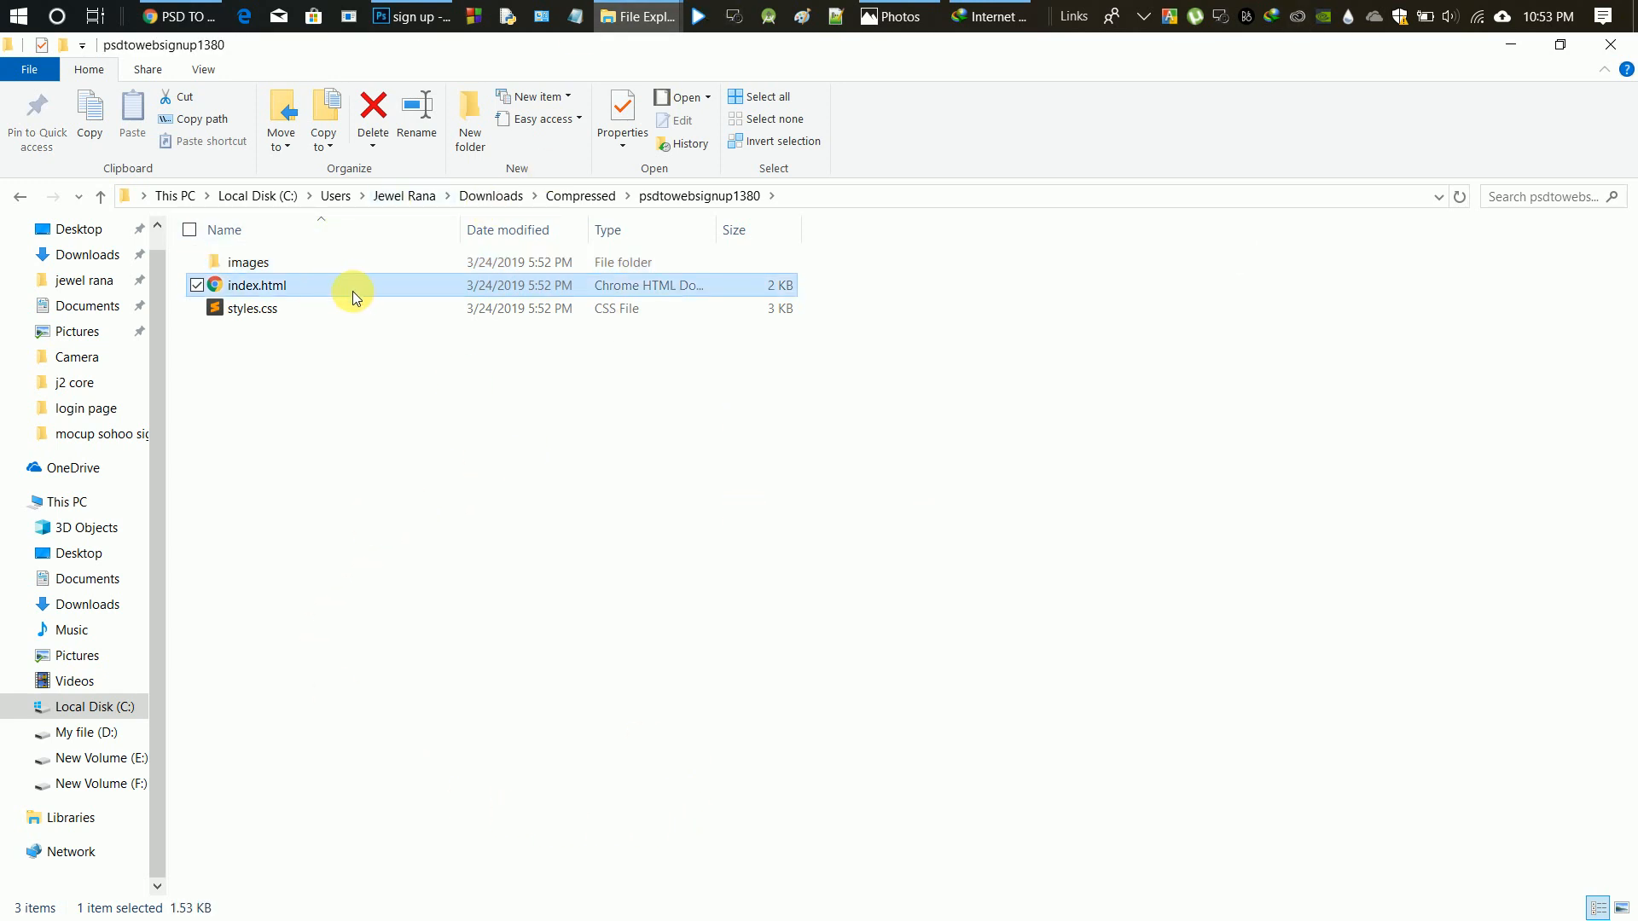
pyautogui.doubleClick(258, 285)
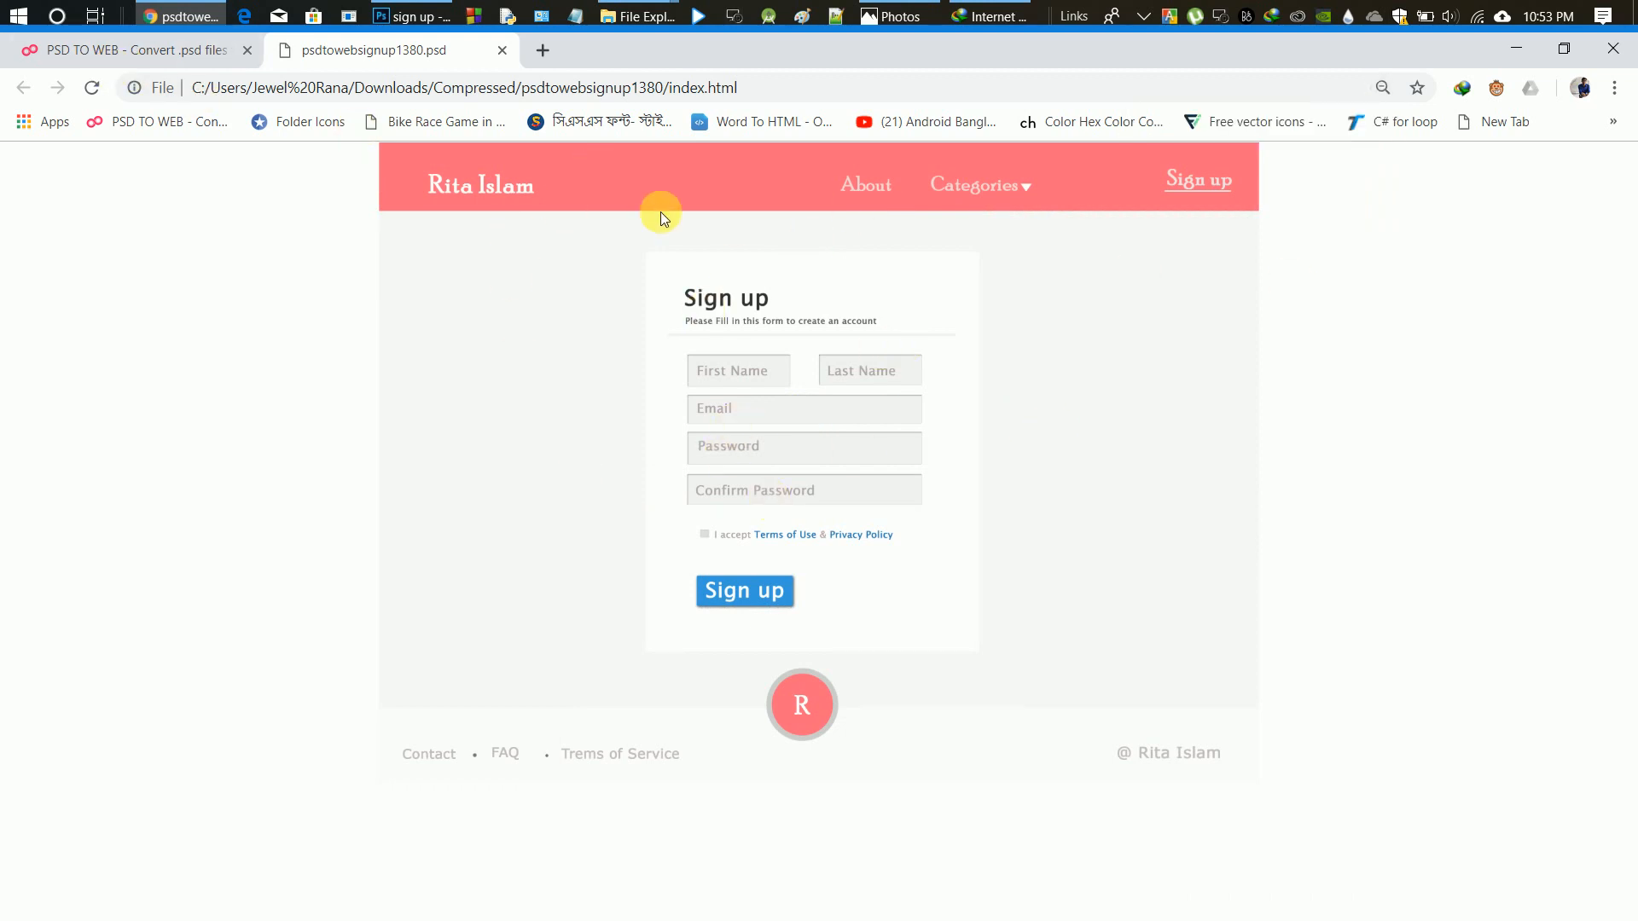
pyautogui.moveTo(841, 457)
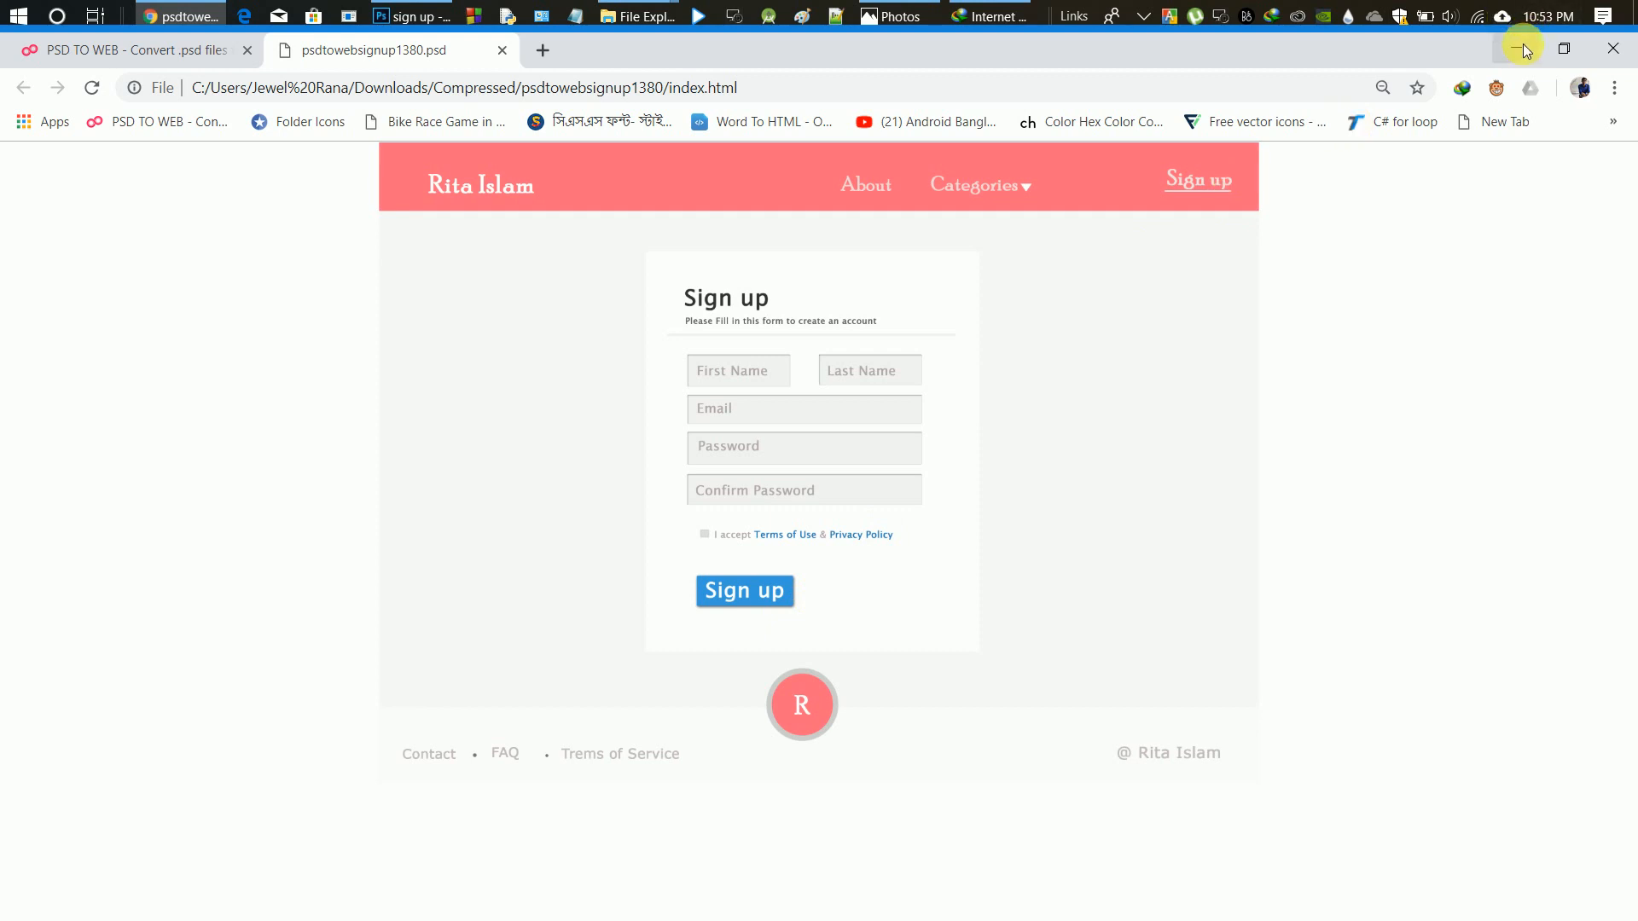
pyautogui.click(636, 15)
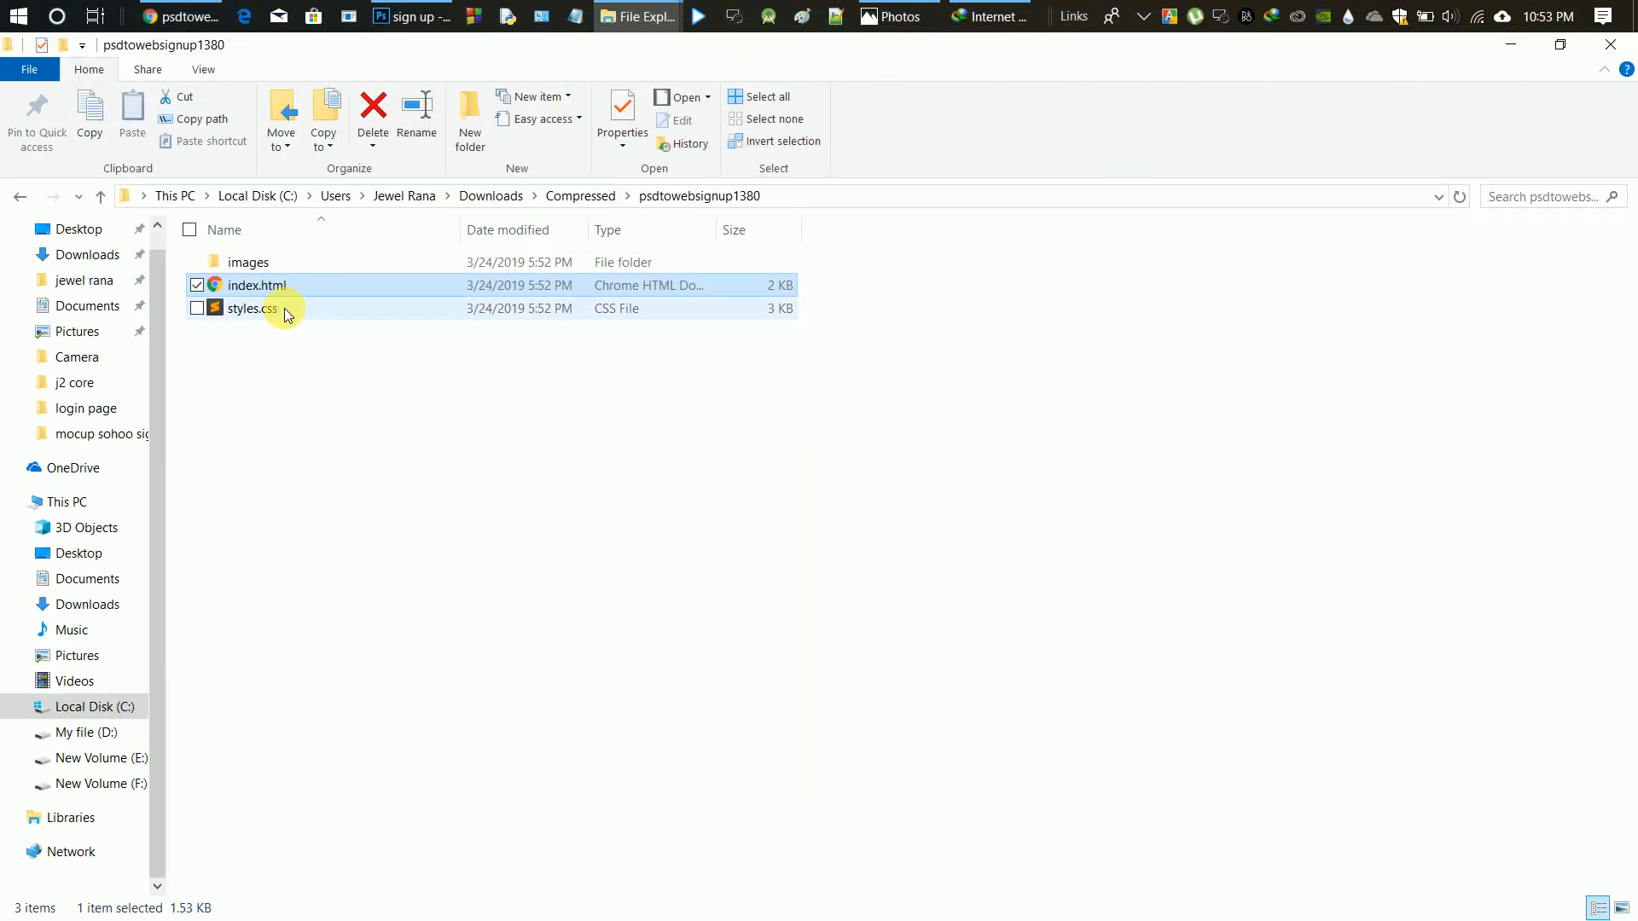
# - Use Open with to load the extracted index.html into Sublime Text
pyautogui.rightClick(256, 285)
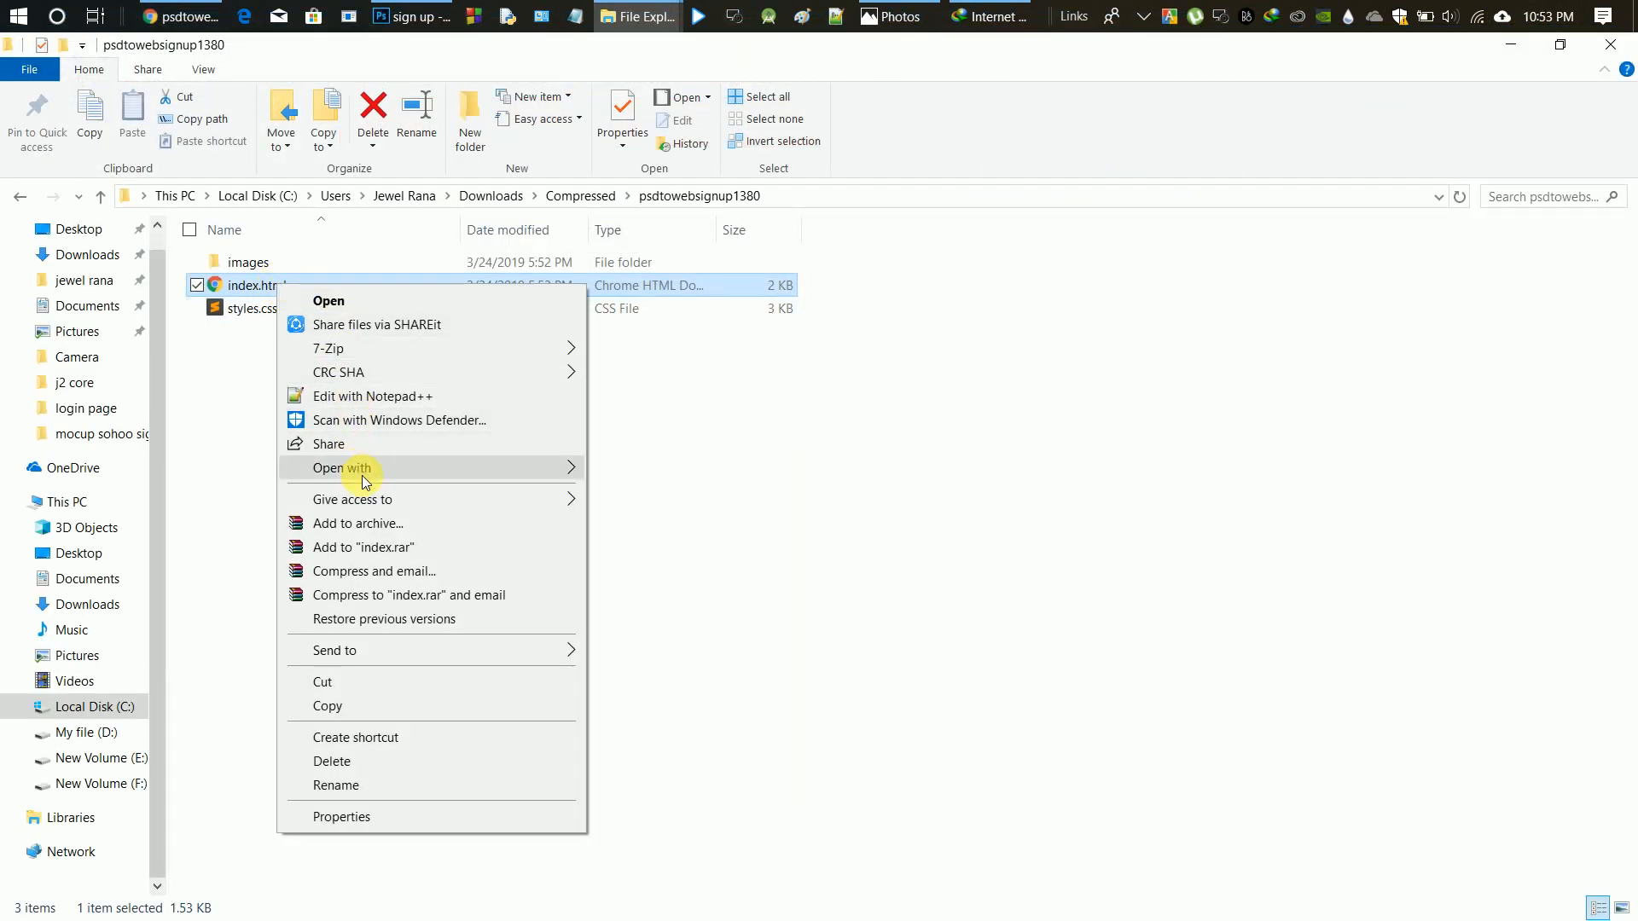
pyautogui.moveTo(406, 505)
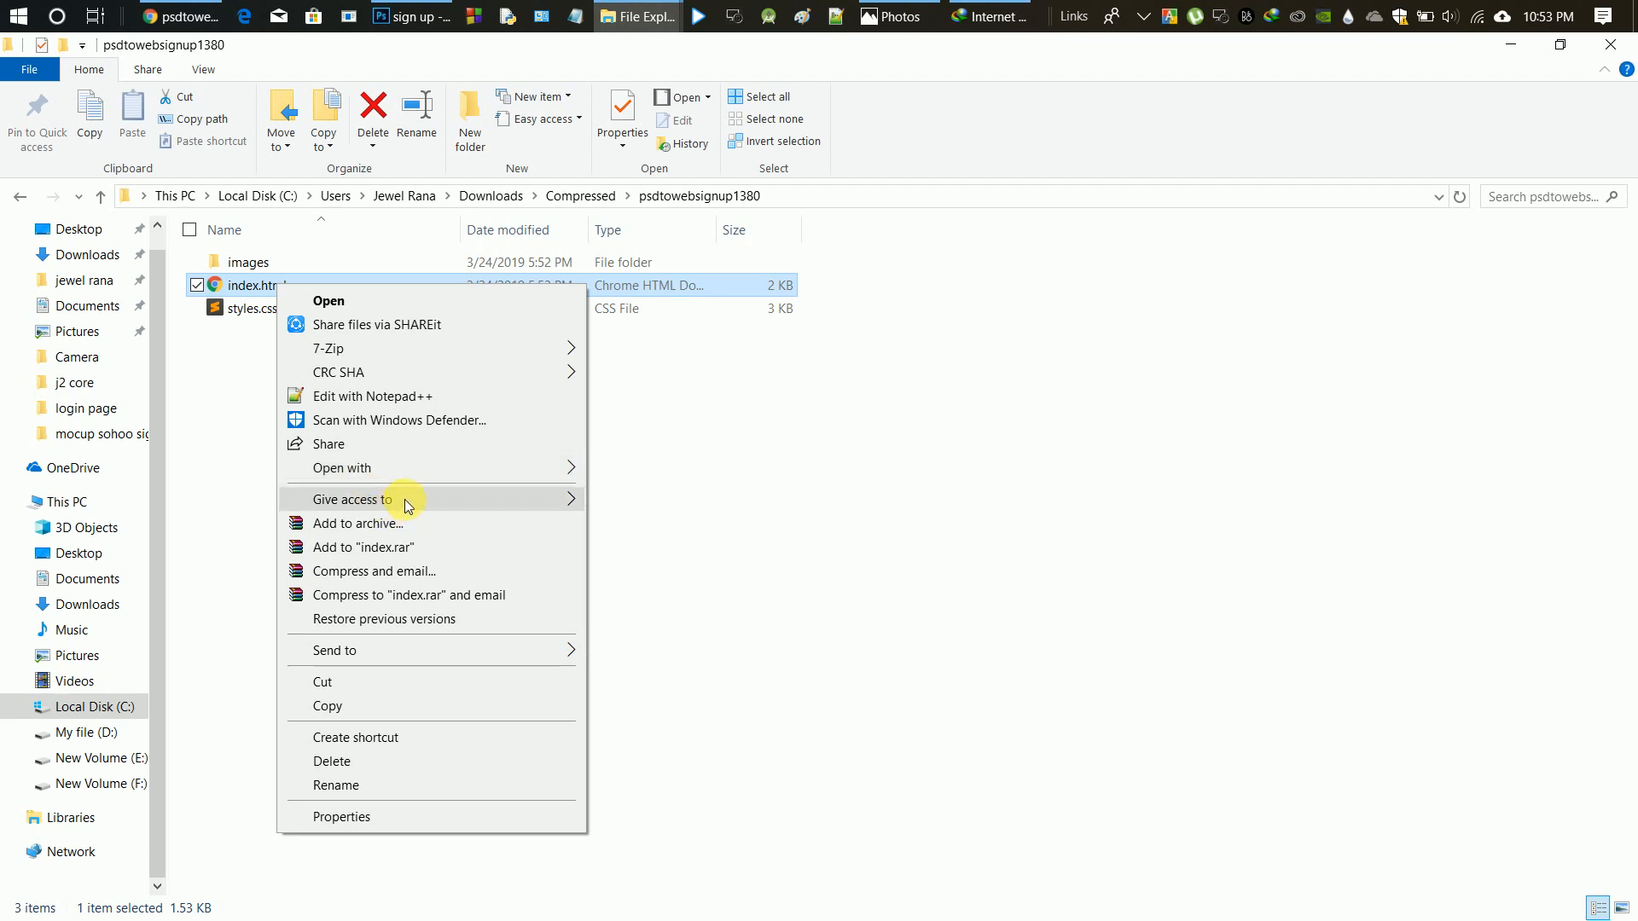
pyautogui.click(341, 467)
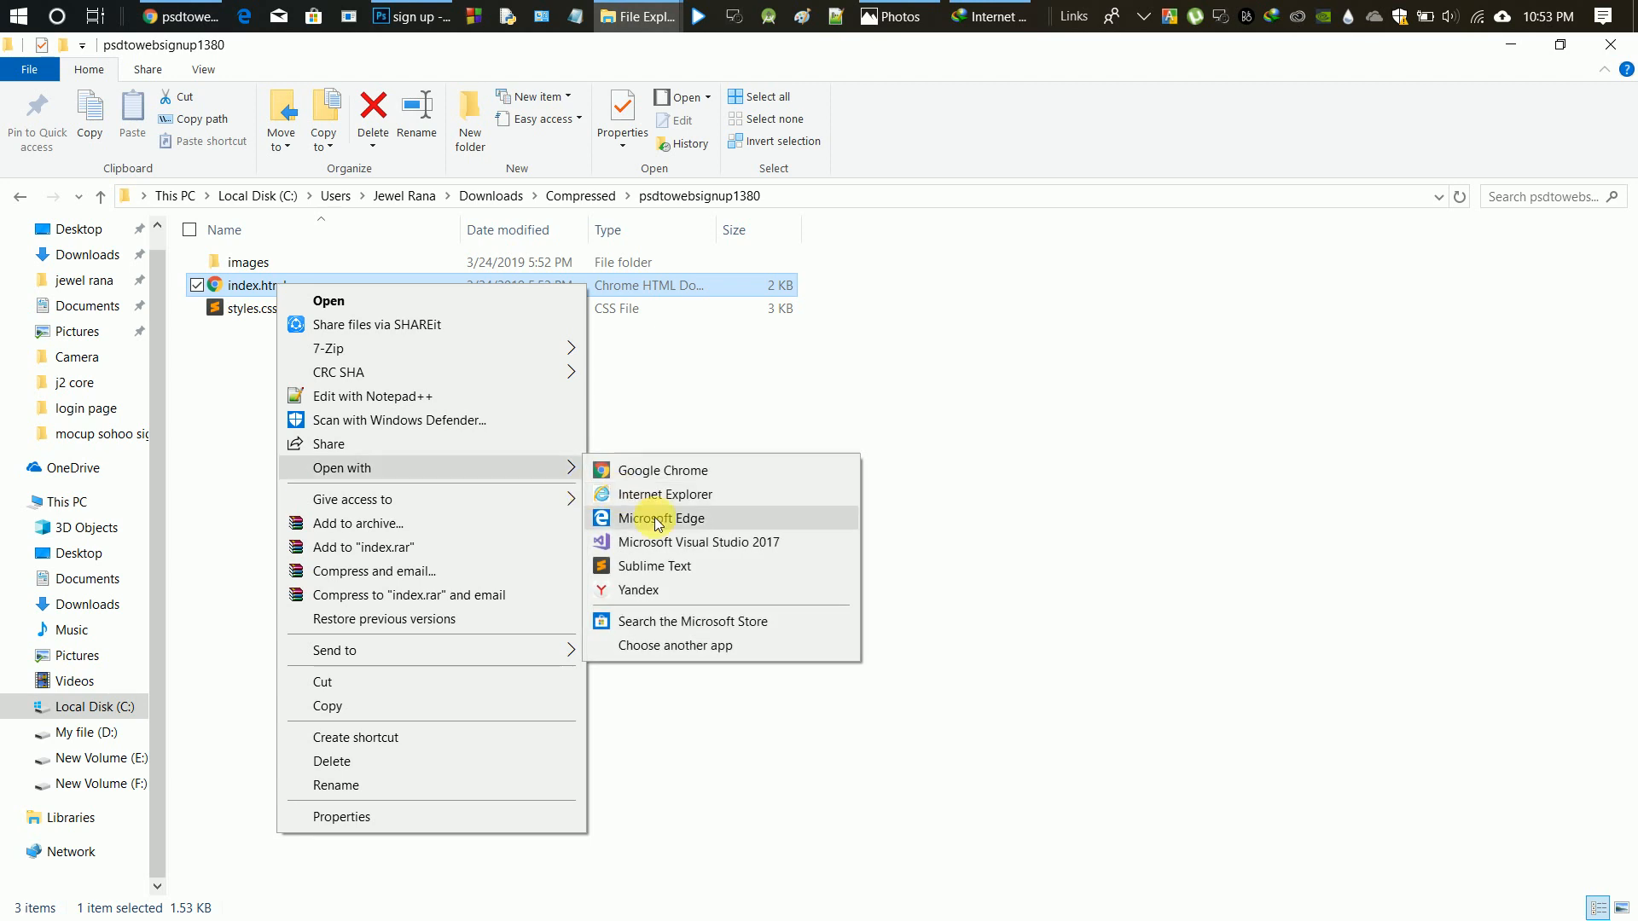
pyautogui.click(659, 519)
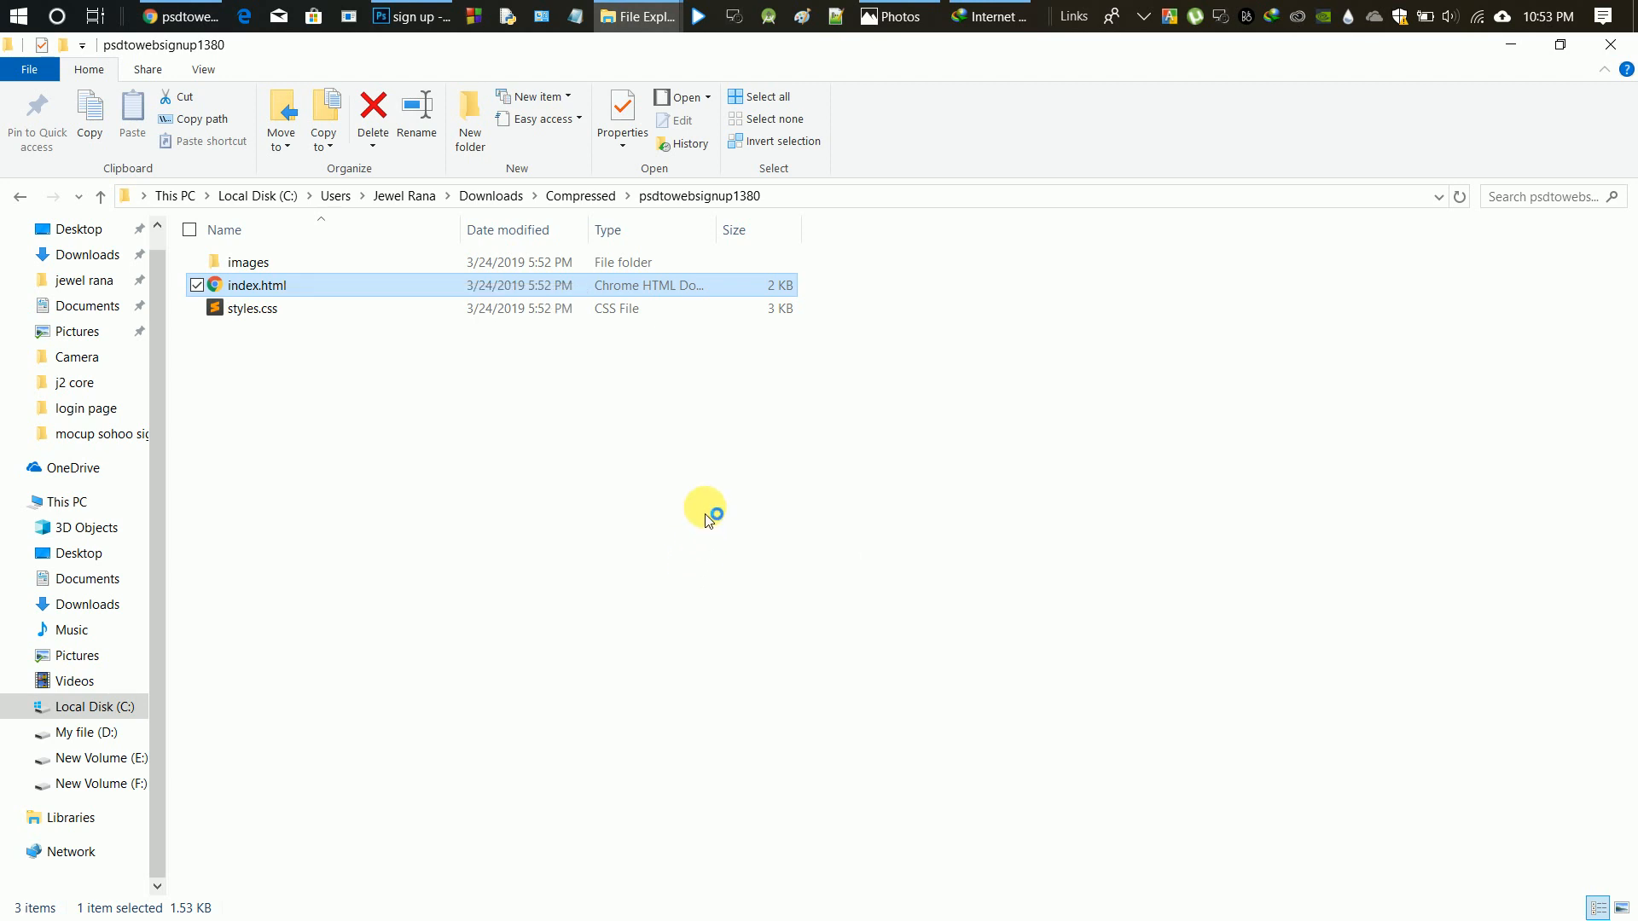
pyautogui.moveTo(686, 397)
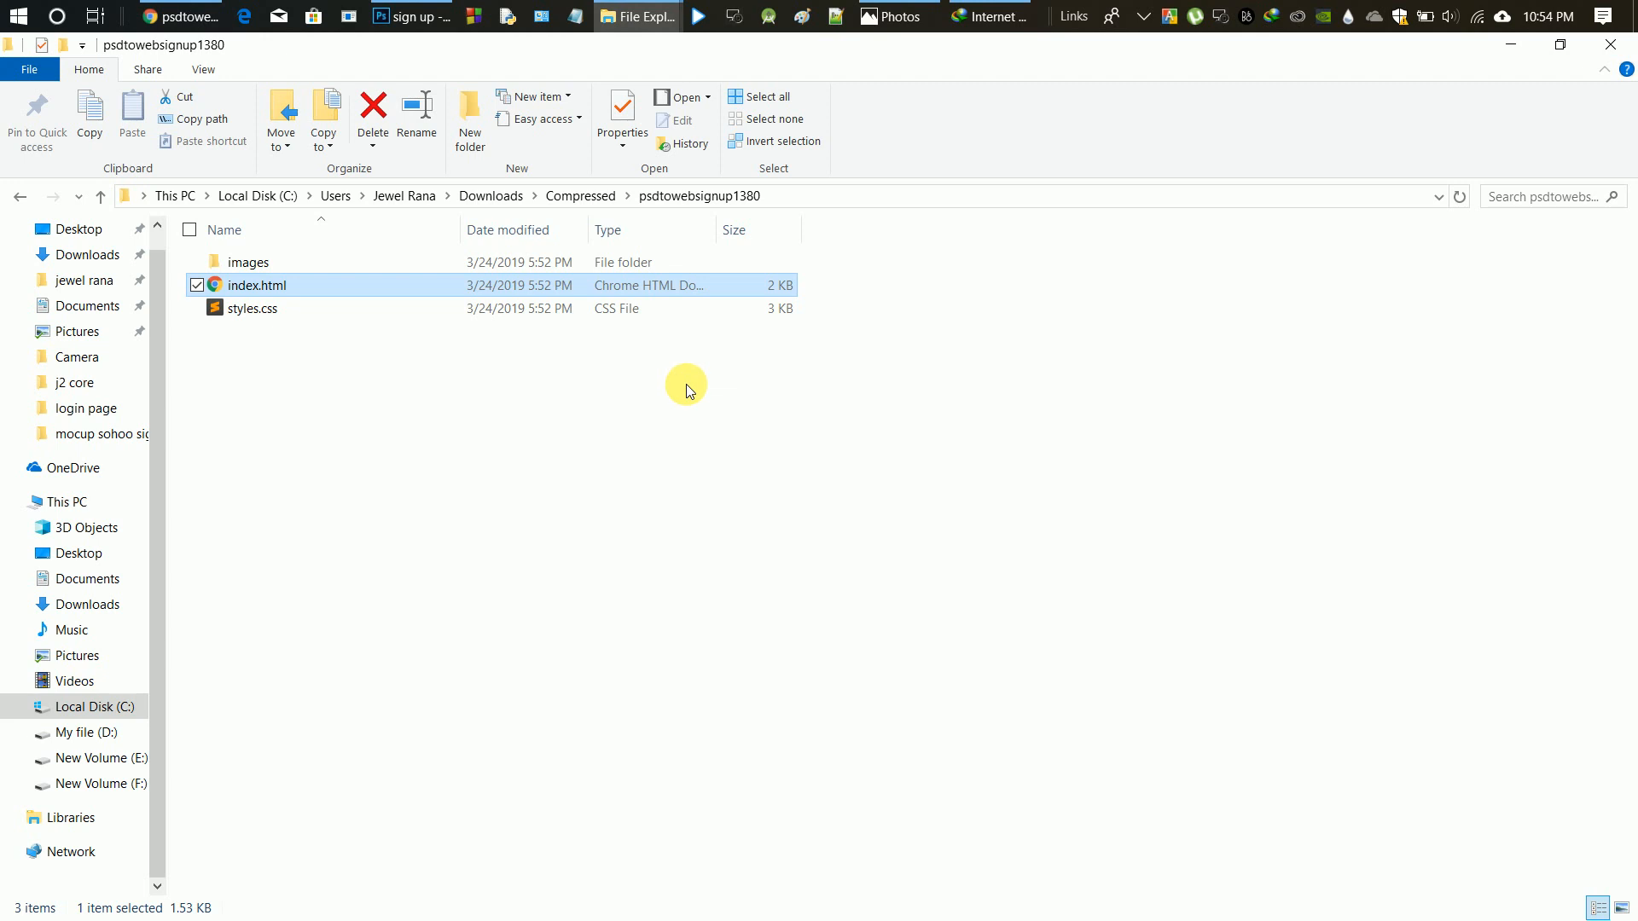
pyautogui.click(990, 15)
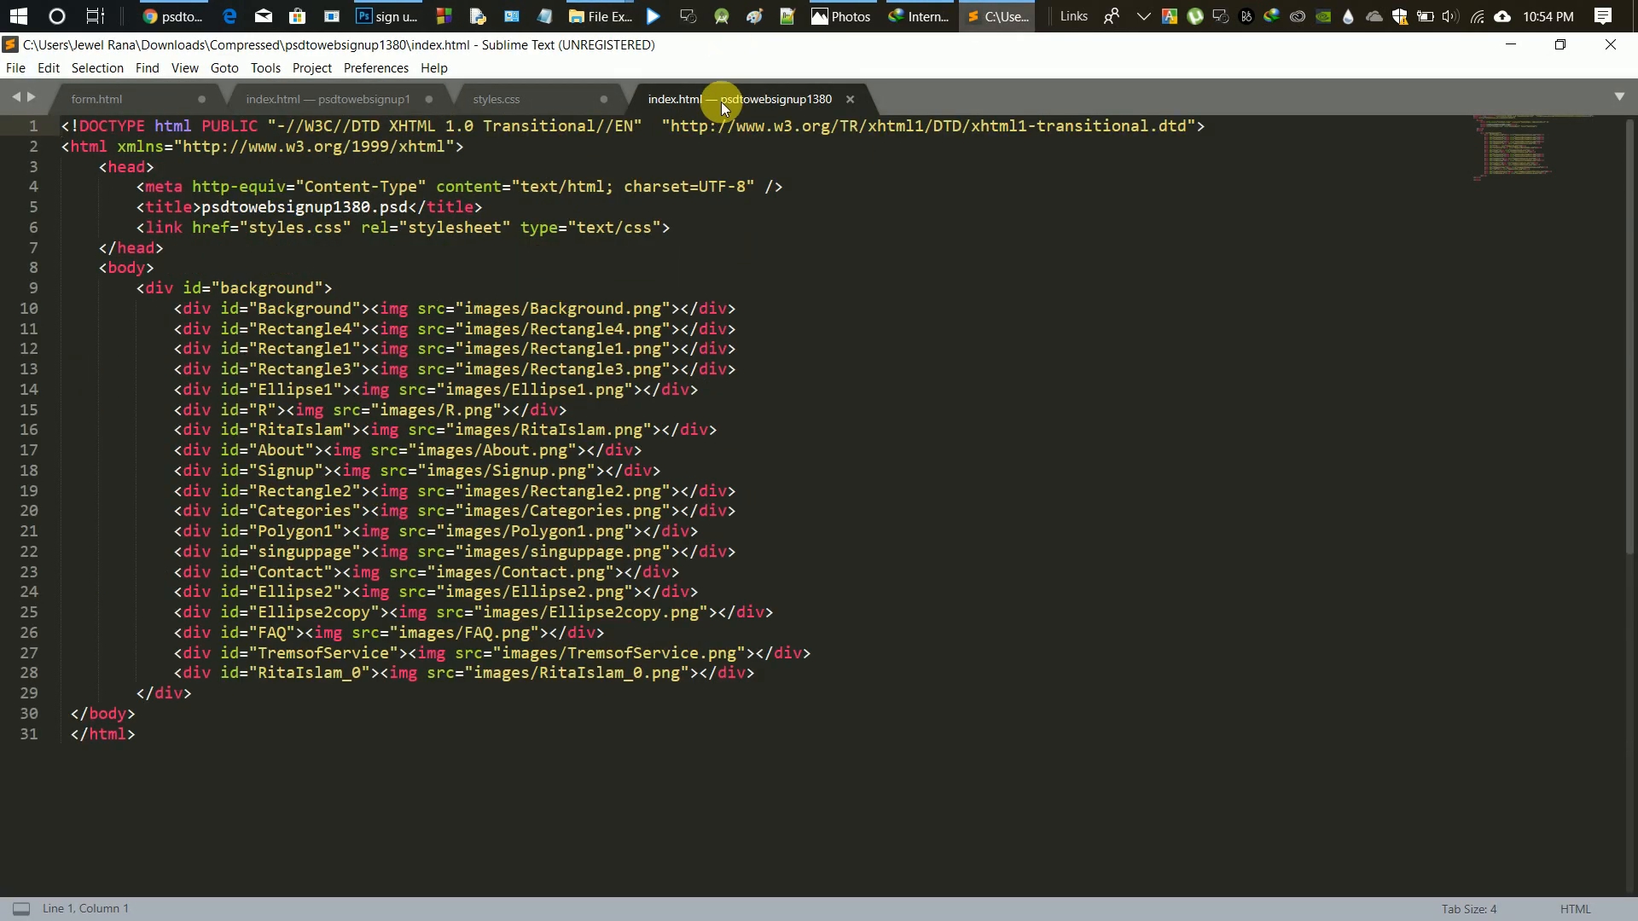
# - Close the older files, discarding form.html changes, keeping only index.html, and return to the folder
pyautogui.click(496, 99)
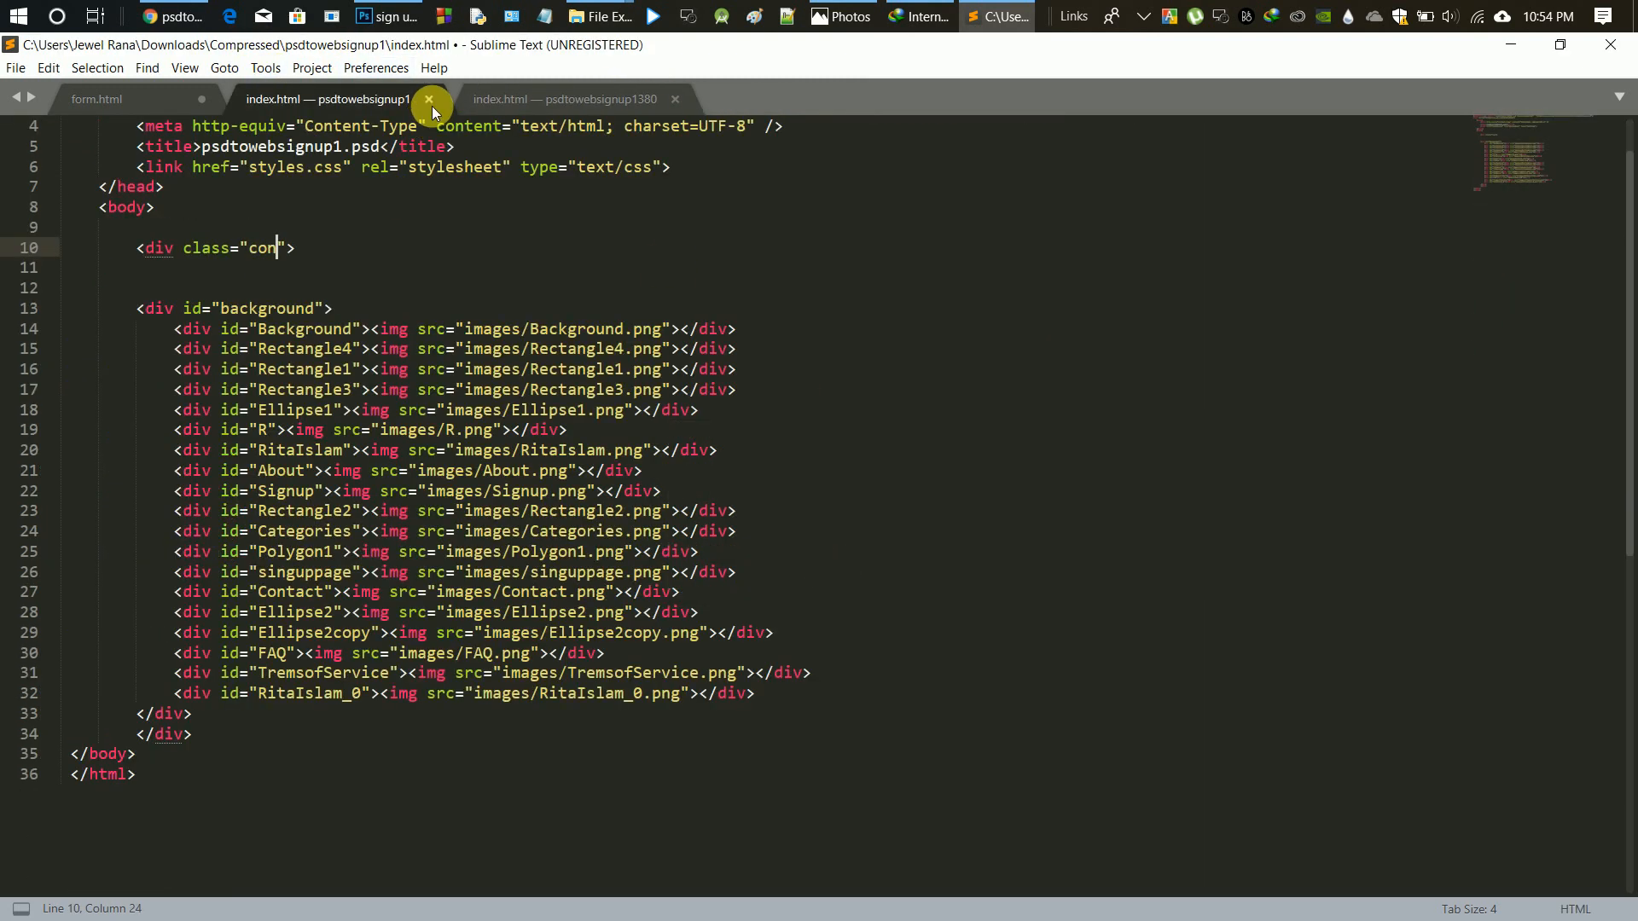
pyautogui.click(430, 99)
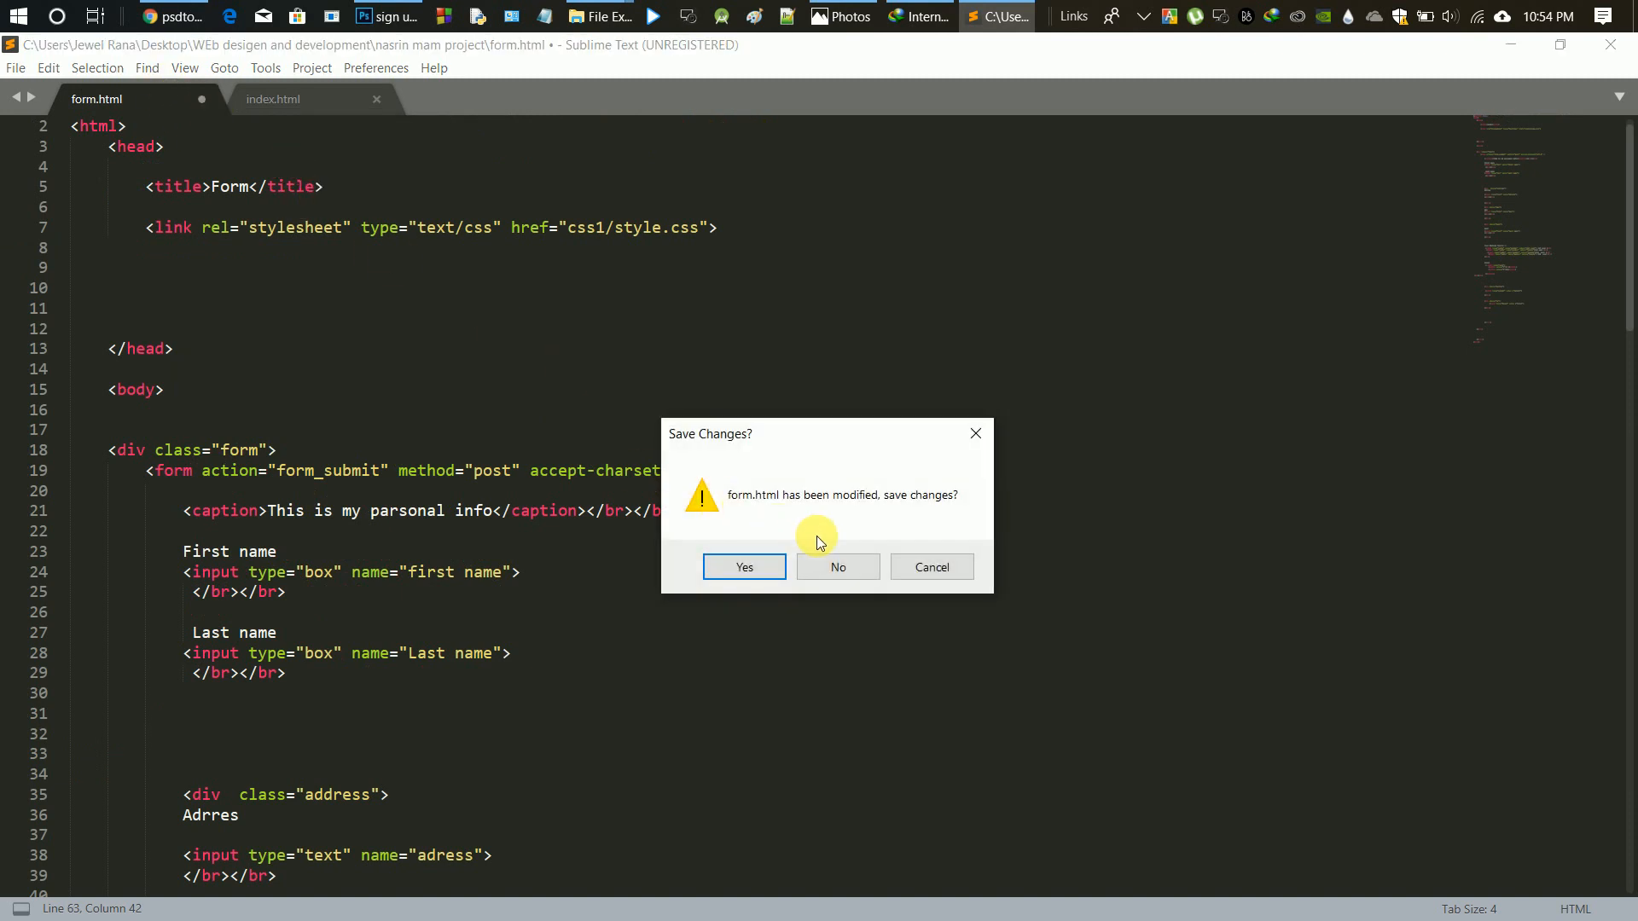
pyautogui.click(836, 566)
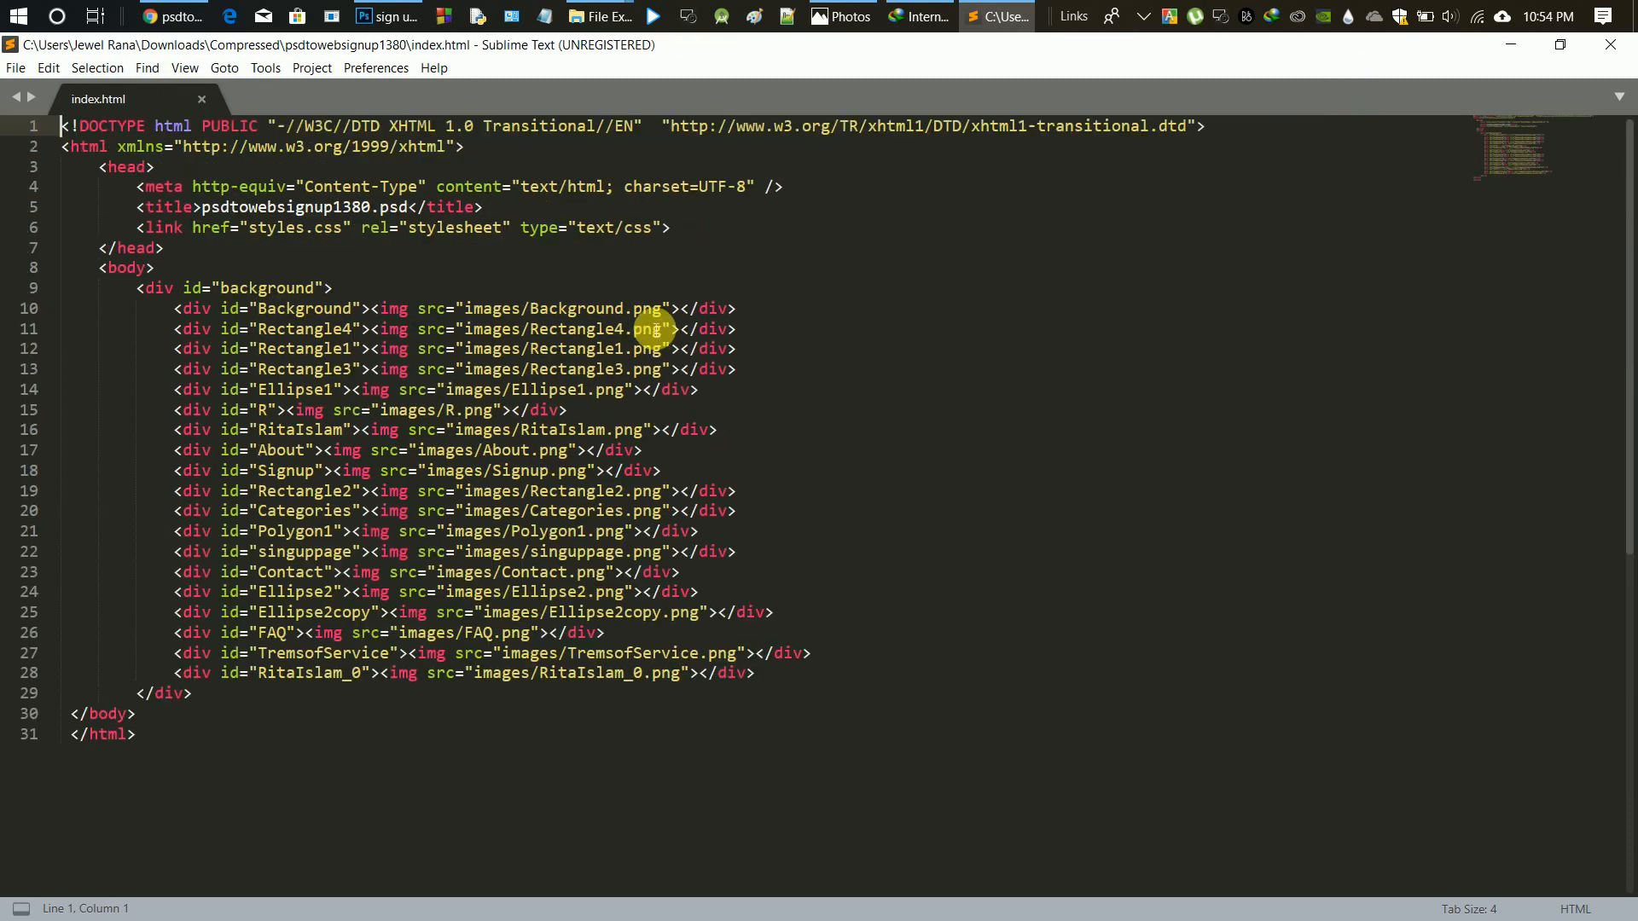
pyautogui.click(598, 16)
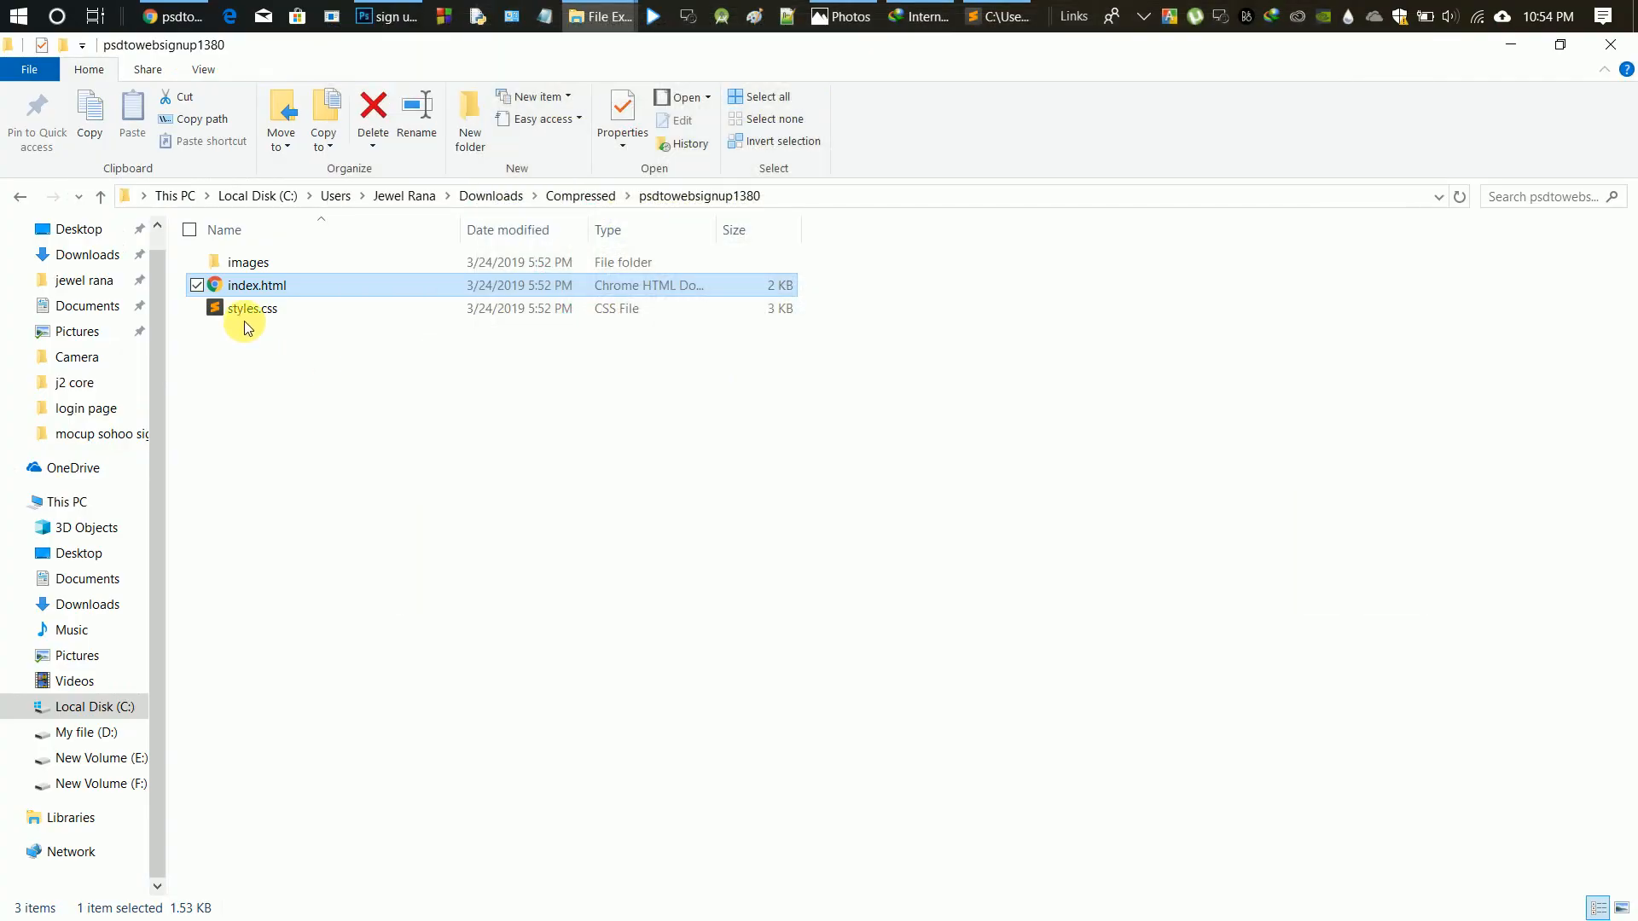
# - Review the generated rules in styles.css in Sublime Text, then minimise the editor
pyautogui.doubleClick(251, 309)
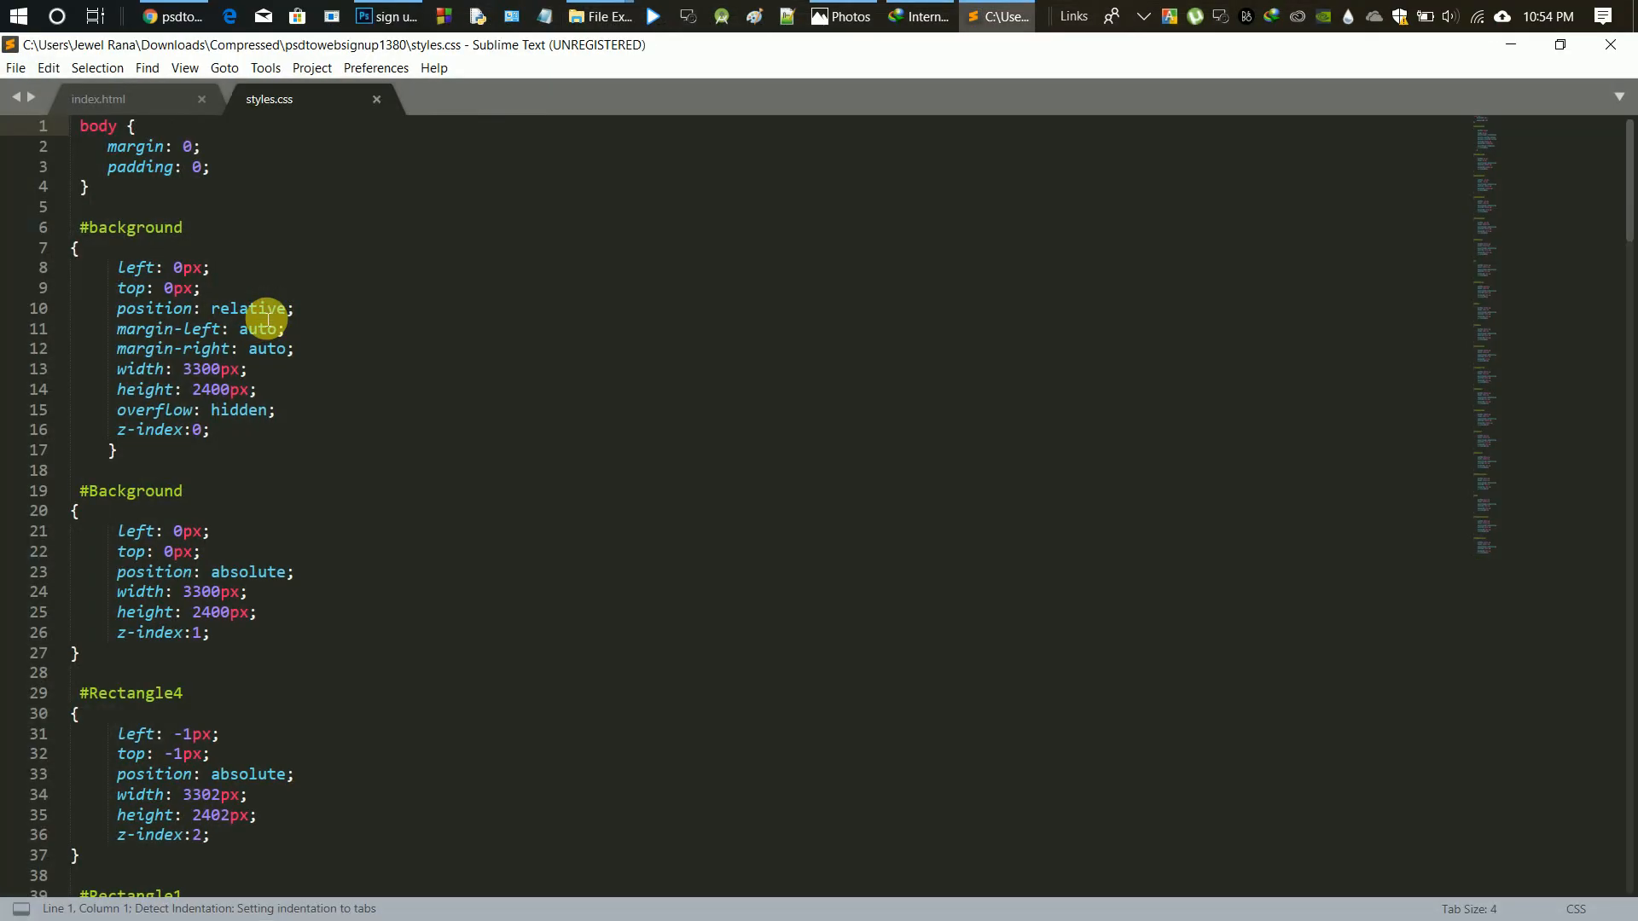
pyautogui.scroll(-3)
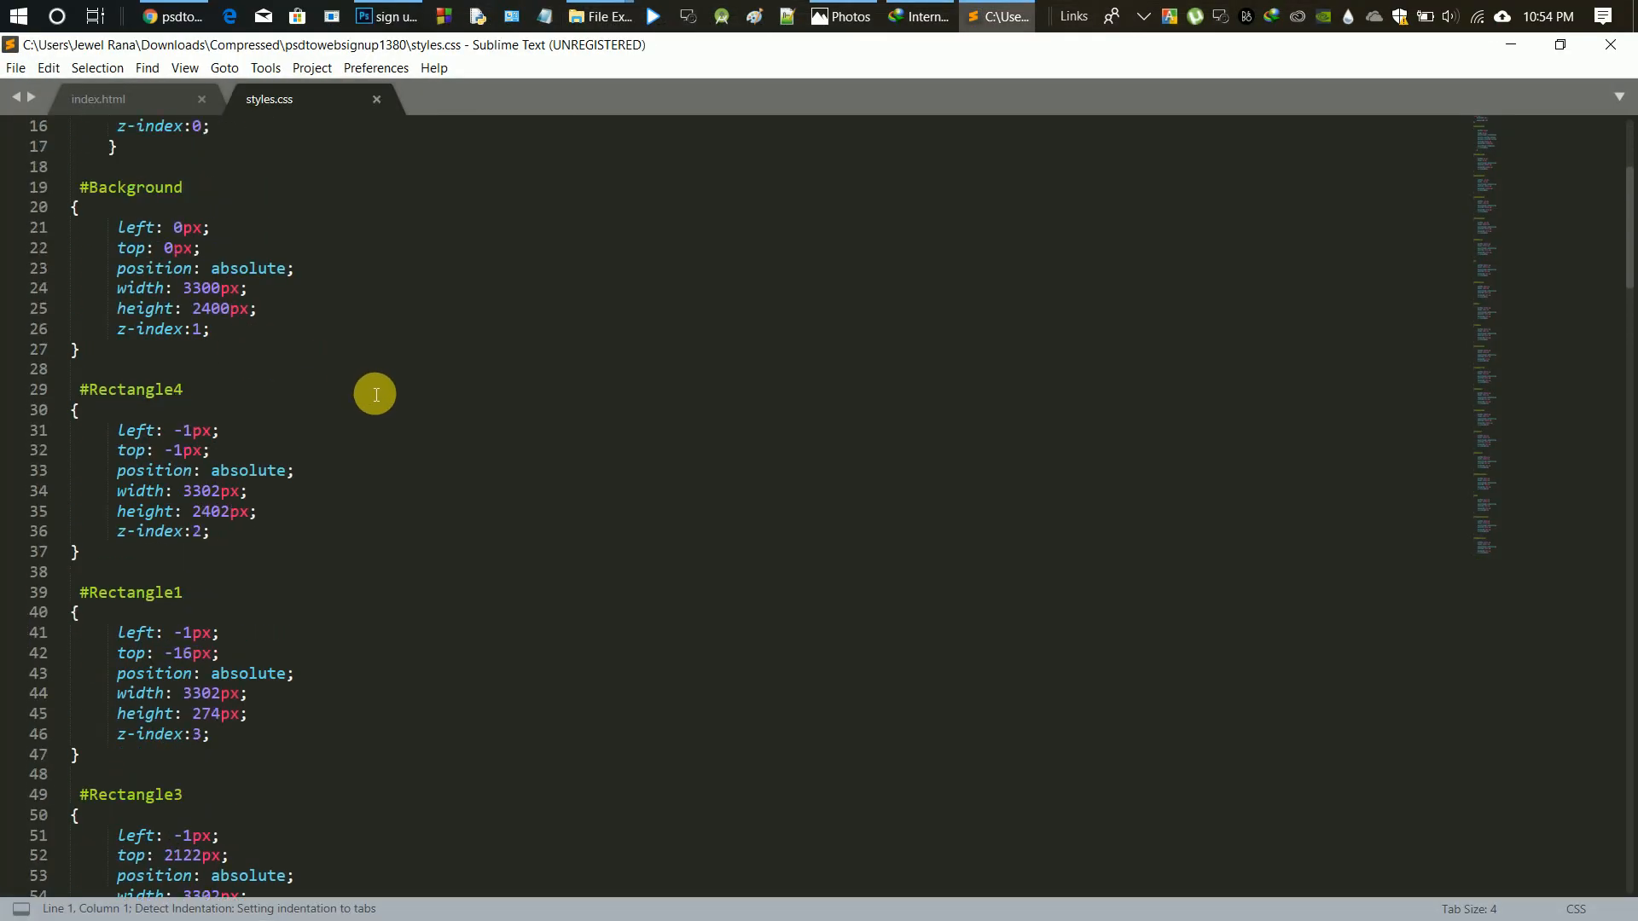
pyautogui.click(99, 99)
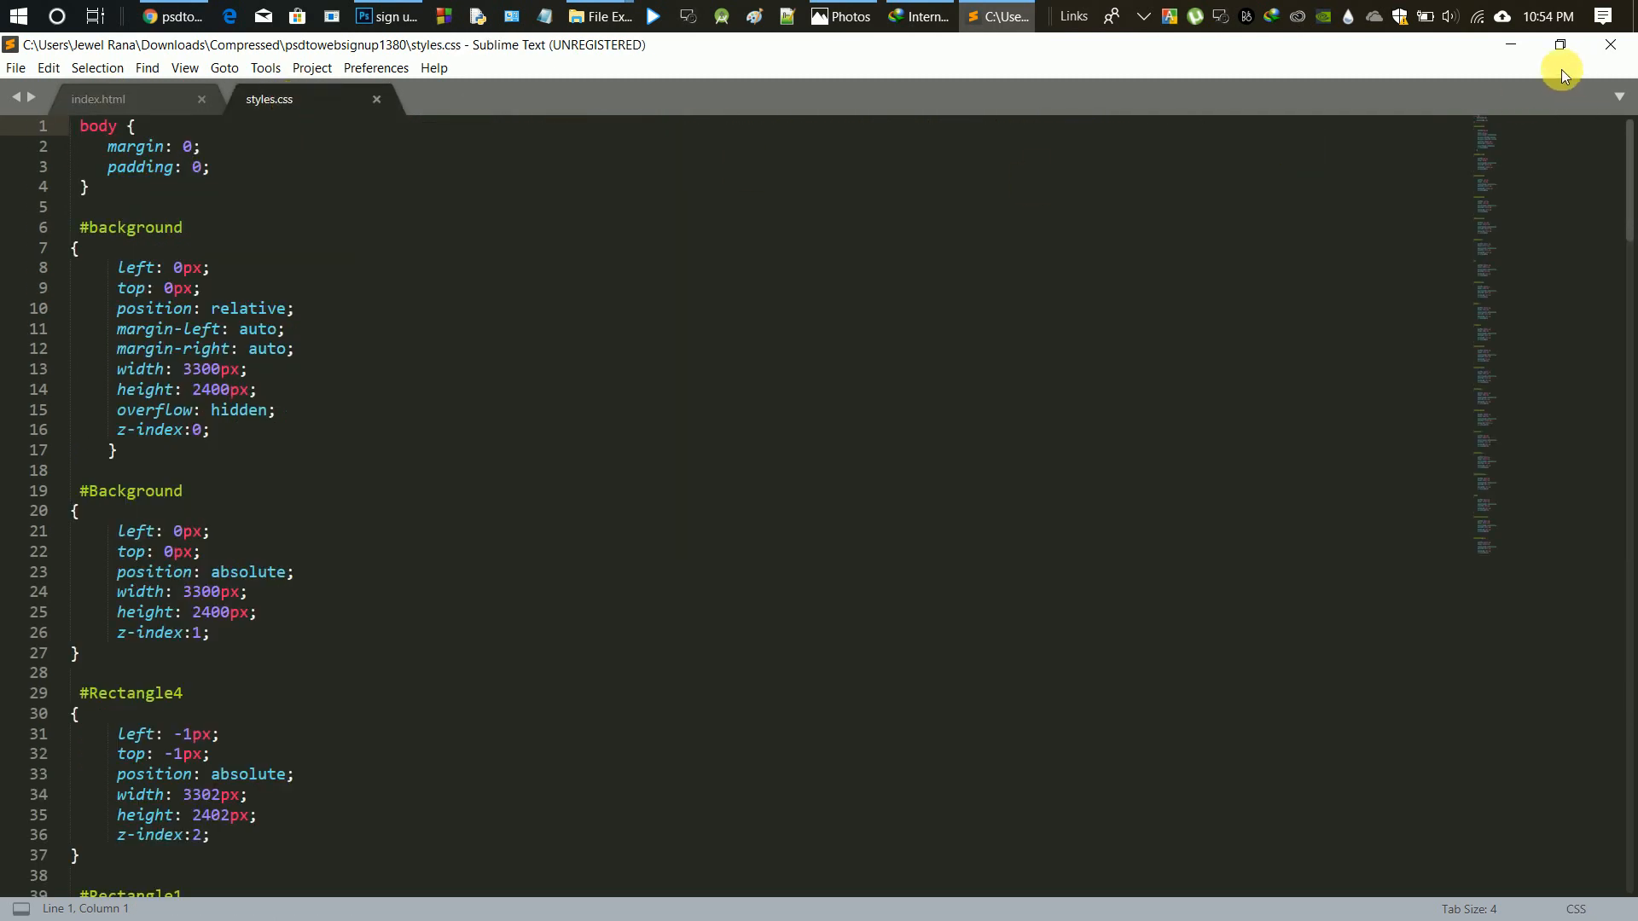
pyautogui.click(597, 15)
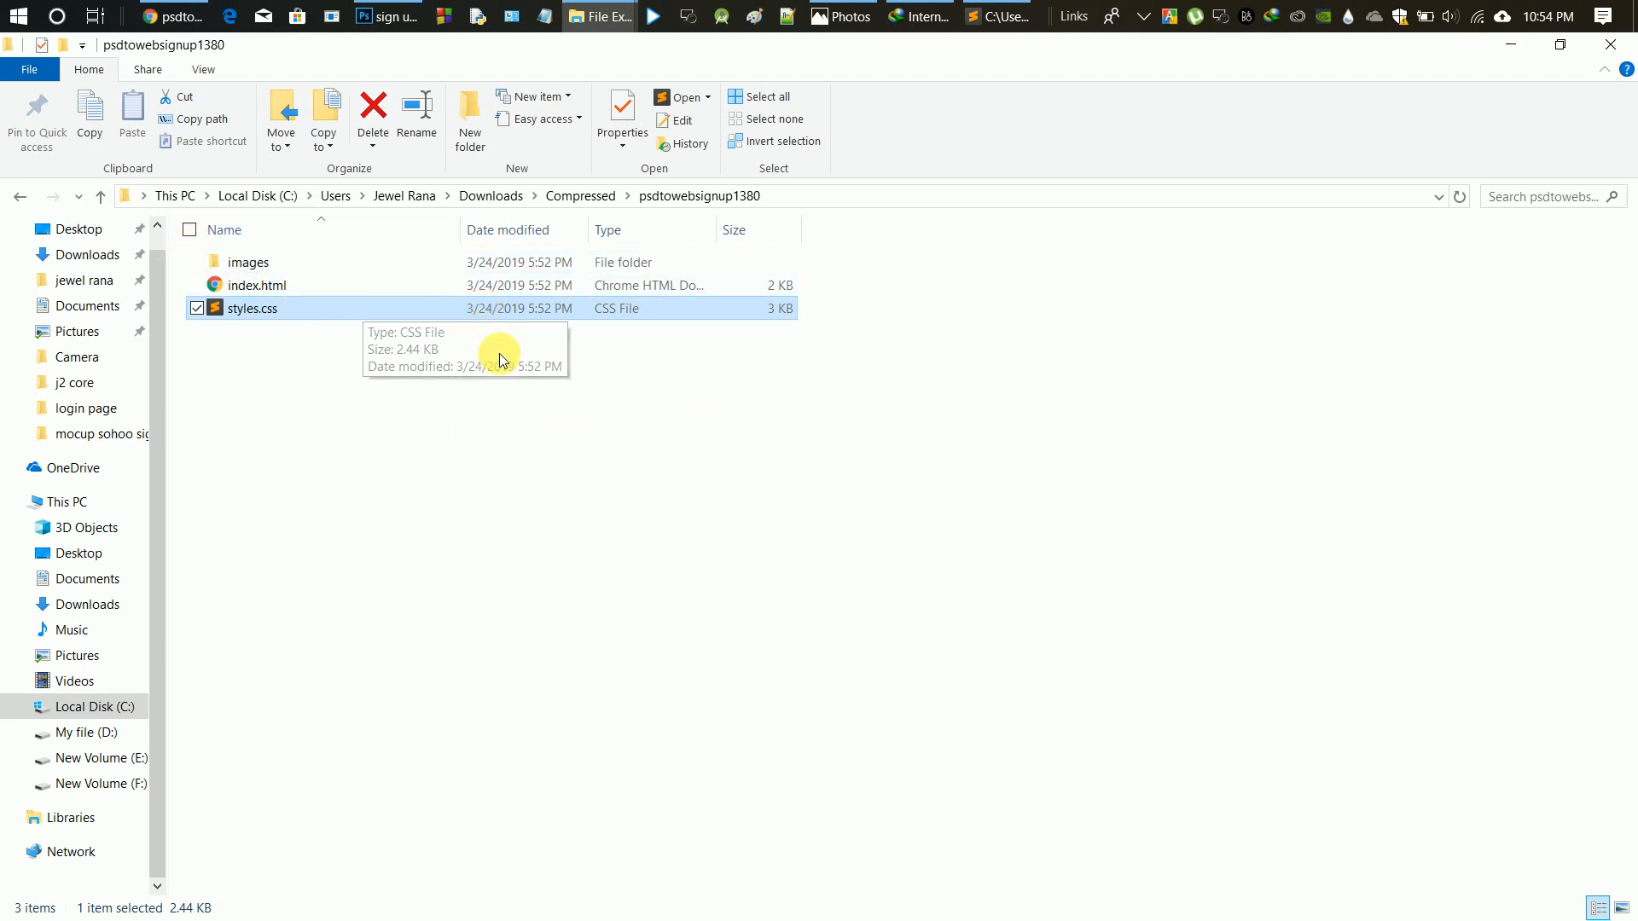
pyautogui.moveTo(500, 408)
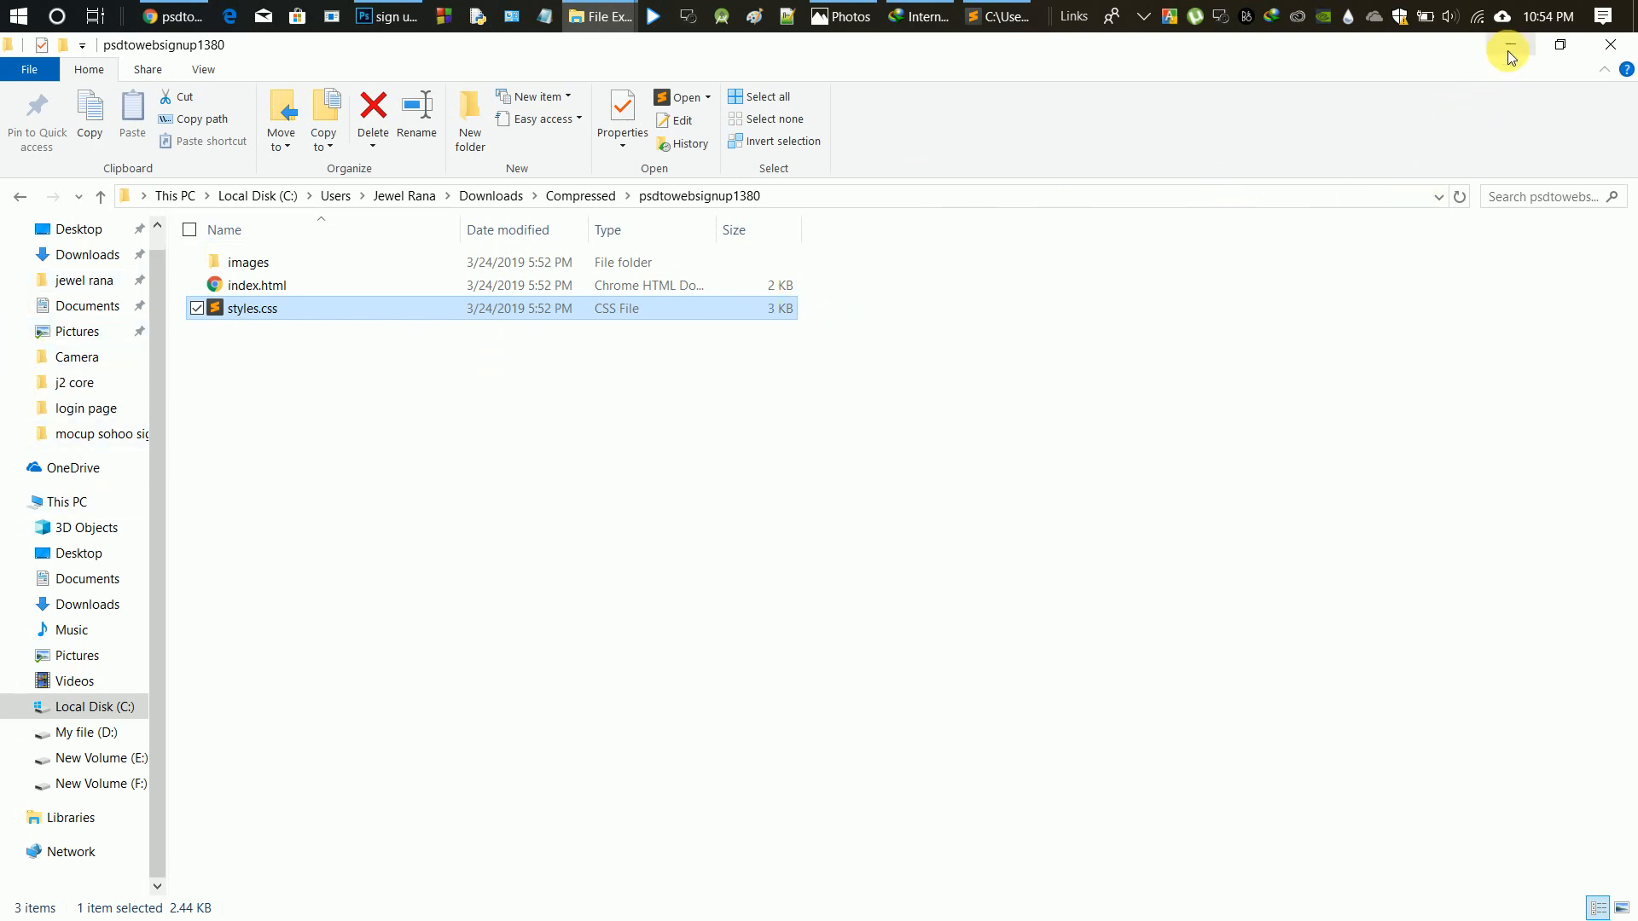
# - Minimise the project folder window, leaving Internet Download Manager with psdtowebsignup1380.zip visible
pyautogui.click(1507, 44)
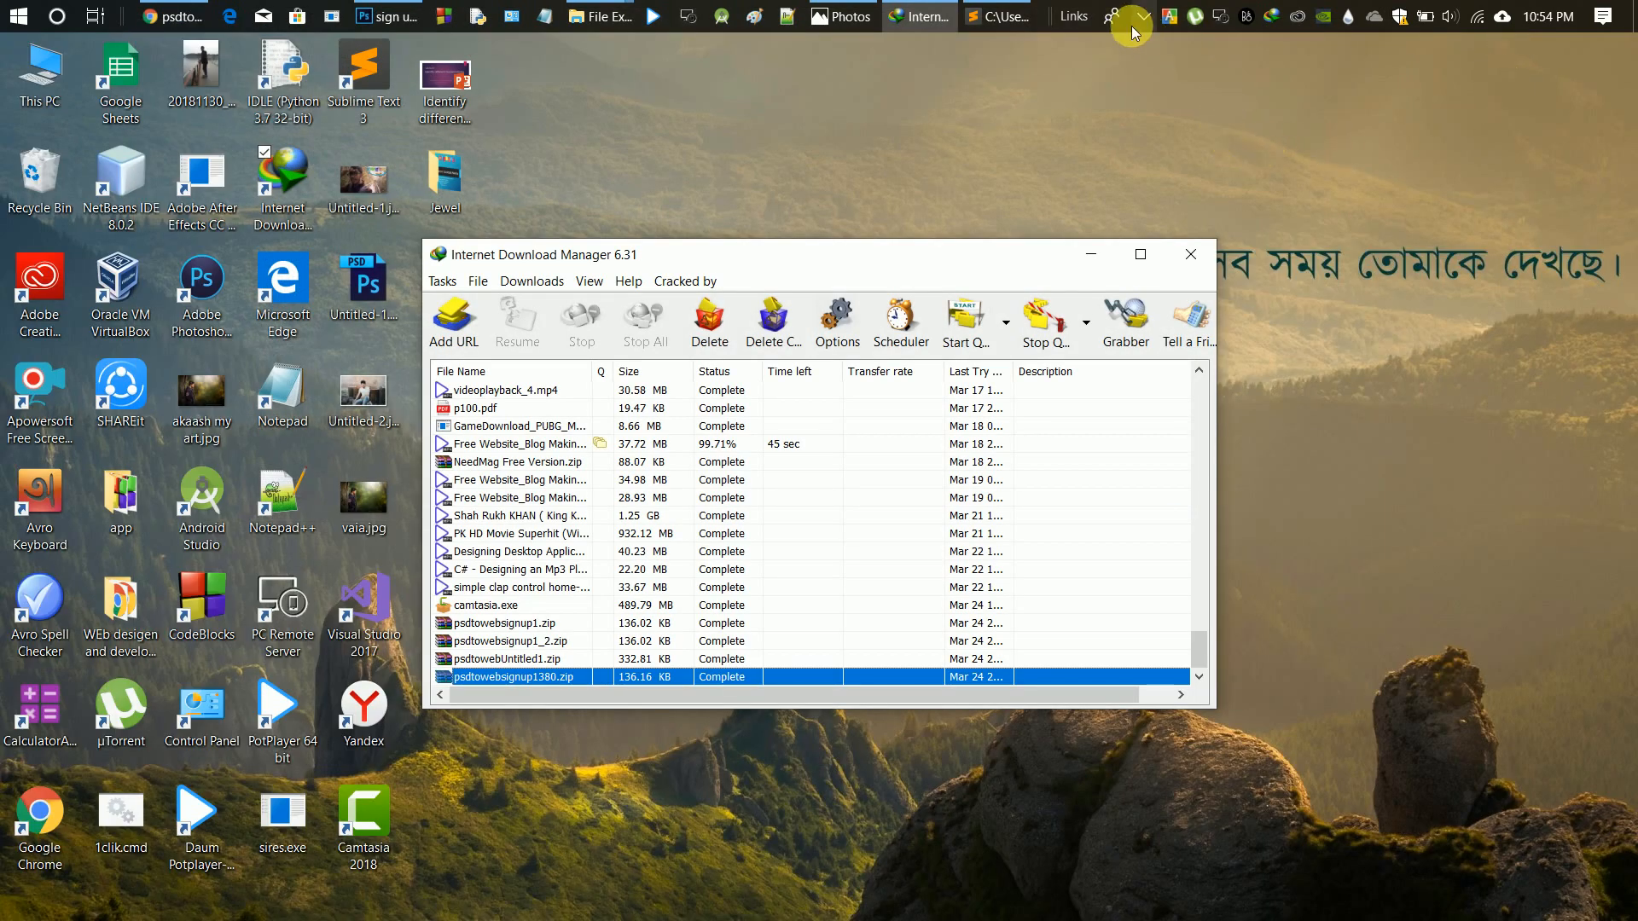